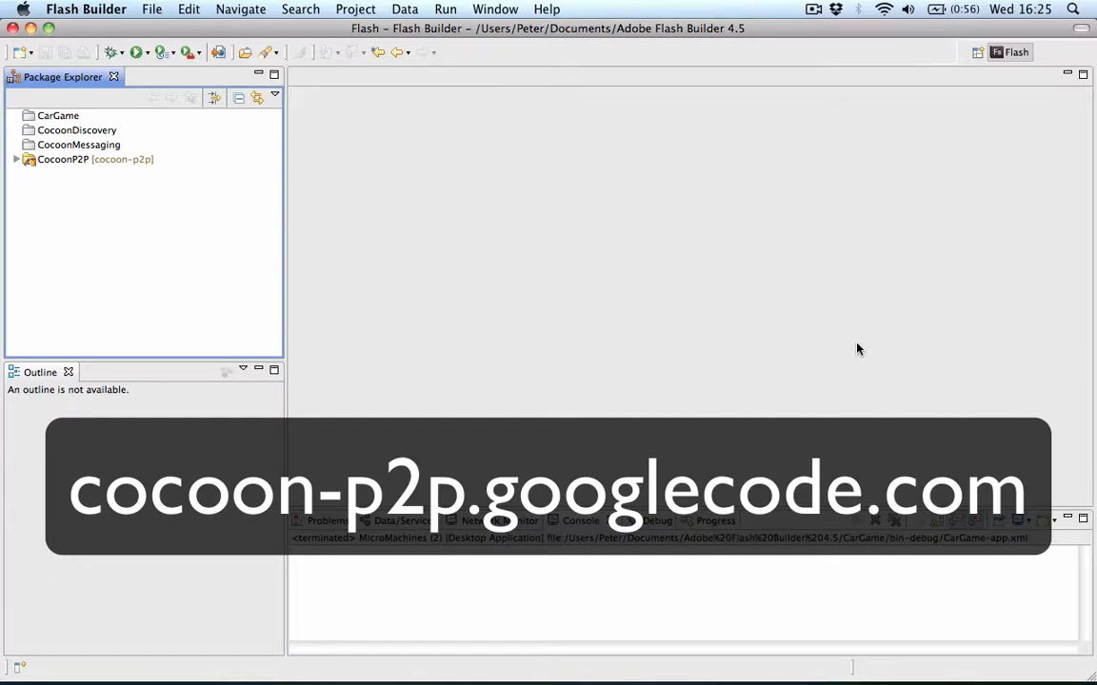
pyautogui.moveTo(831, 347)
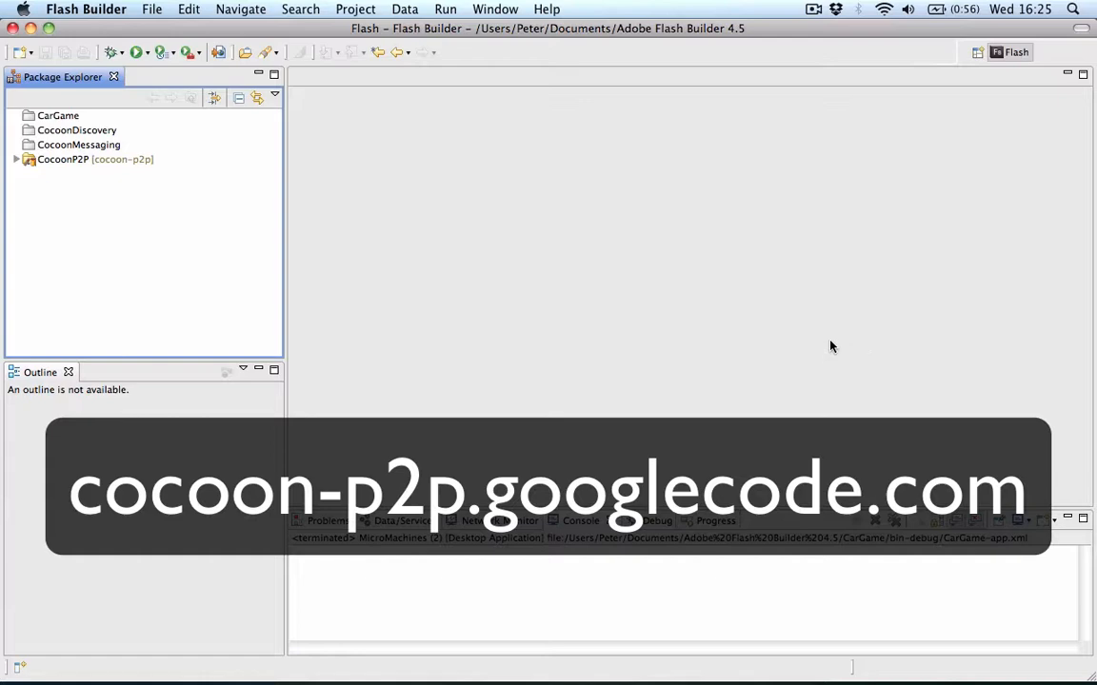
pyautogui.moveTo(96, 246)
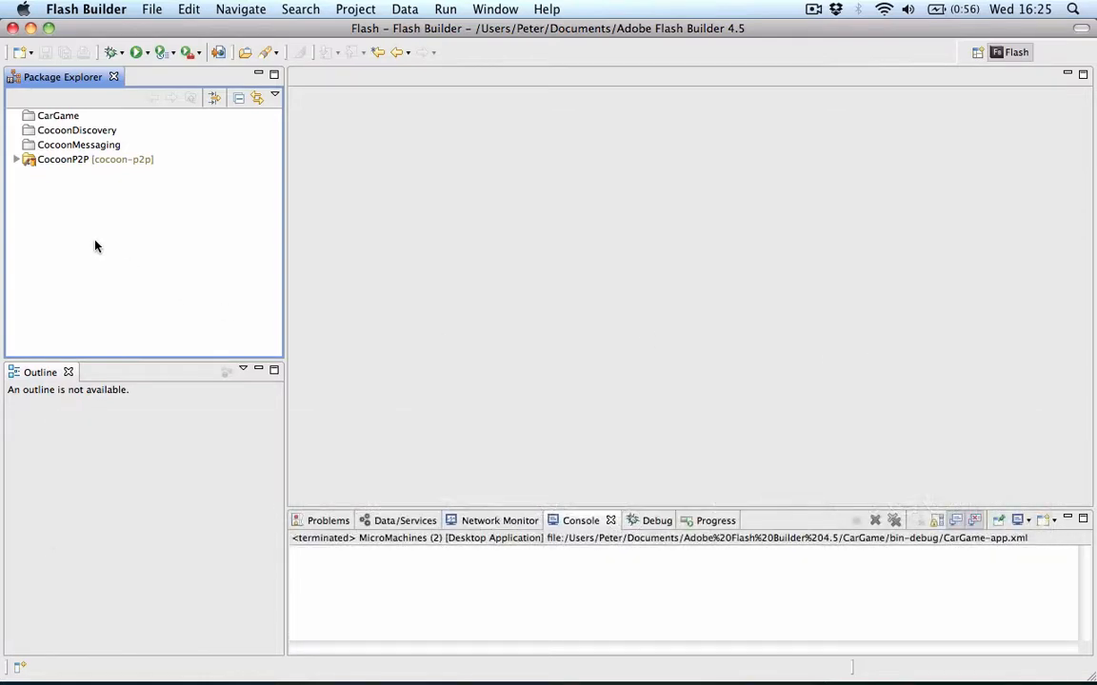
# Create Flex Mobile Project 'CocoonAccelerometer' with Blank template, full screen, no auto-reorient.
pyautogui.rightClick(95, 246)
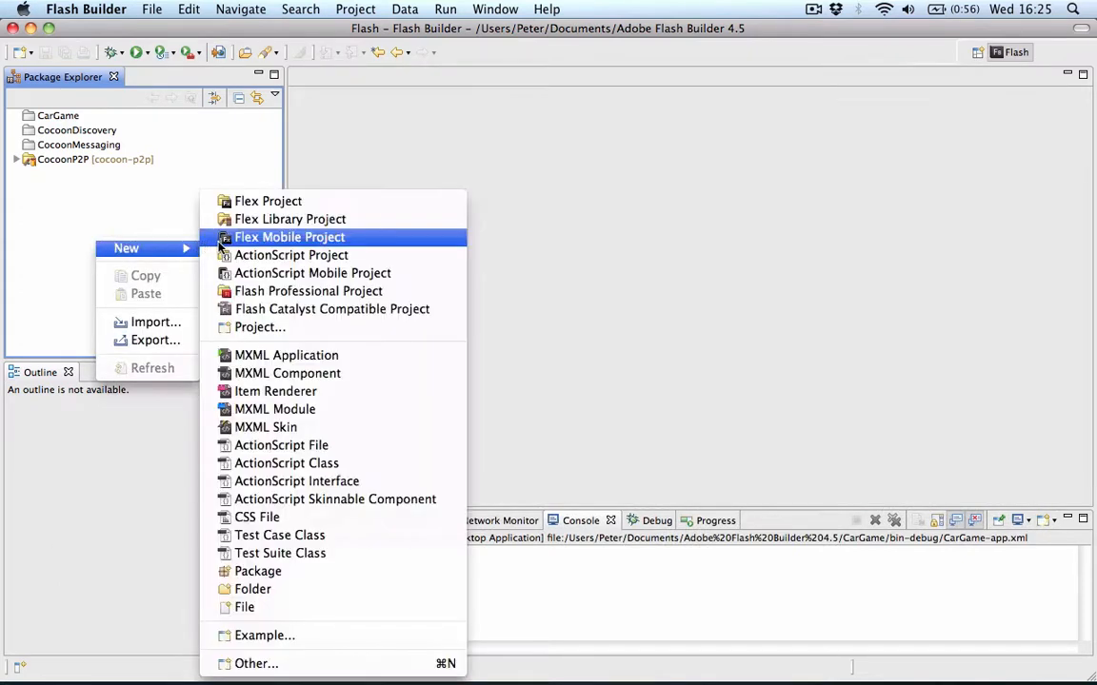
pyautogui.moveTo(245, 246)
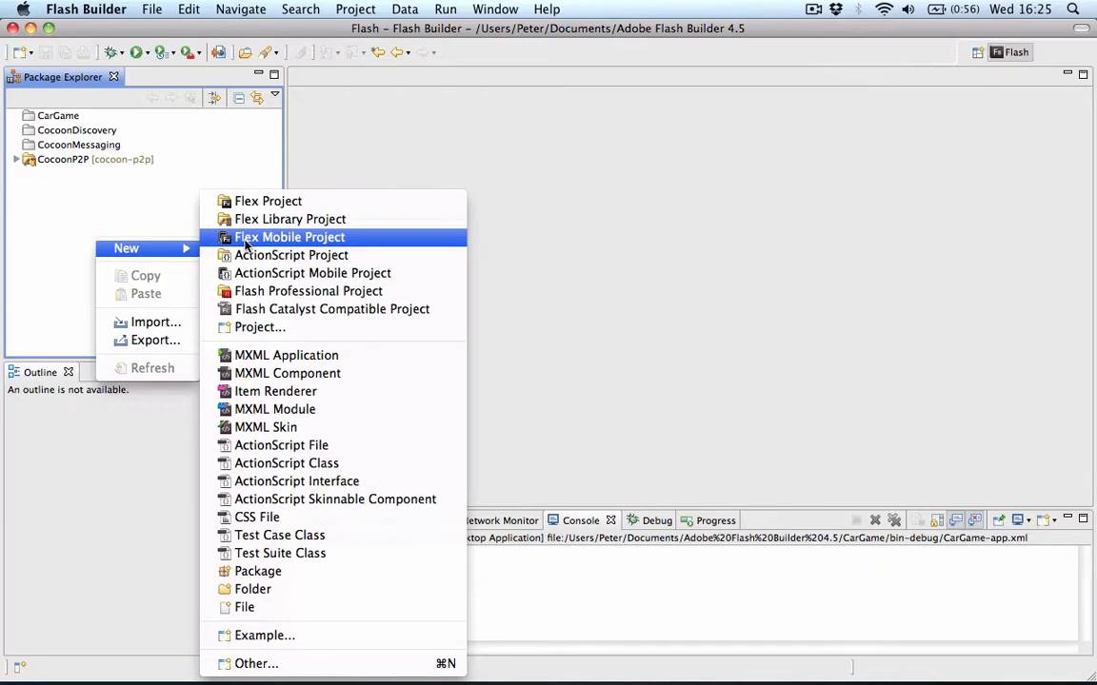
pyautogui.click(288, 237)
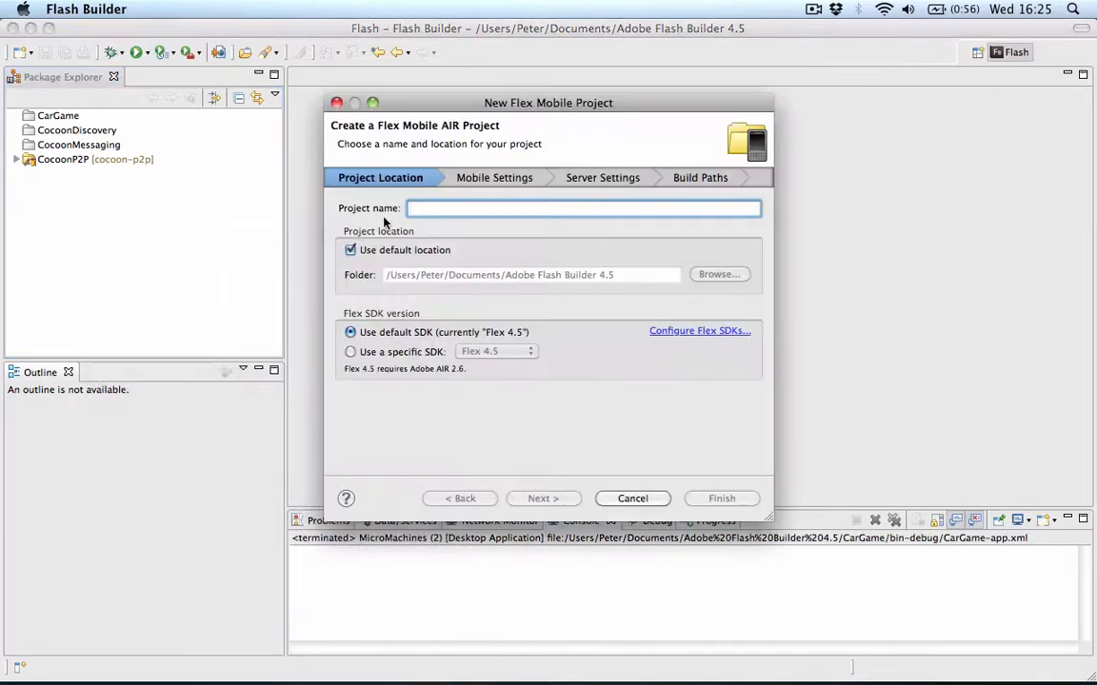
pyautogui.write('Coco')
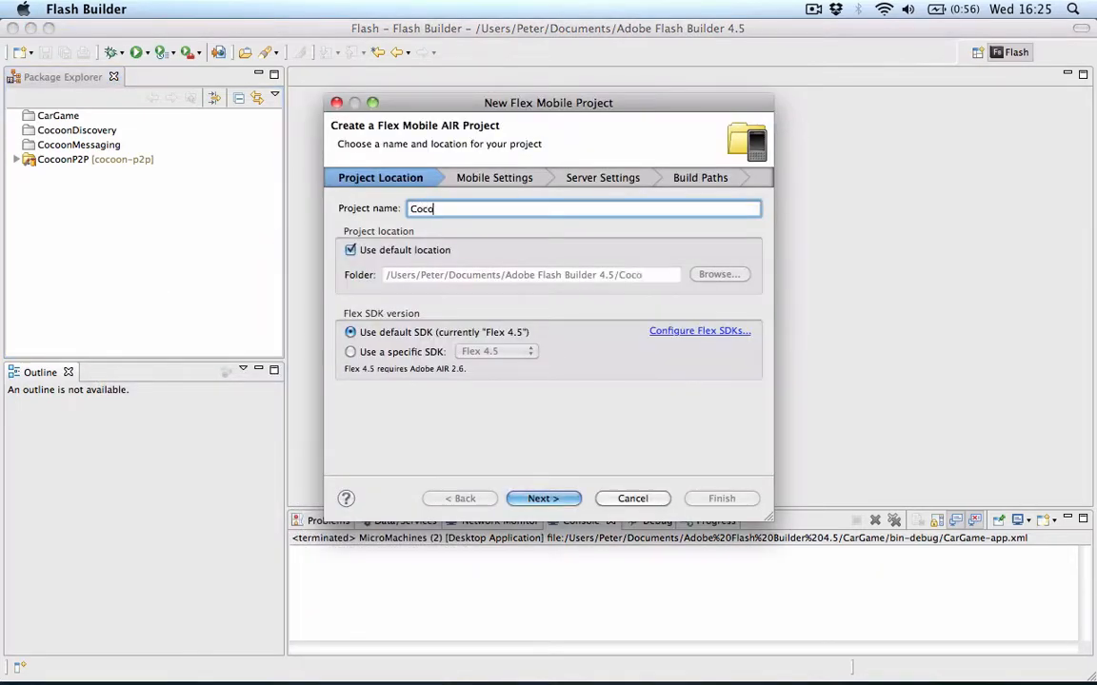
pyautogui.write('onAccelerometer')
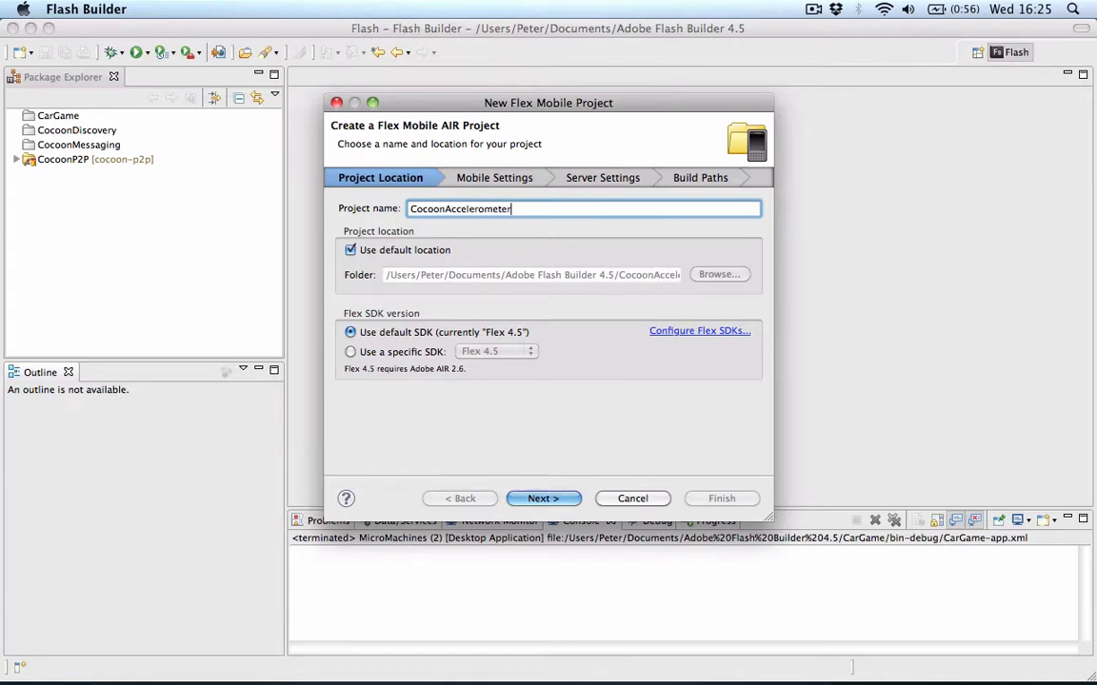
pyautogui.moveTo(545, 440)
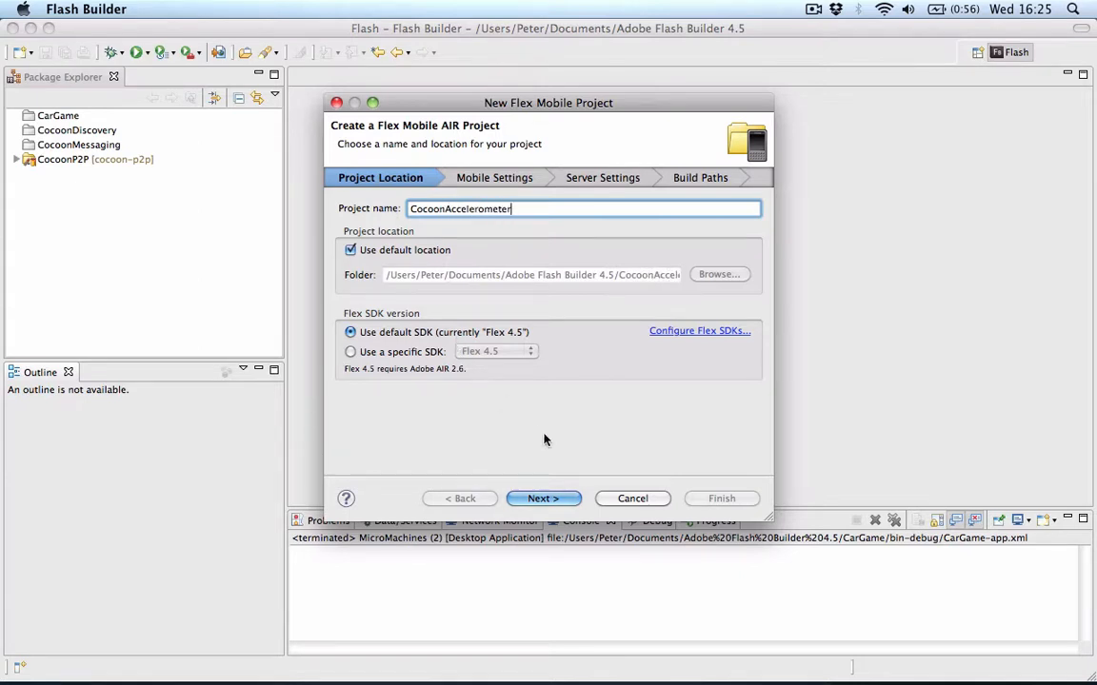
pyautogui.click(543, 498)
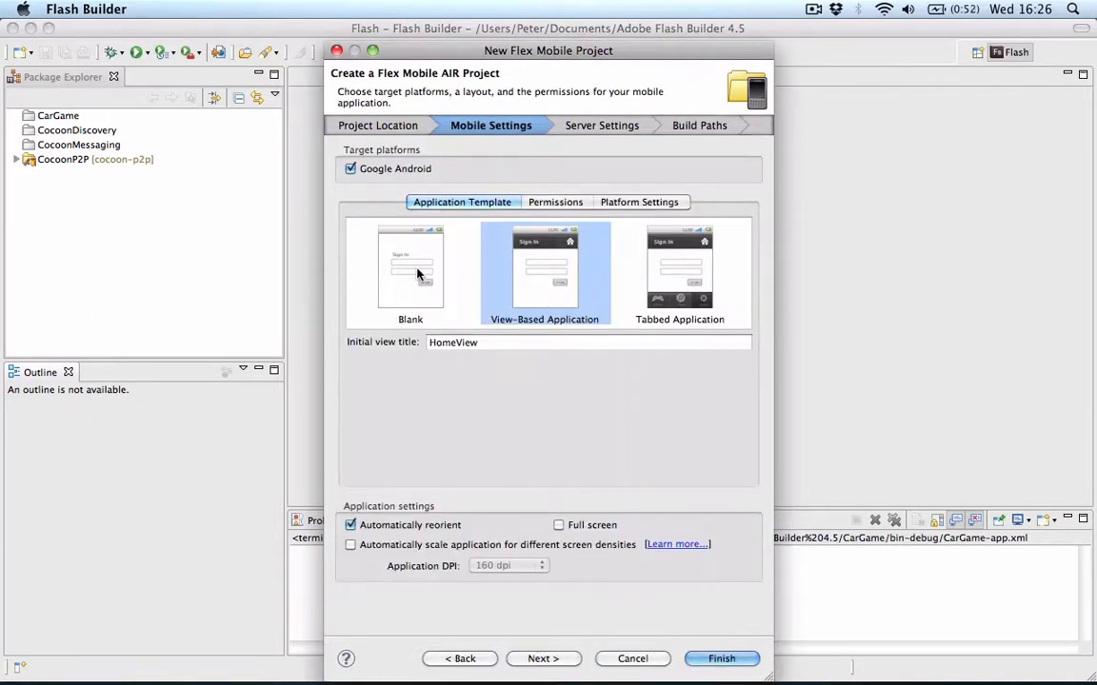
pyautogui.click(410, 271)
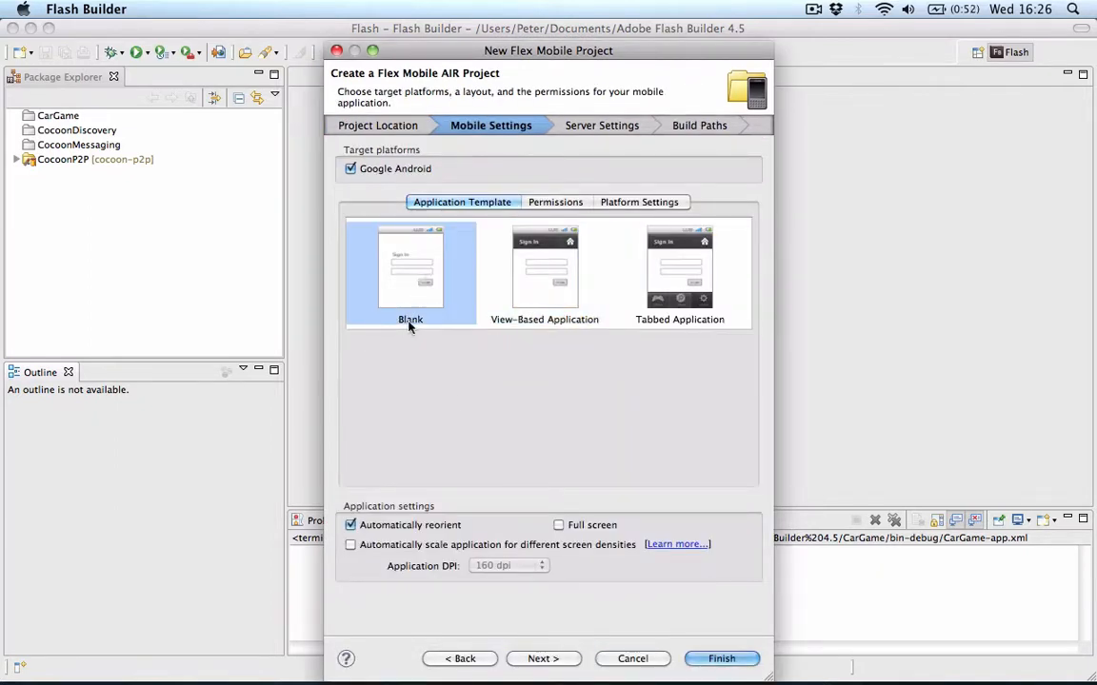
pyautogui.click(351, 525)
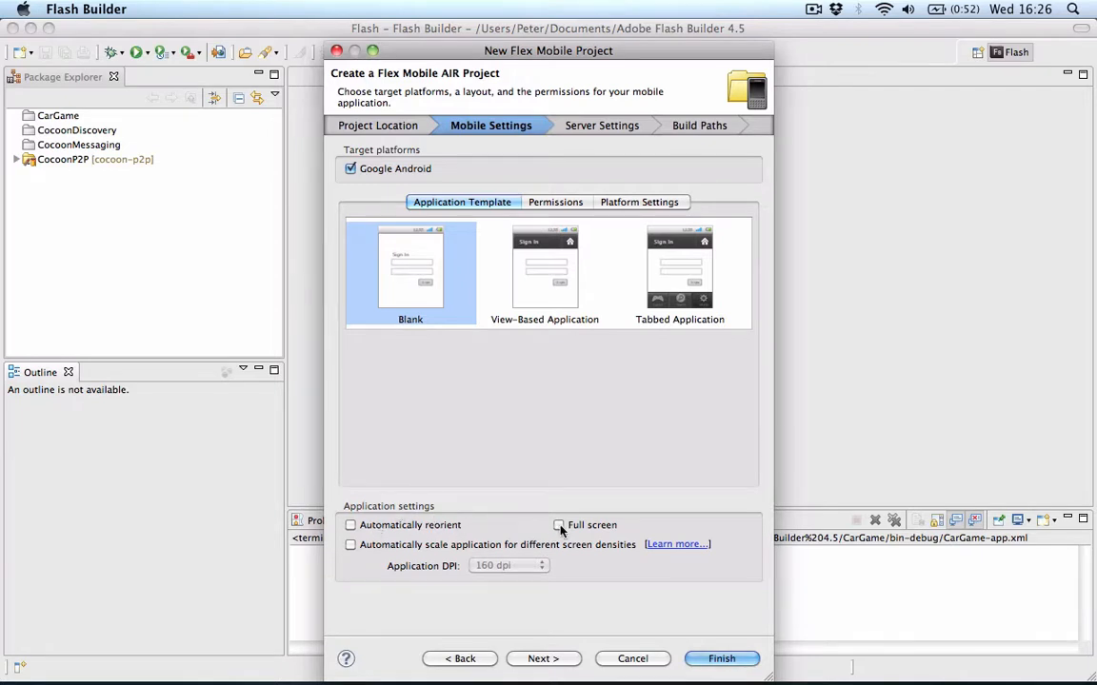
pyautogui.click(559, 524)
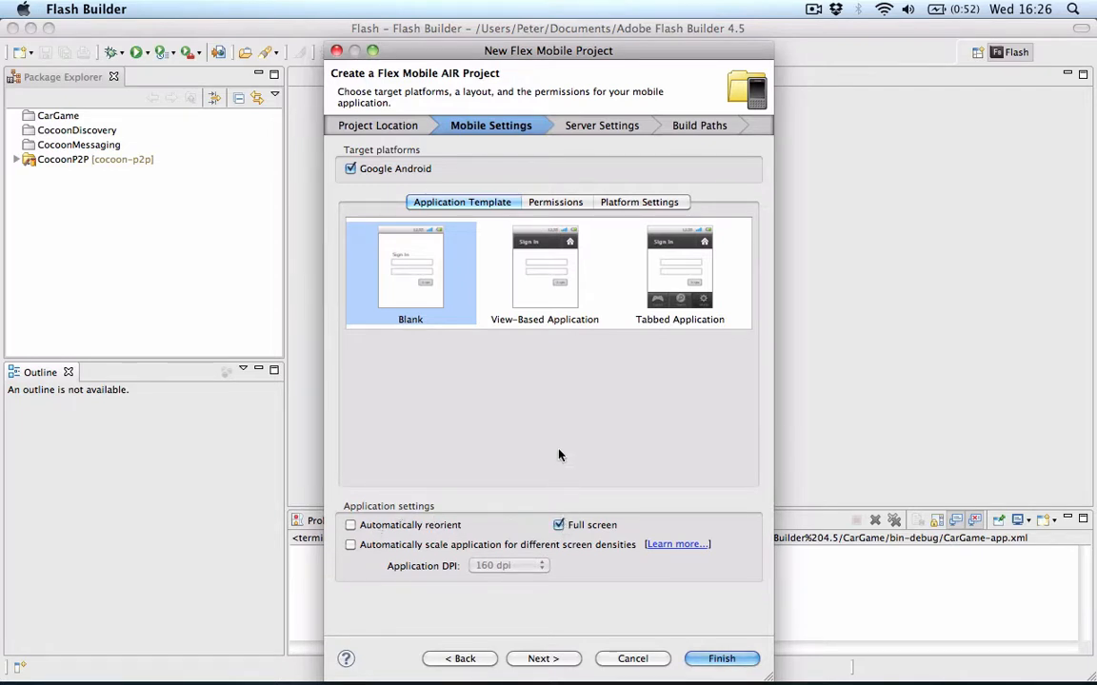
pyautogui.click(543, 658)
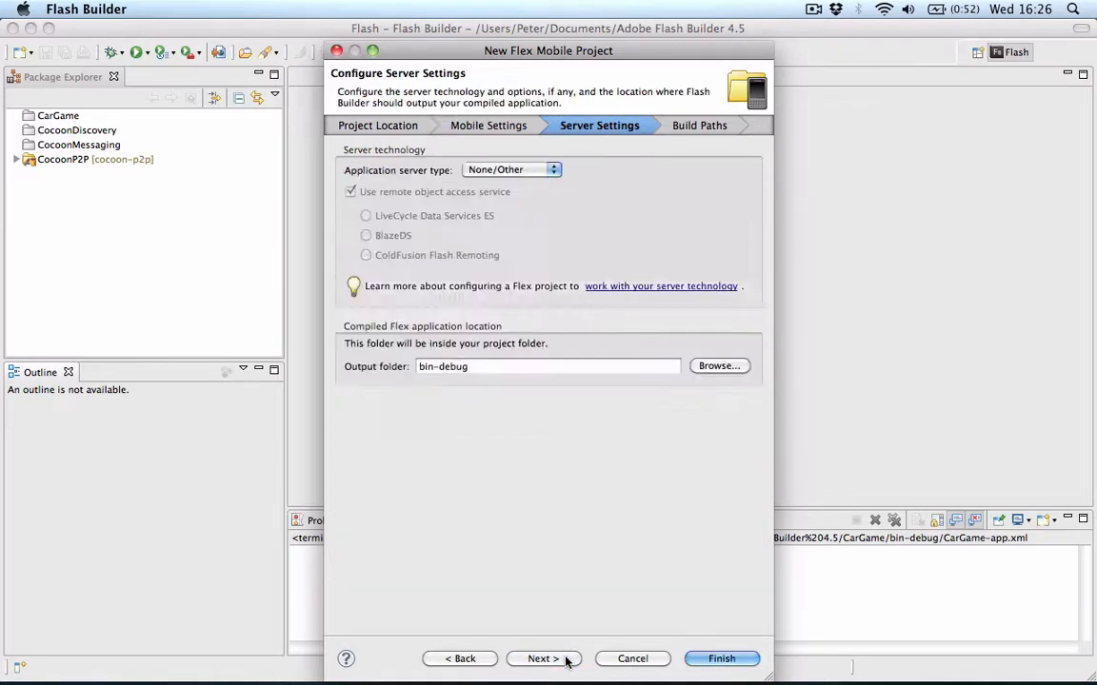
pyautogui.moveTo(776, 617)
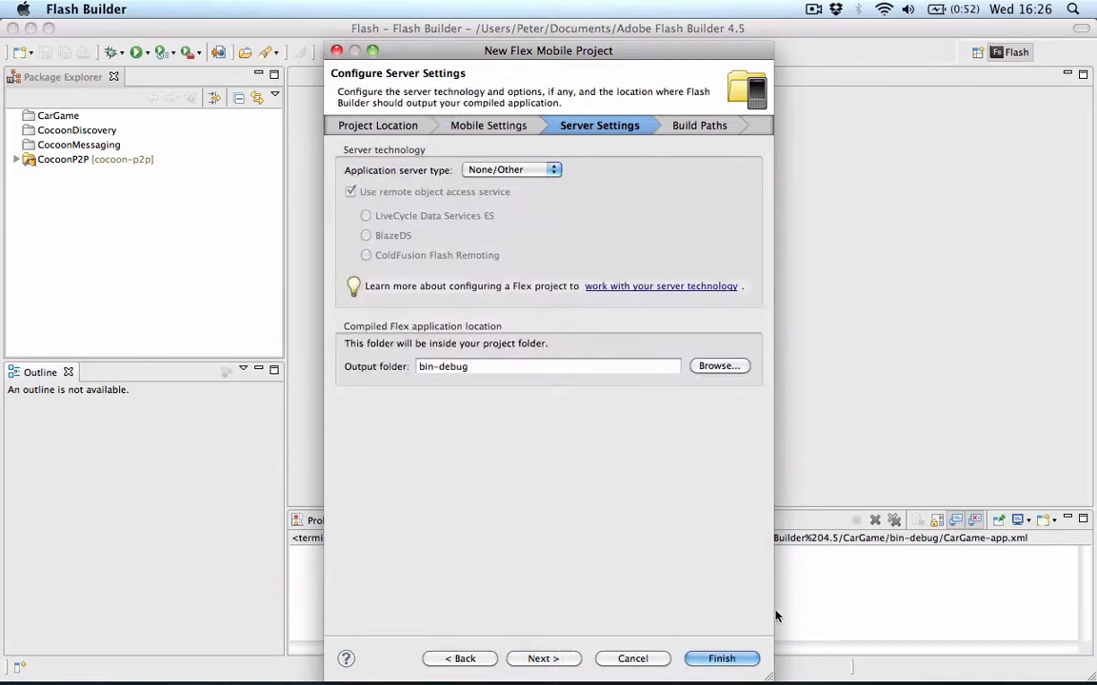
pyautogui.click(721, 658)
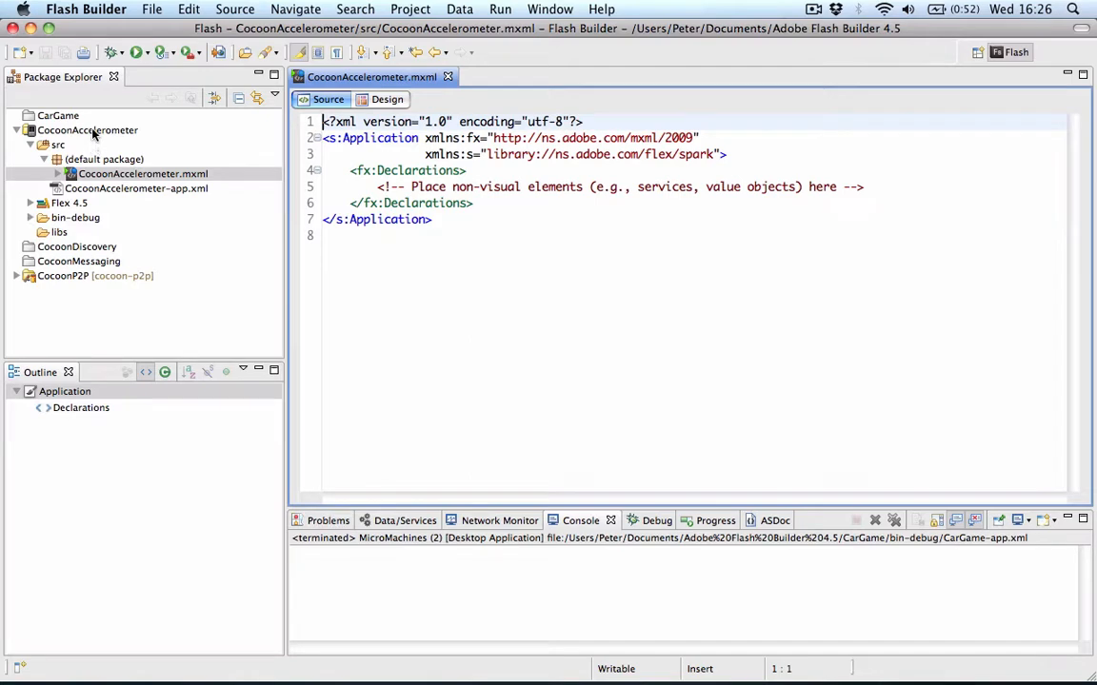
# Add library project CocoonP2P to CocoonAccelerometer's Flex build path and confirm.
pyautogui.rightClick(87, 131)
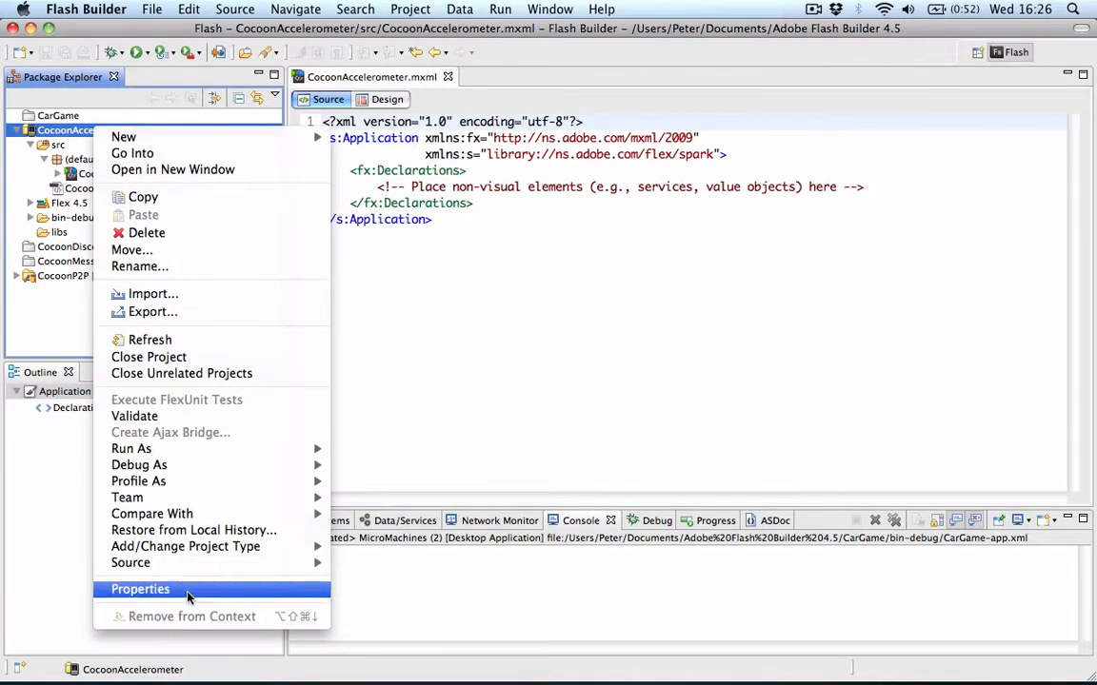
pyautogui.click(140, 588)
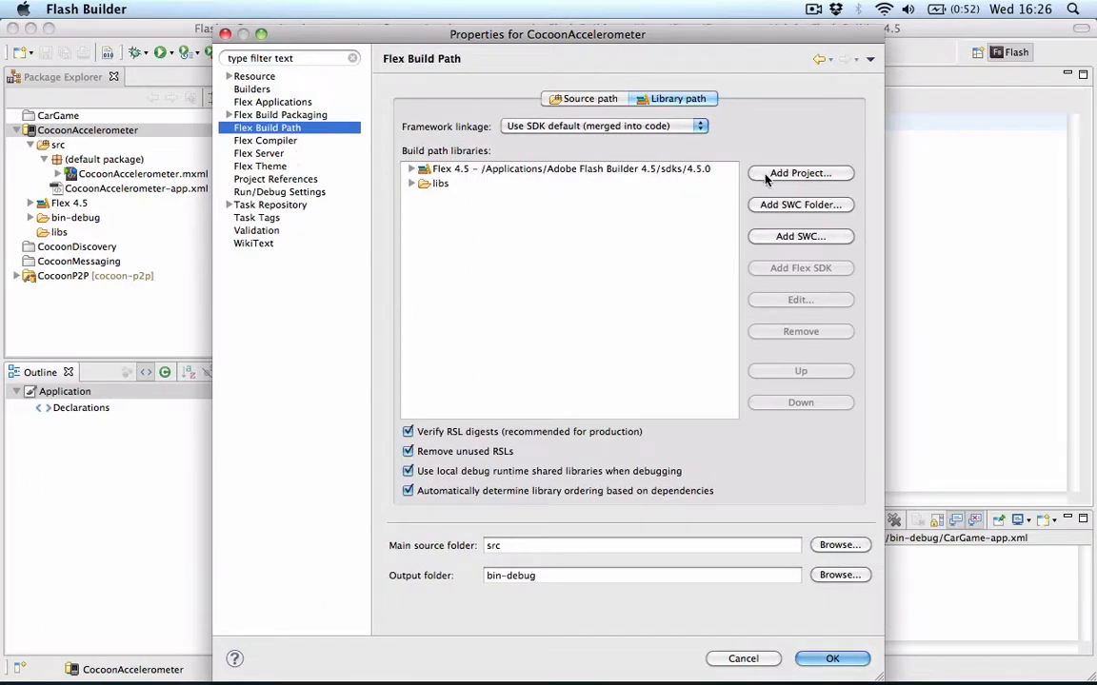
pyautogui.click(800, 172)
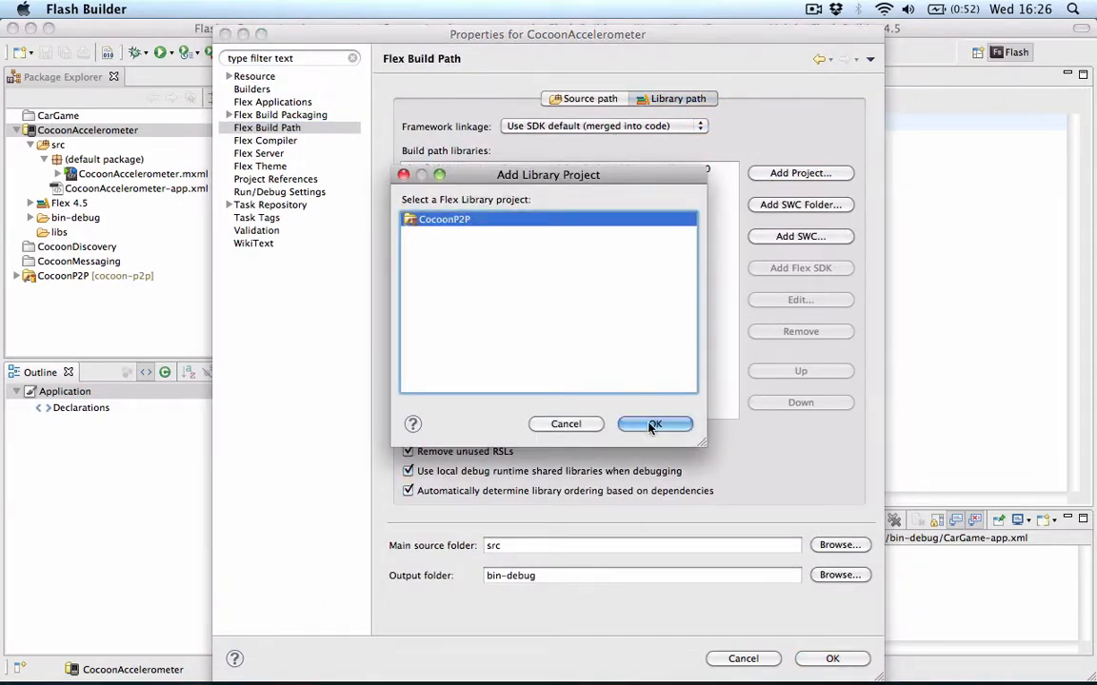
pyautogui.click(654, 424)
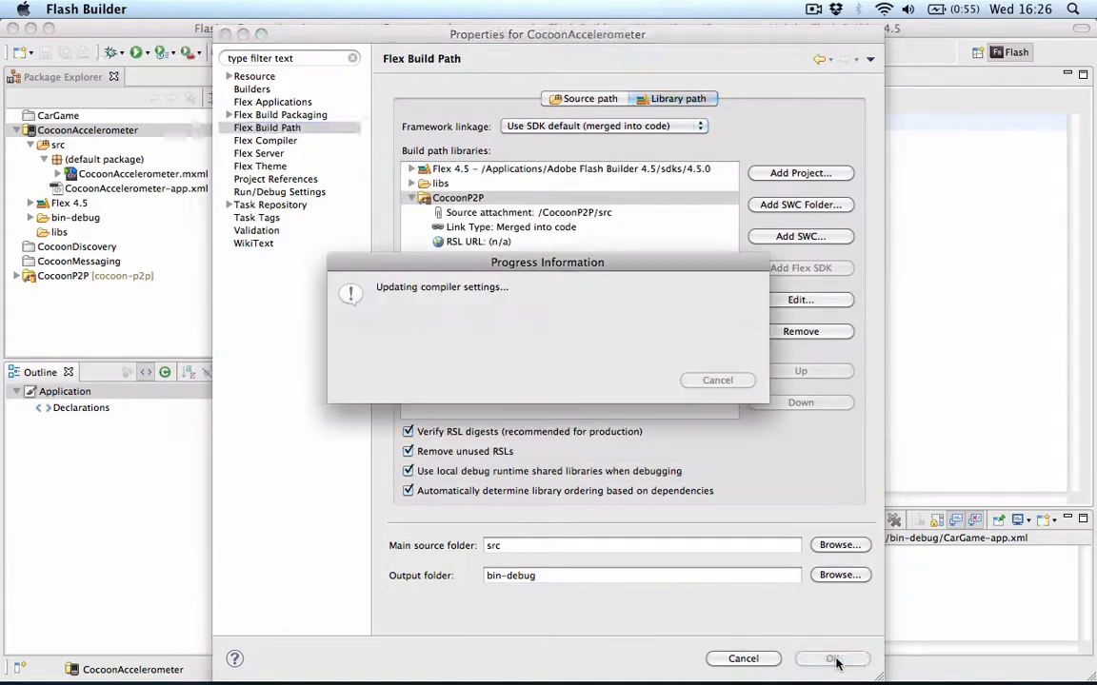
pyautogui.click(830, 658)
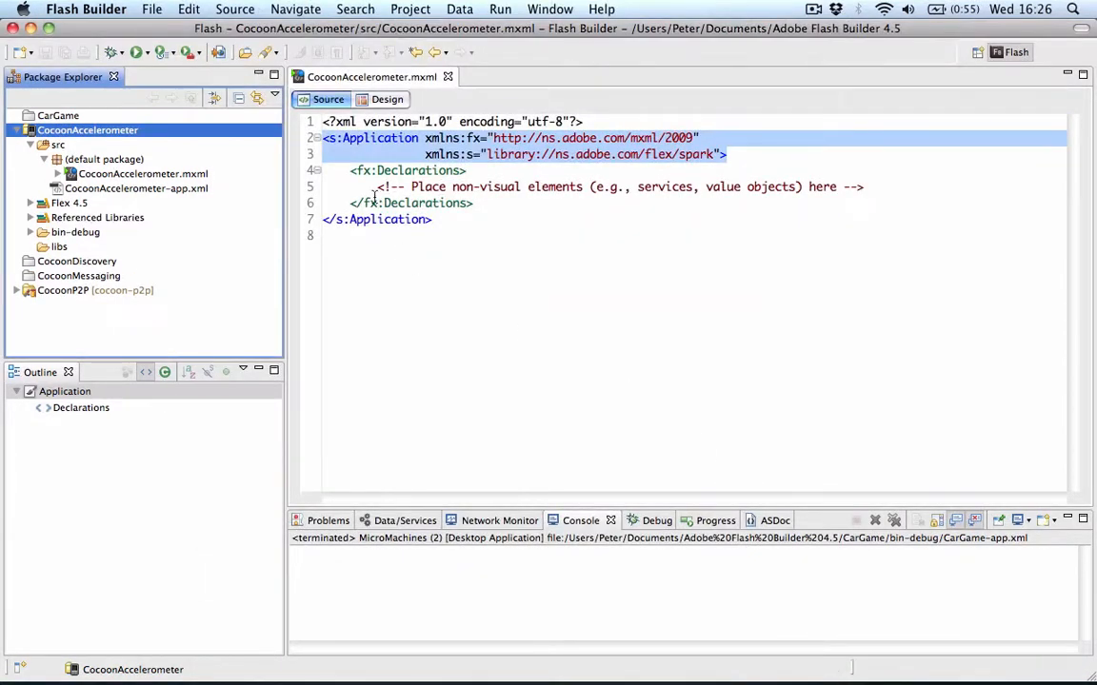
# Replace the Declarations comment with <p2p:LocalNetworkDiscovery id="channel" accelerometerInterval="500" />.
pyautogui.click(865, 186)
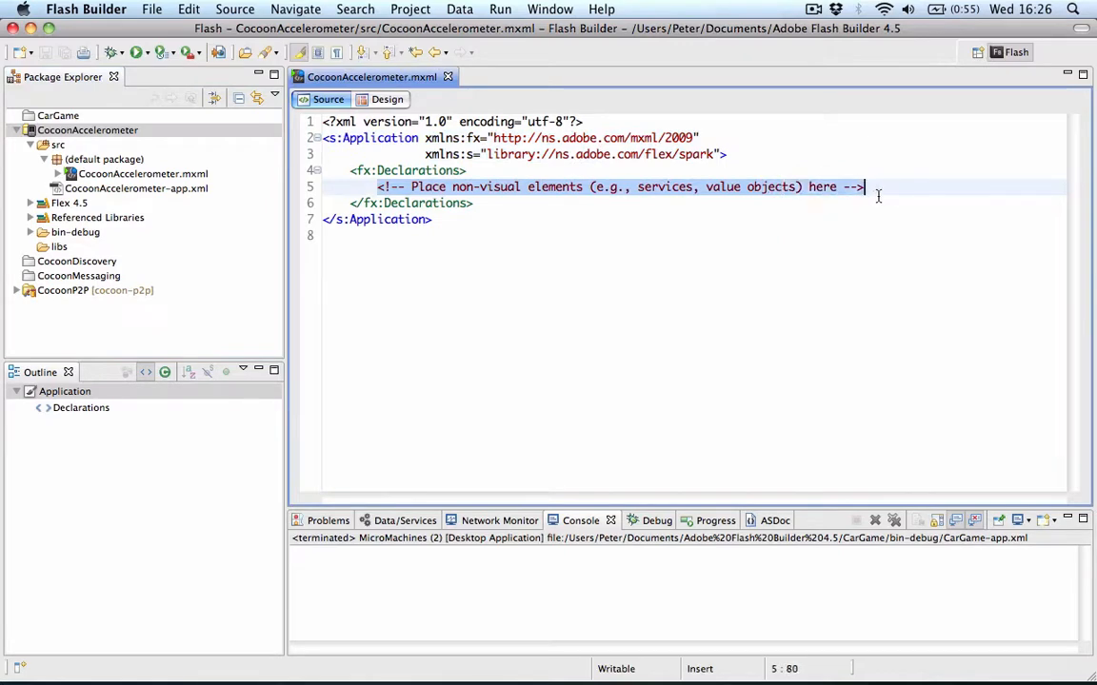
pyautogui.write('<')
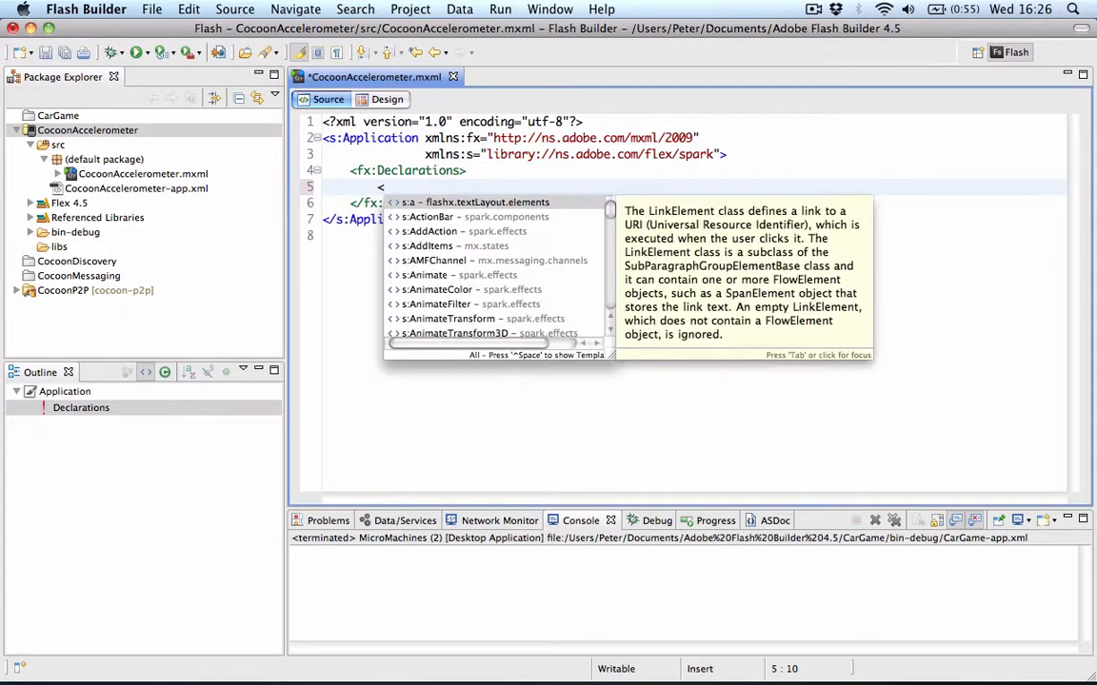
pyautogui.write('loc')
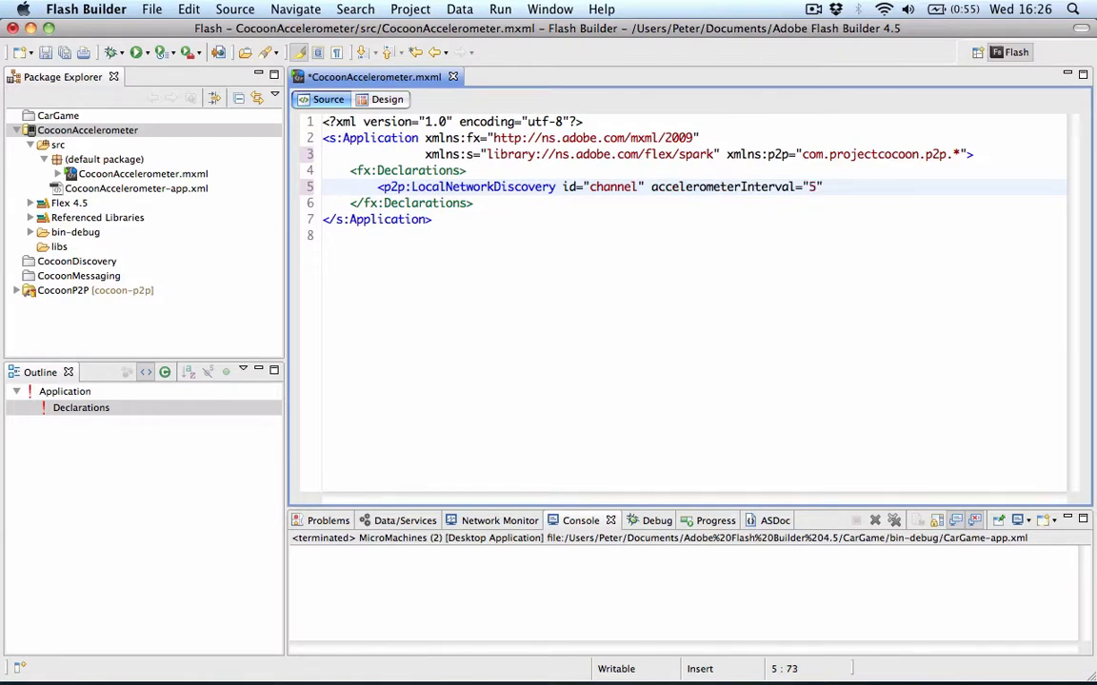
pyautogui.write('00')
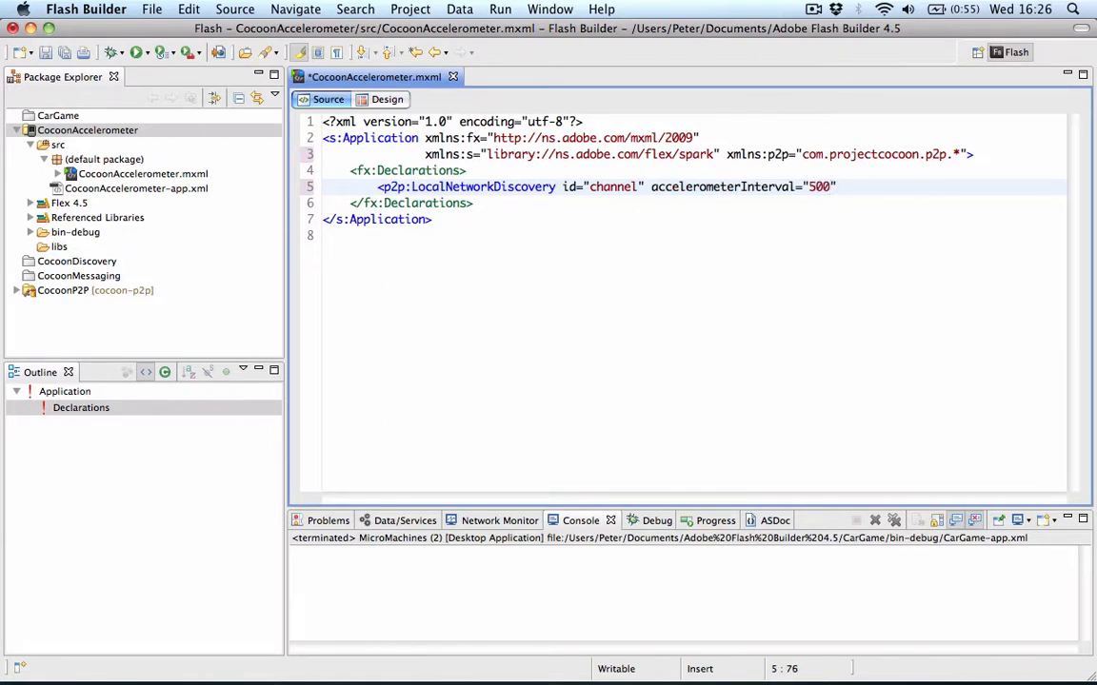
pyautogui.write('/>')
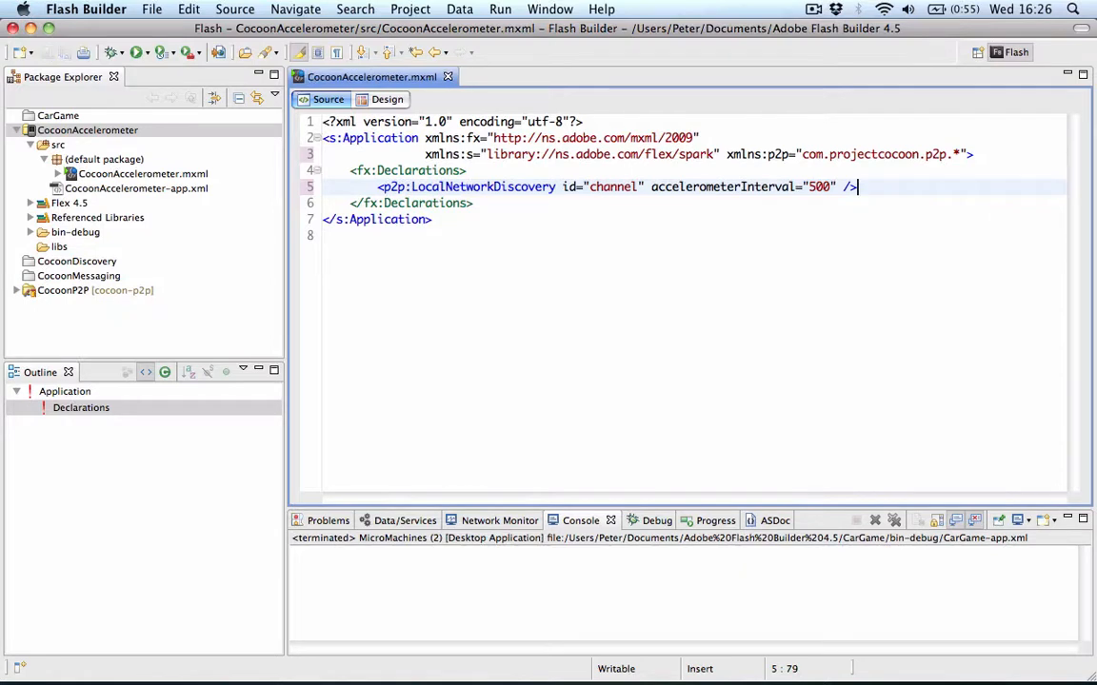
pyautogui.click(31, 407)
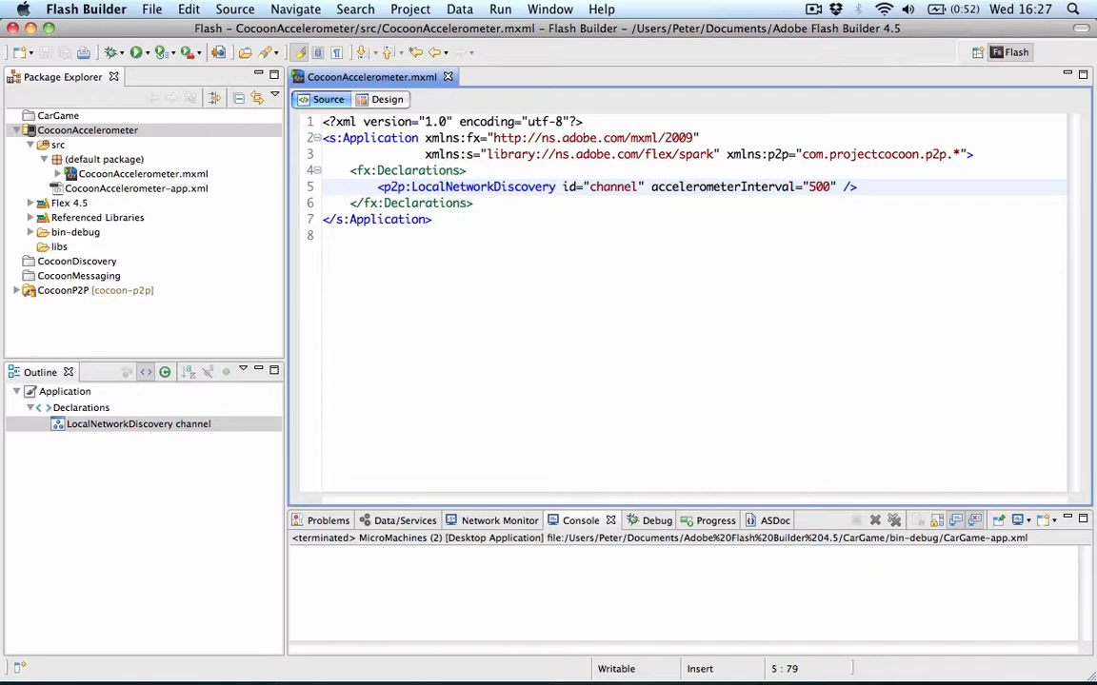
pyautogui.moveTo(678, 92)
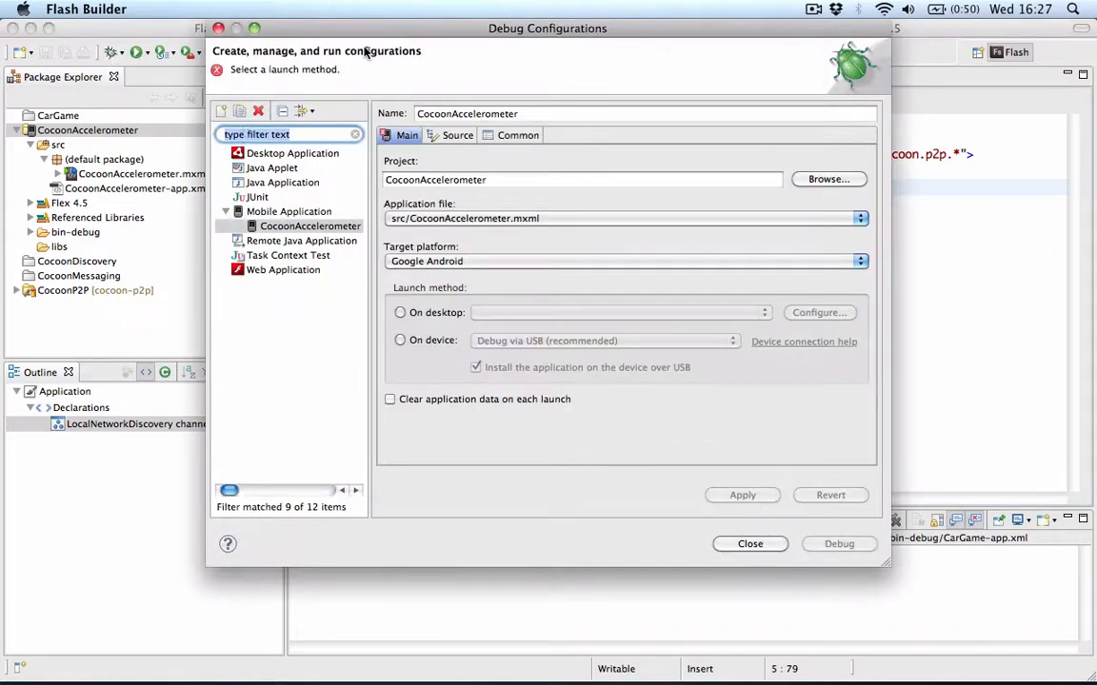
pyautogui.moveTo(457, 62)
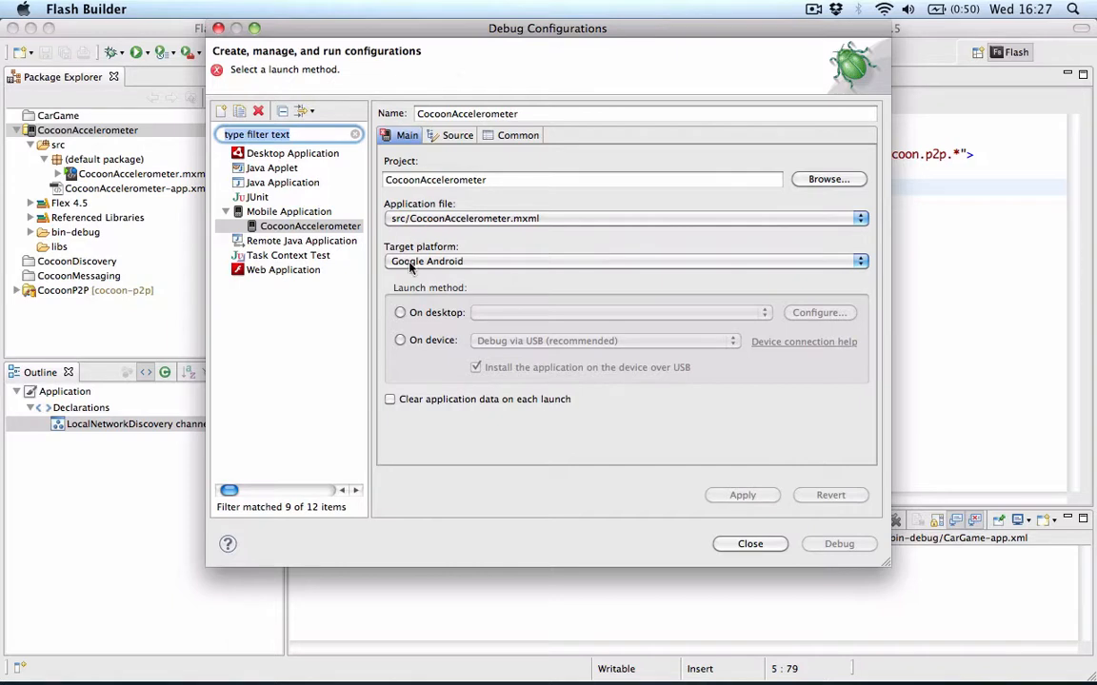
pyautogui.moveTo(417, 319)
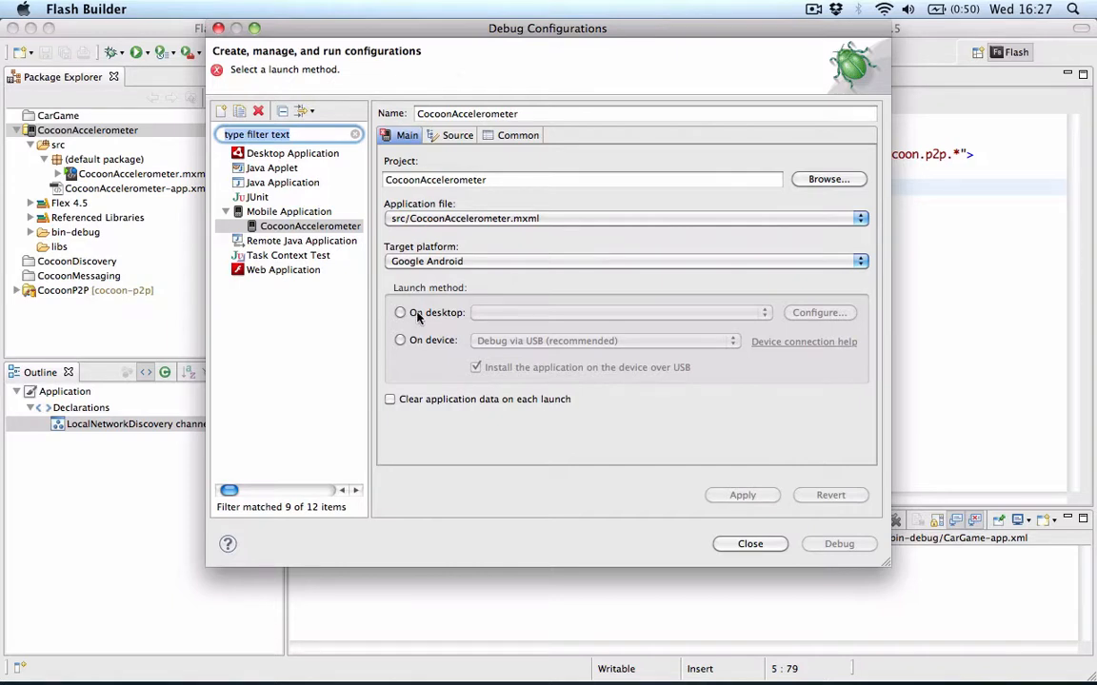
pyautogui.moveTo(419, 346)
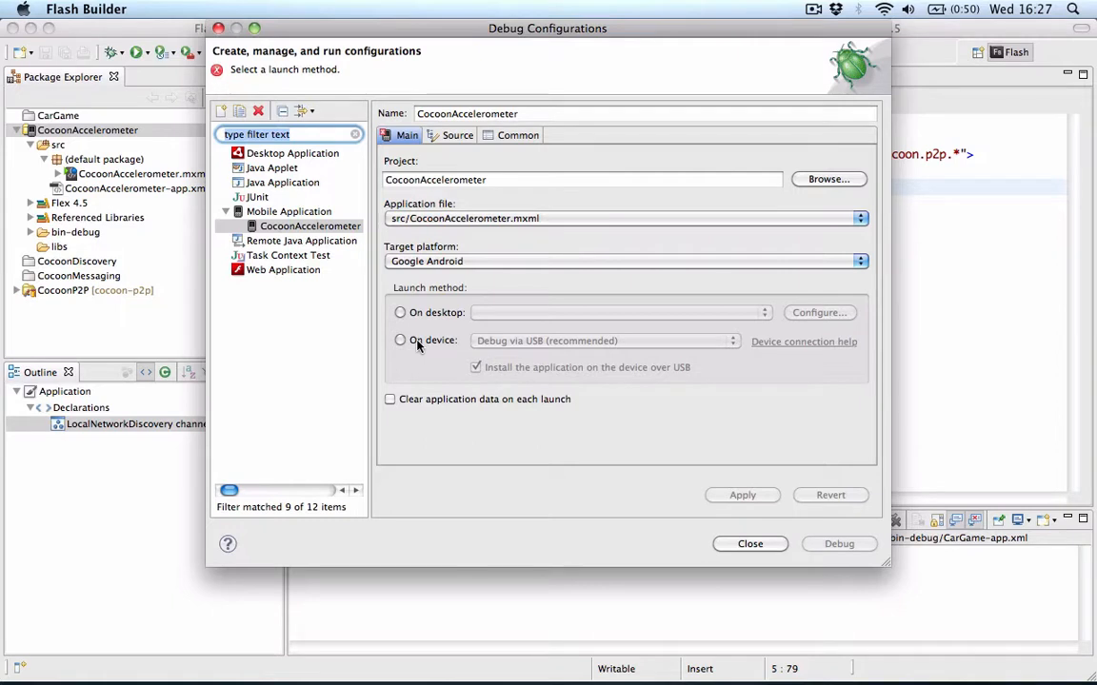
# Debug CocoonAccelerometer on the Android device via USB.
pyautogui.click(399, 340)
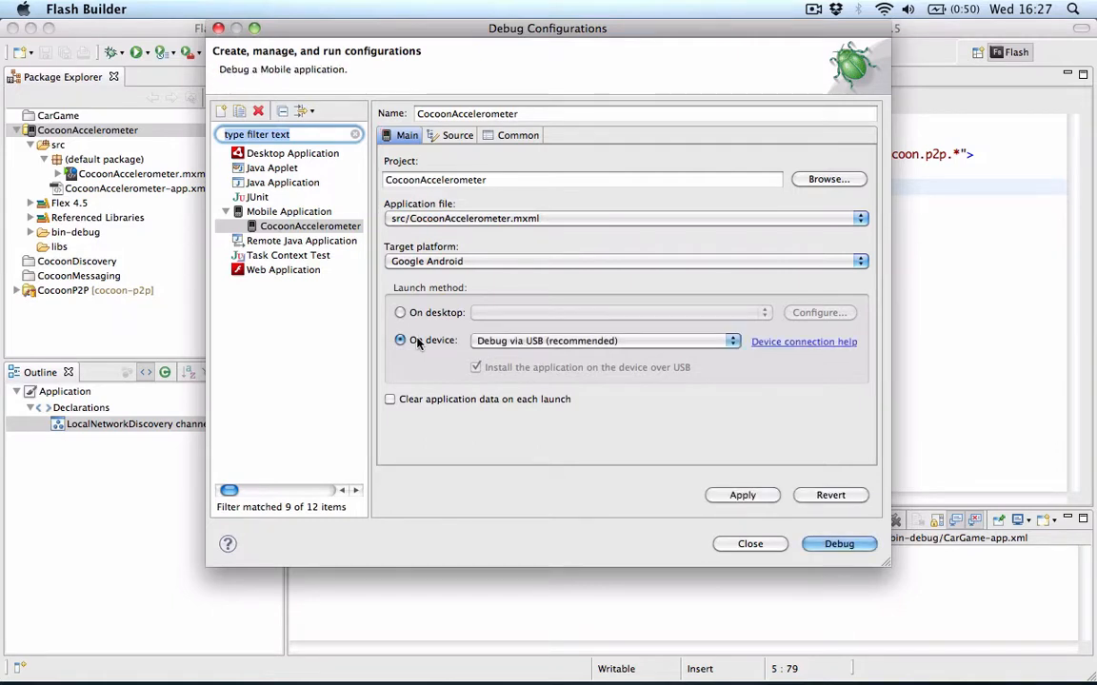
pyautogui.moveTo(503, 348)
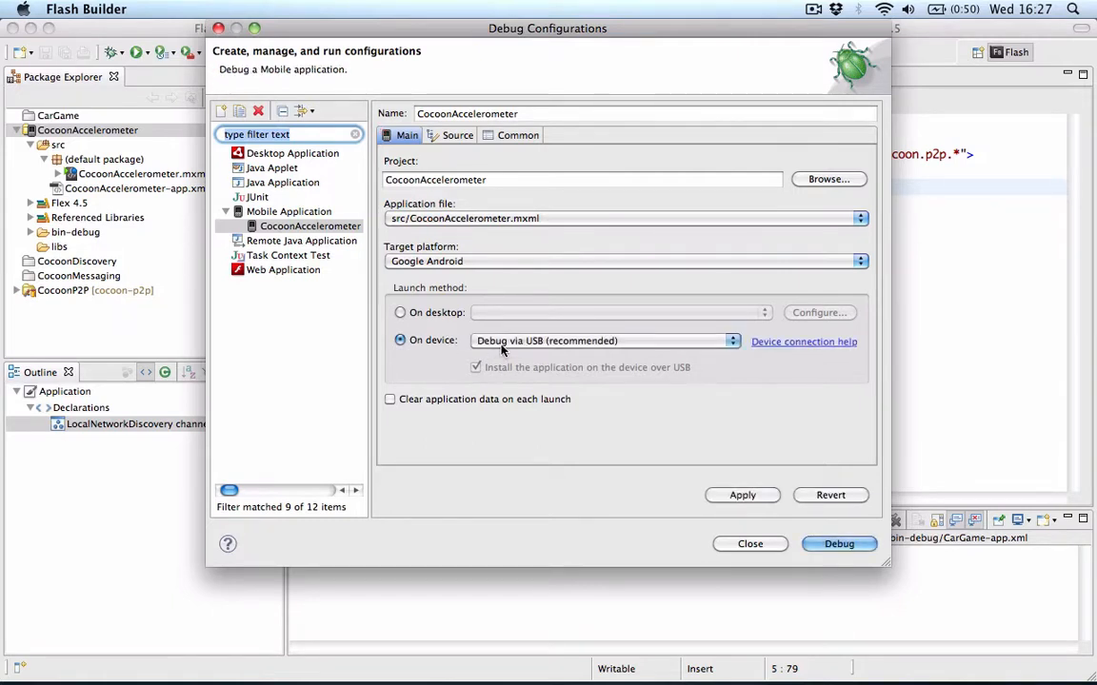
pyautogui.moveTo(806, 571)
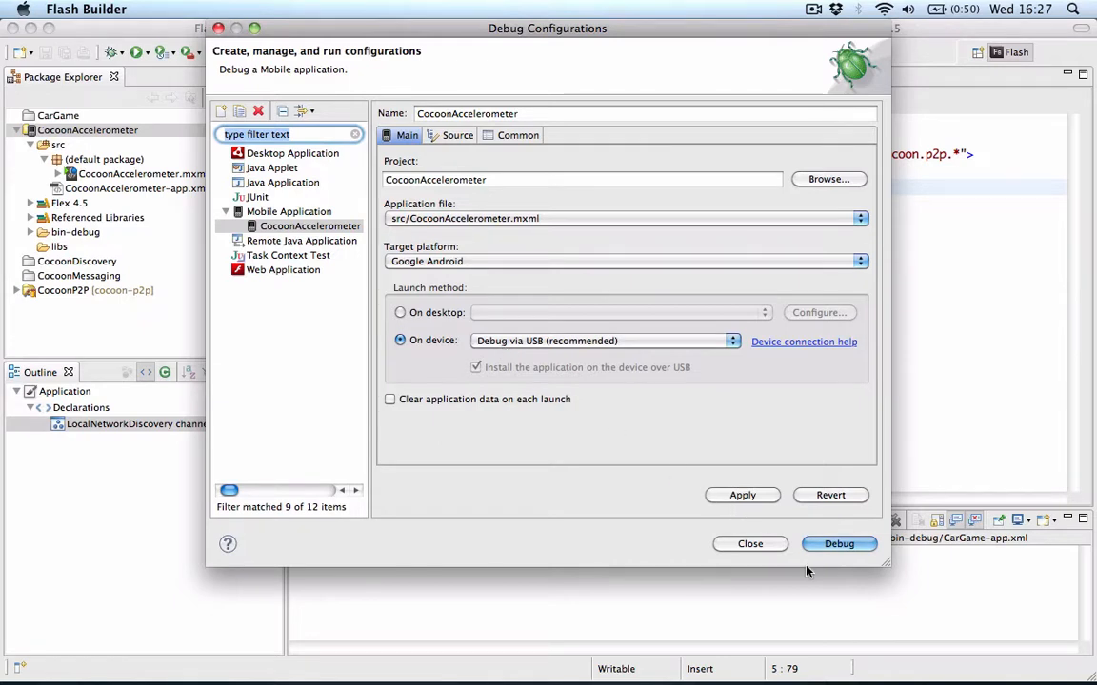
pyautogui.moveTo(743, 504)
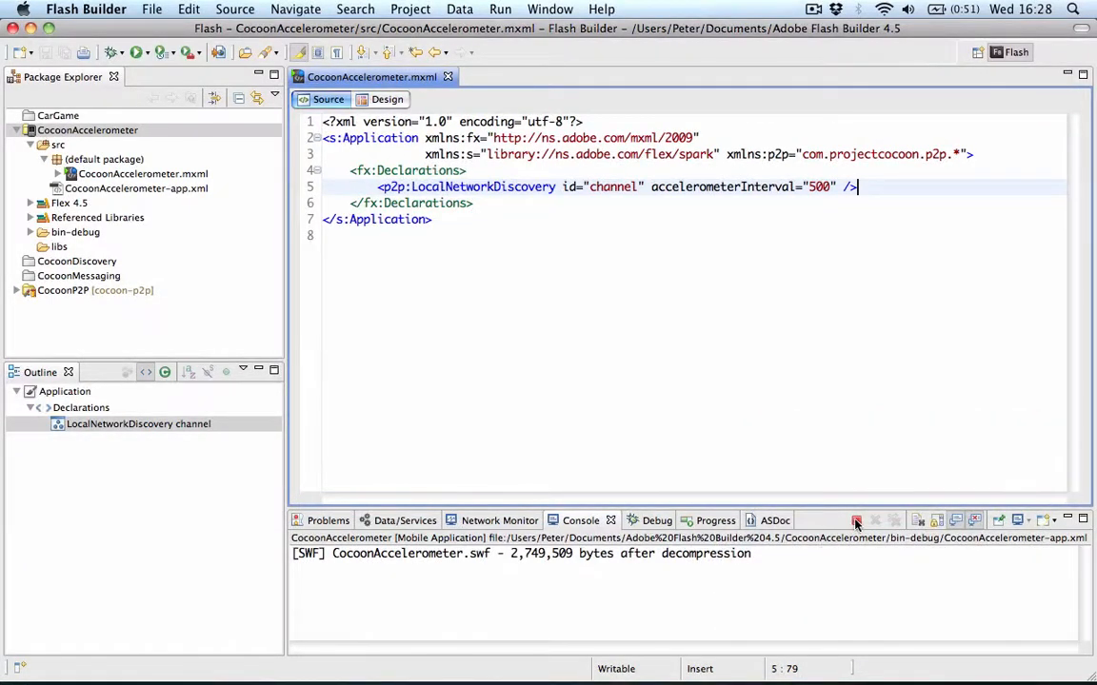
# Terminate the debug session and open CocoonAccelerometer's context menu.
pyautogui.click(855, 521)
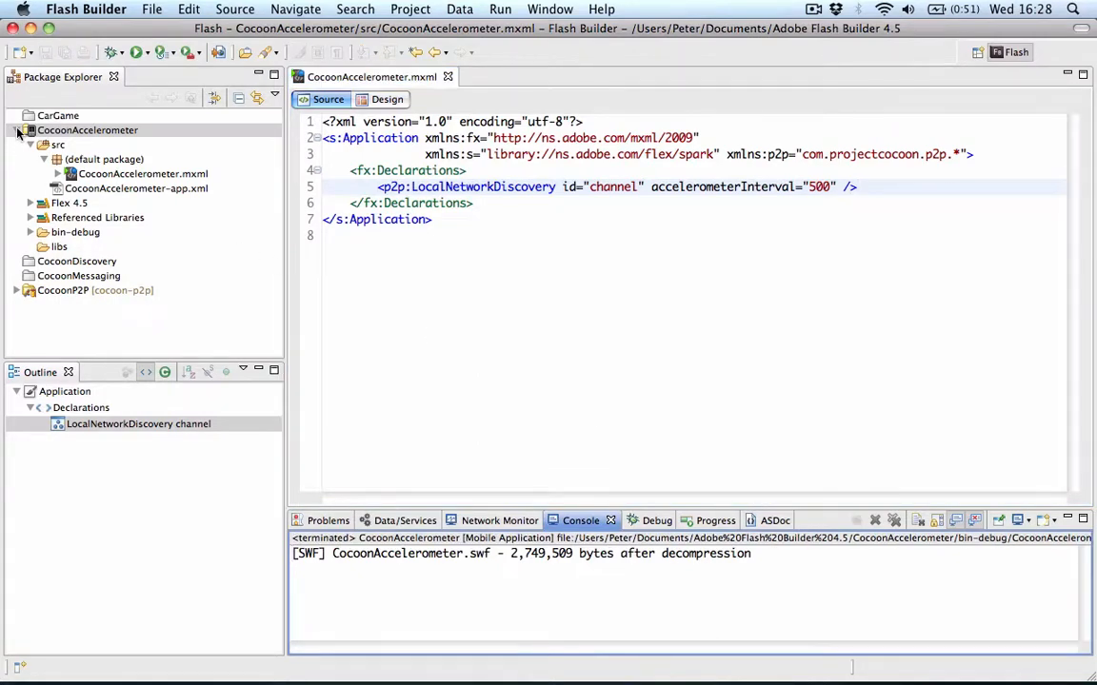
pyautogui.rightClick(87, 129)
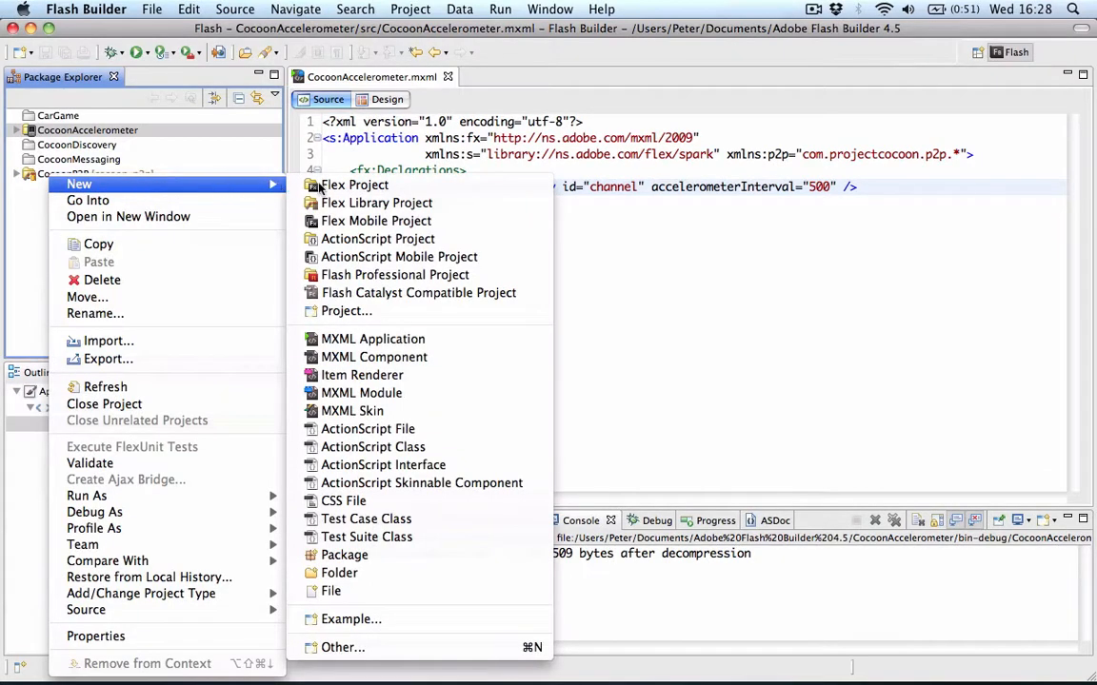
# Create Flex project 'CocoonAccelerometerDesktop' and finish the wizard.
pyautogui.click(354, 185)
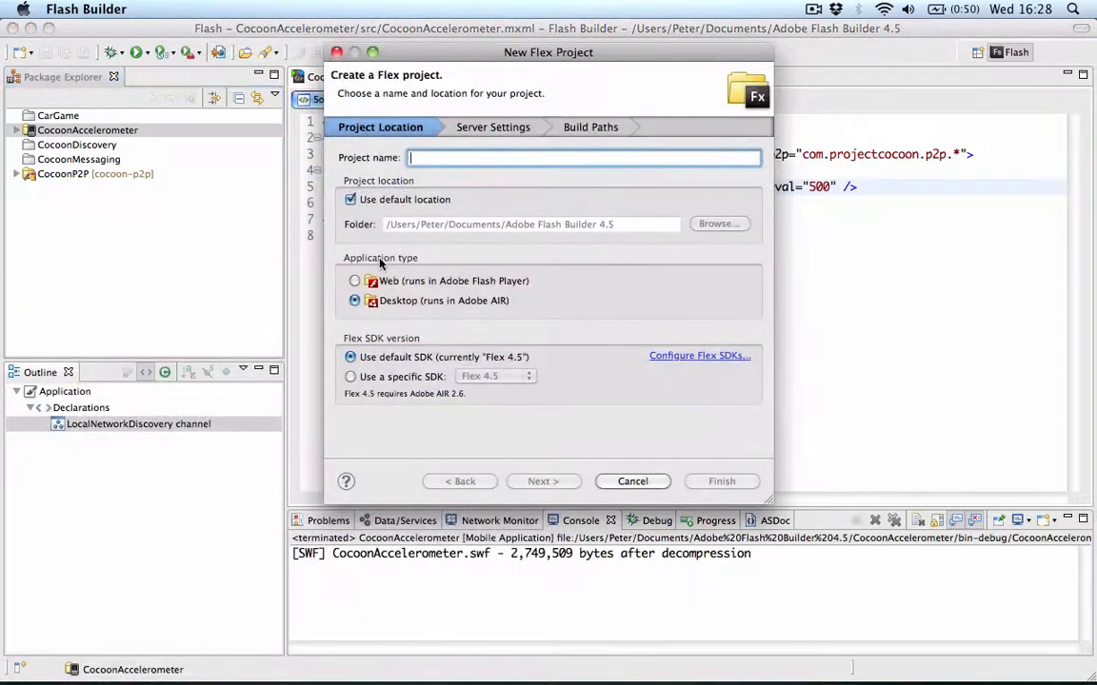
pyautogui.click(355, 280)
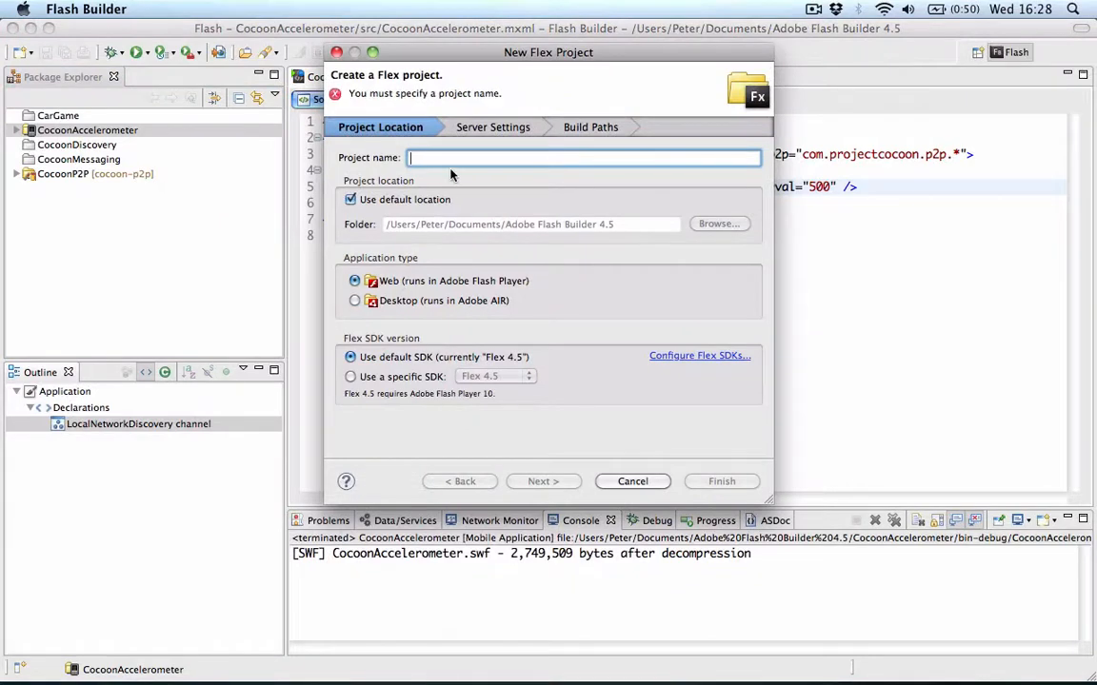
pyautogui.write('CocoonAccelero')
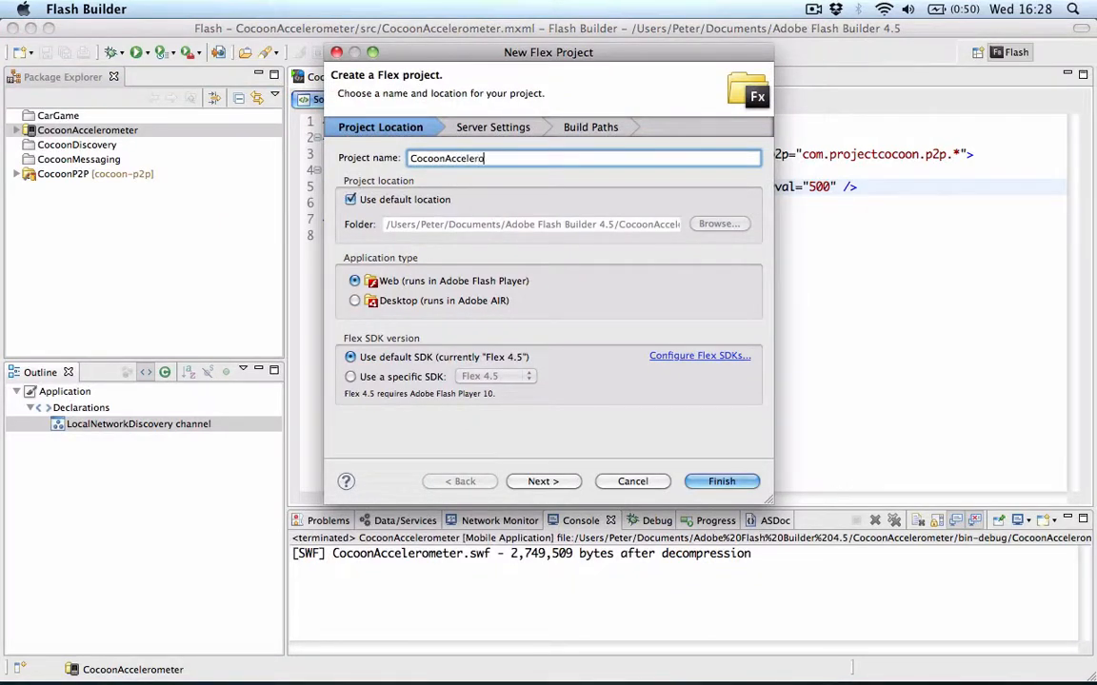
pyautogui.write('Desktop')
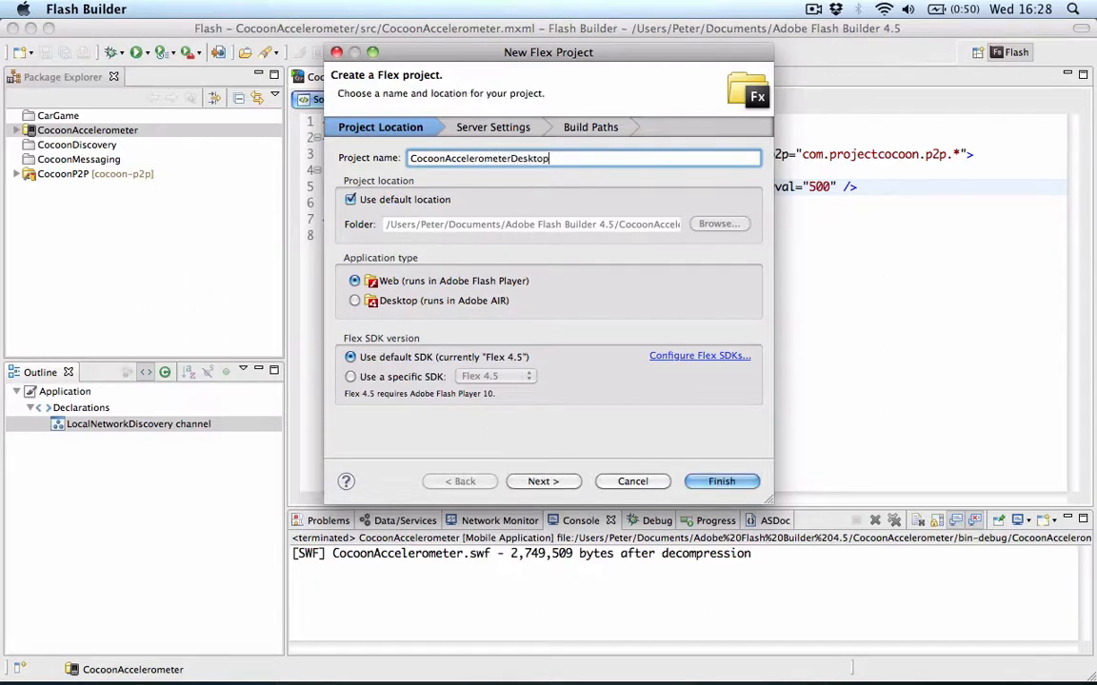
pyautogui.click(721, 481)
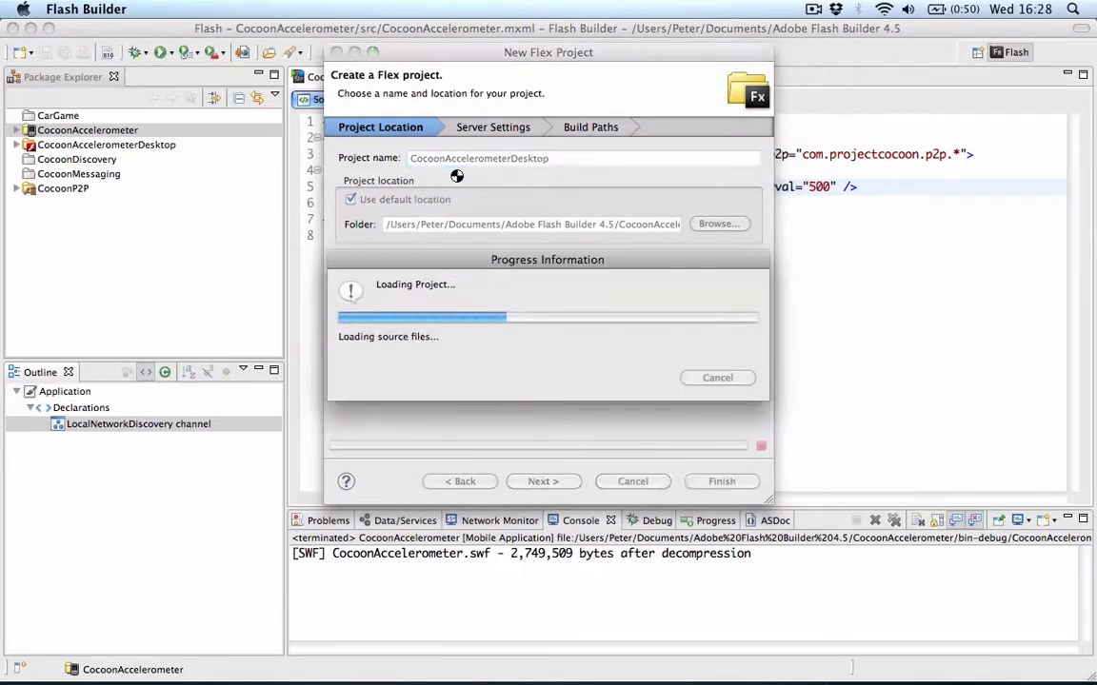
pyautogui.click(722, 481)
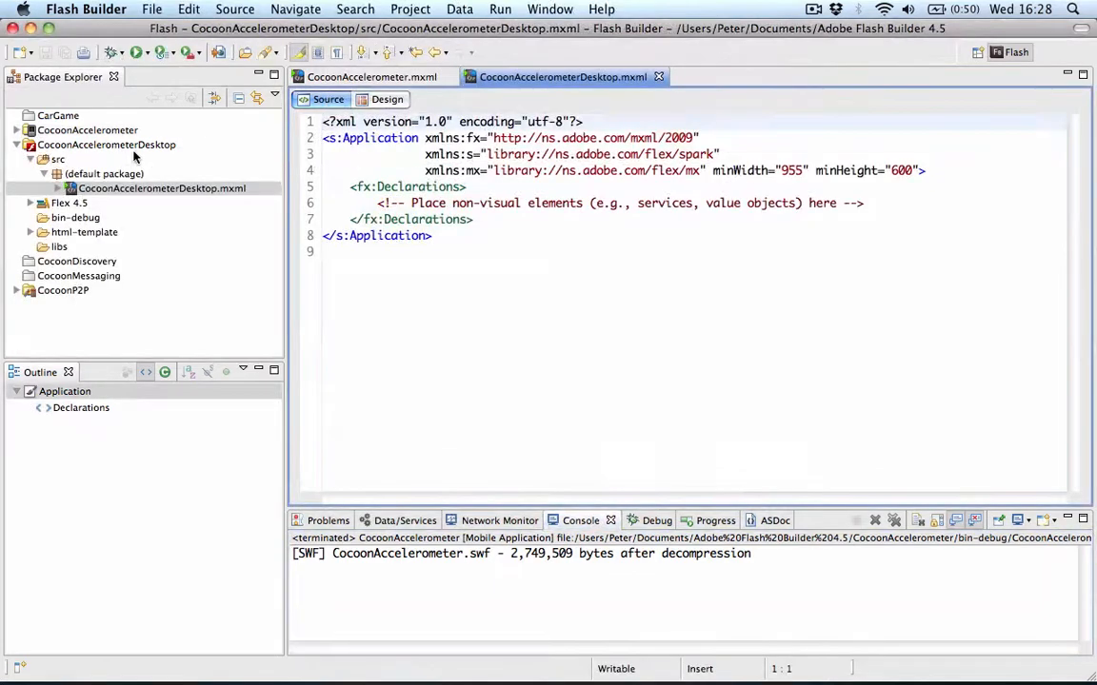
# Add CocoonP2P to CocoonAccelerometerDesktop's Flex build path.
pyautogui.rightClick(107, 144)
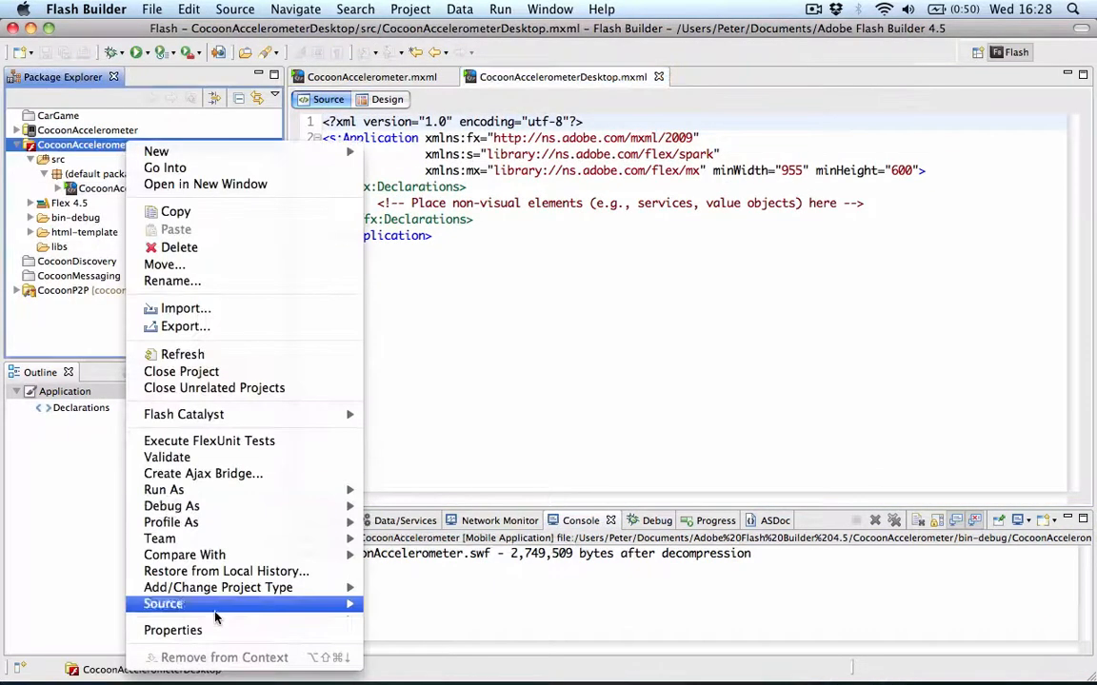
pyautogui.click(172, 630)
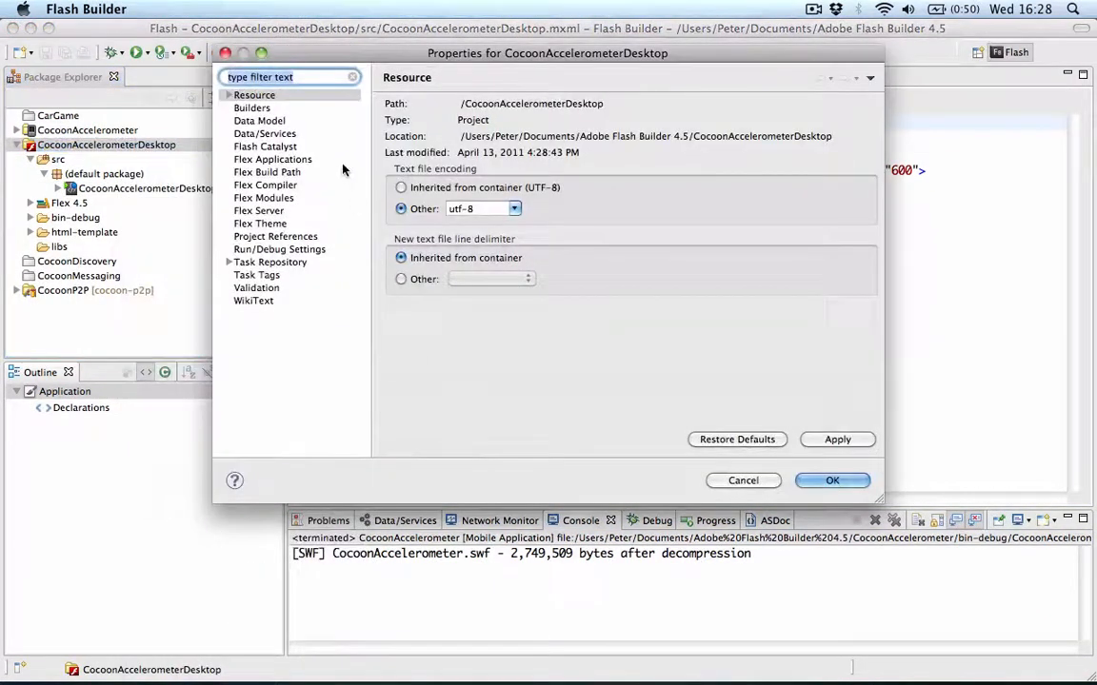
pyautogui.click(267, 159)
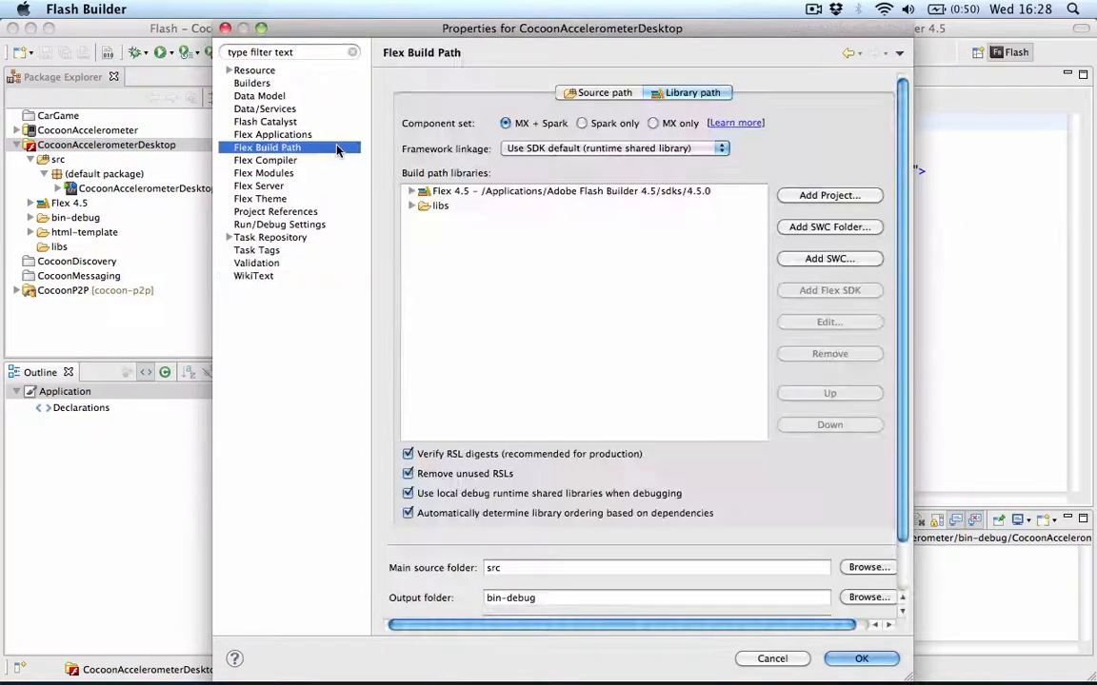
pyautogui.click(830, 195)
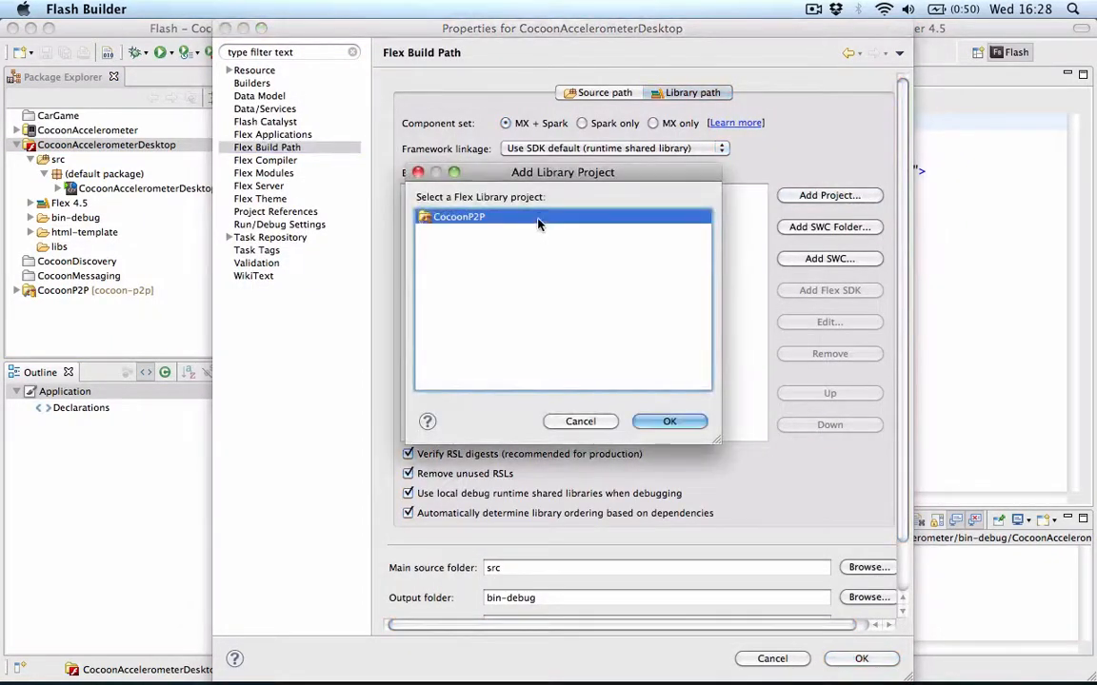
pyautogui.click(670, 420)
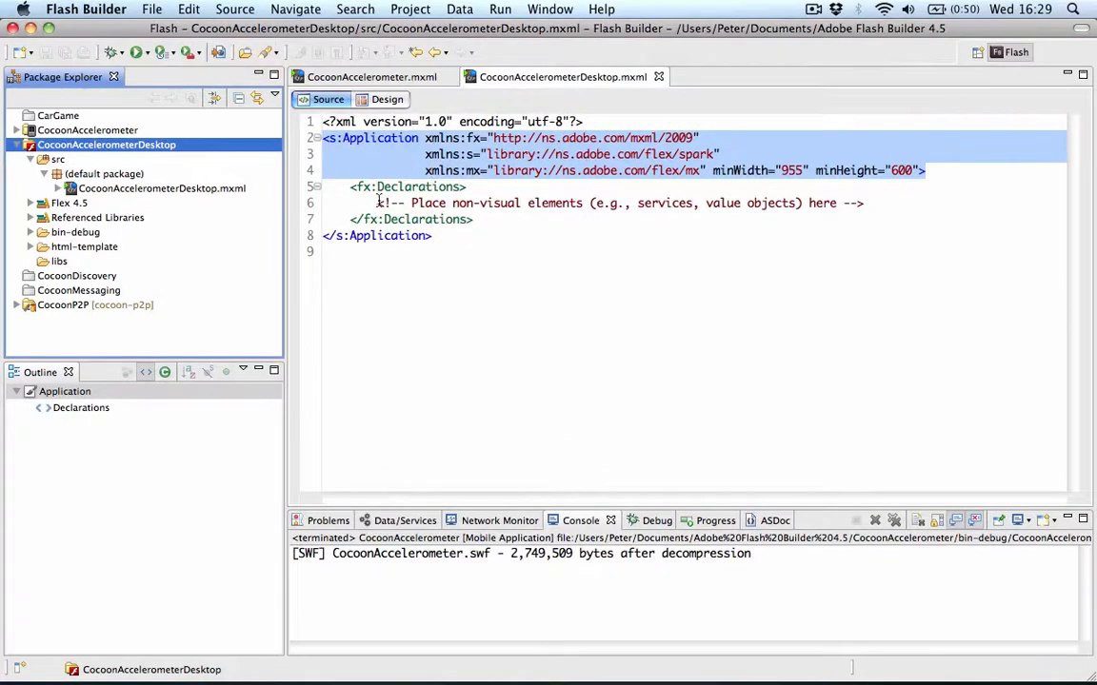
# Declare LocalNetworkDiscovery 'channel' with a generated accelerometerUpdate handler, closing the tag.
pyautogui.click(865, 203)
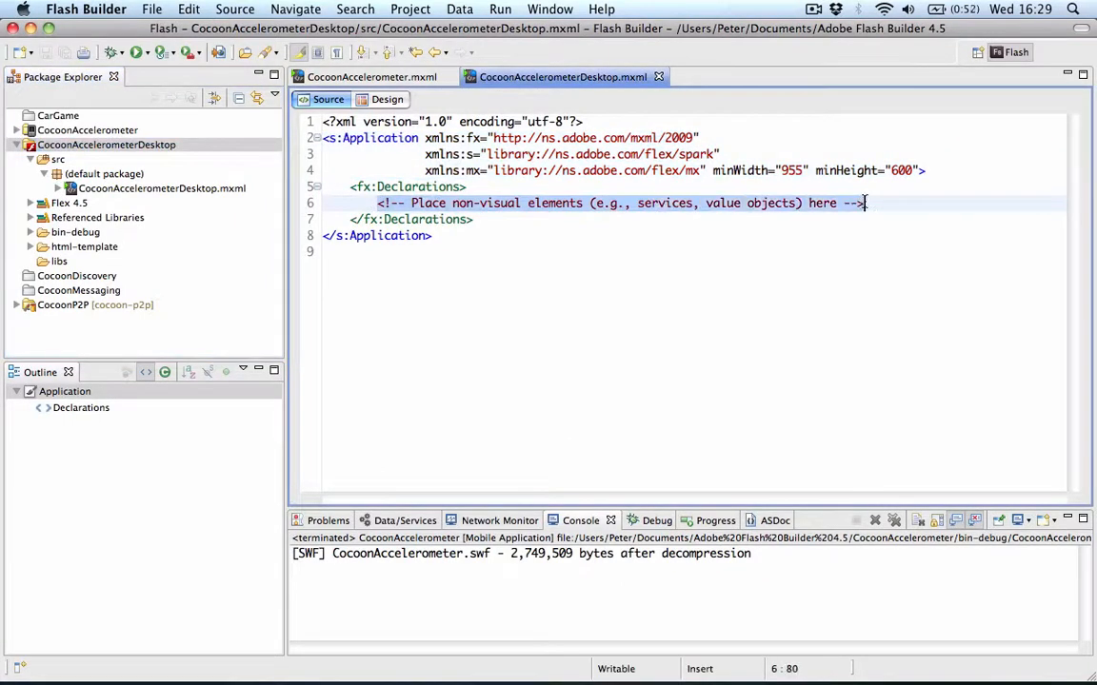
pyautogui.write('<loc')
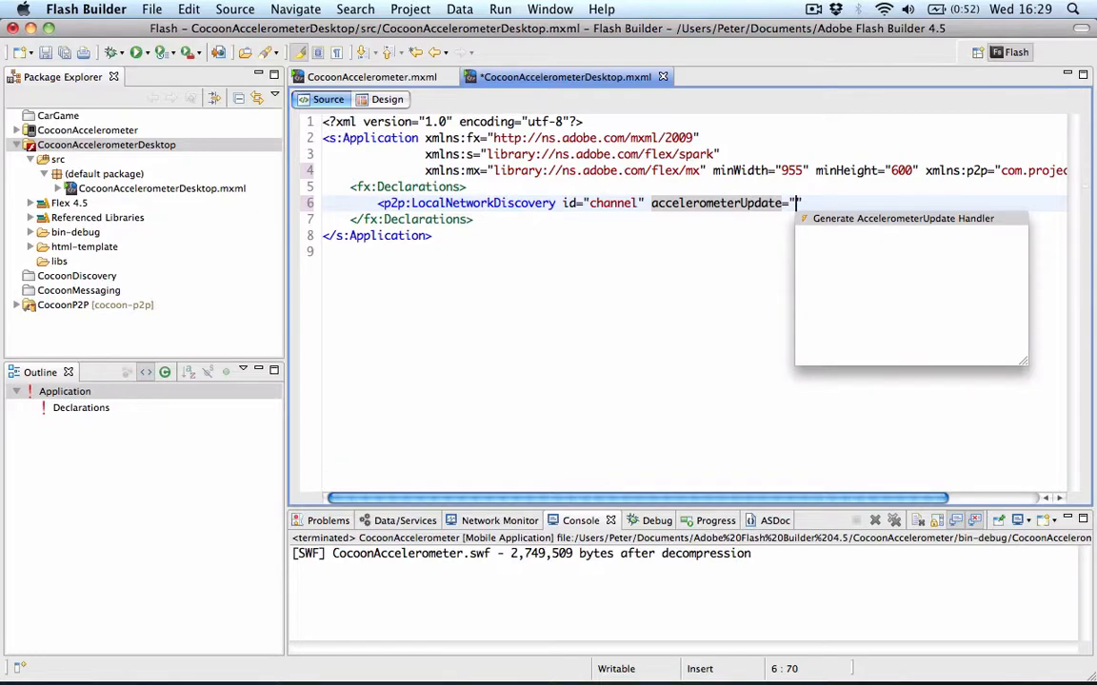
pyautogui.click(901, 218)
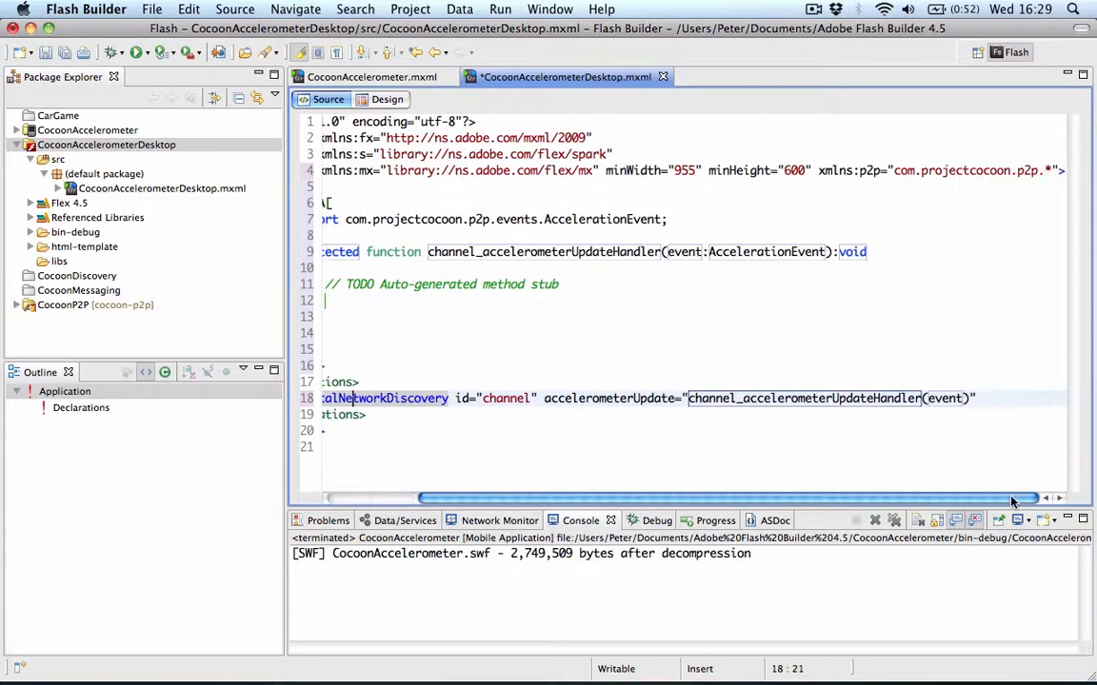
pyautogui.write('/>')
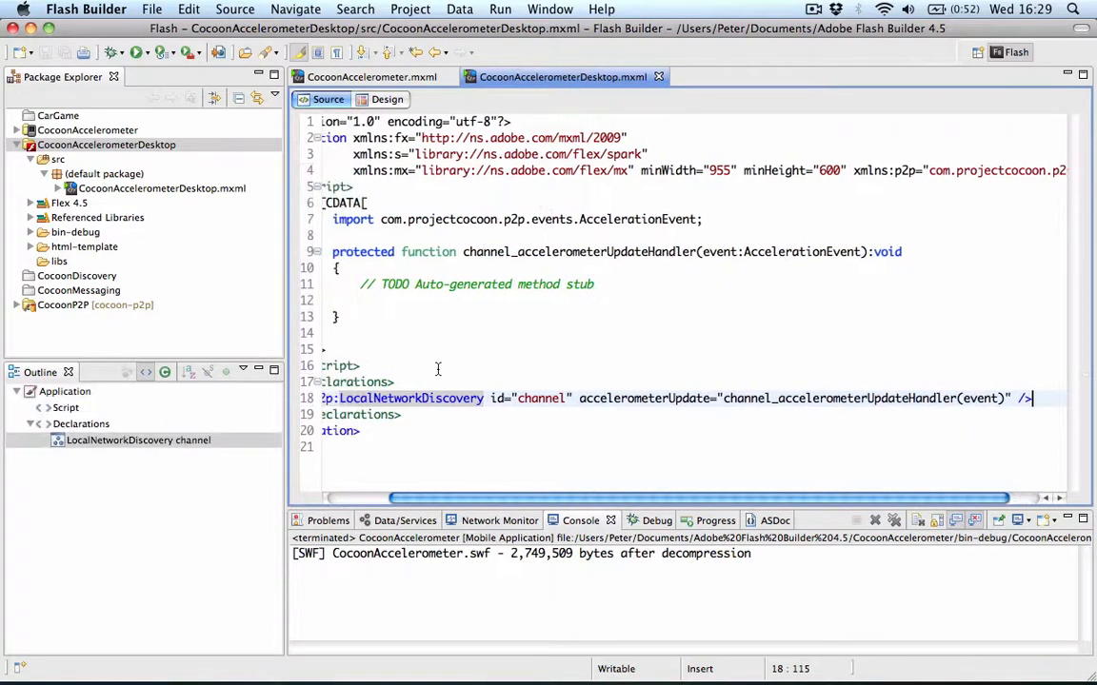
pyautogui.hscroll(-3)
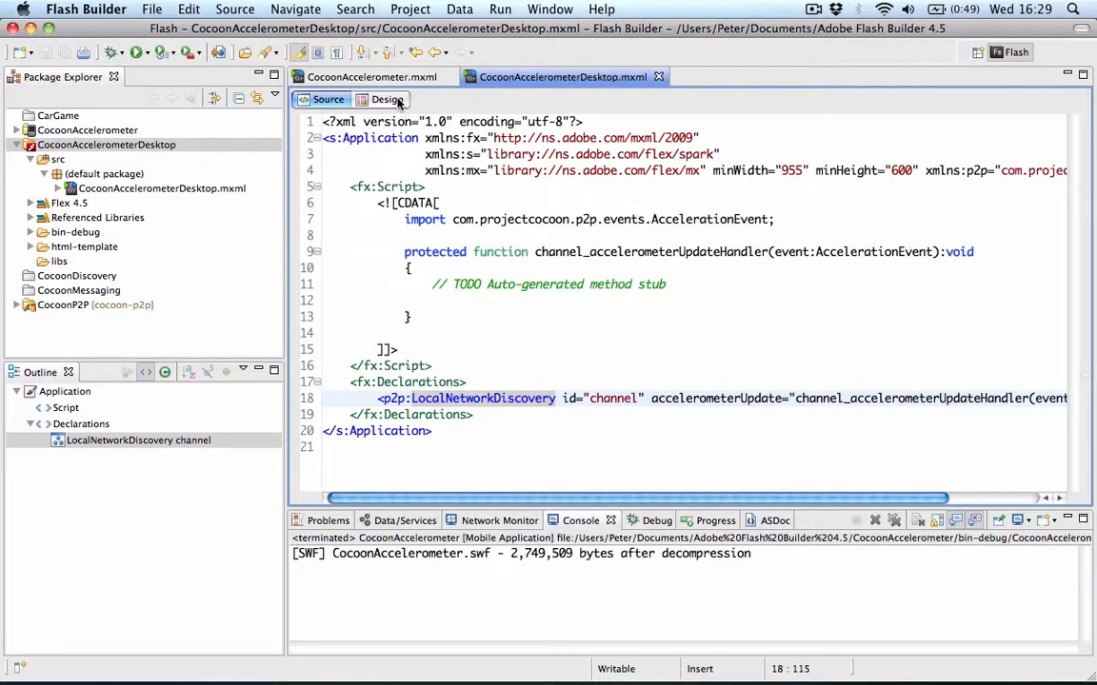
# In Design view, place an 'acceleration X' label near the canvas top-left.
pyautogui.click(388, 99)
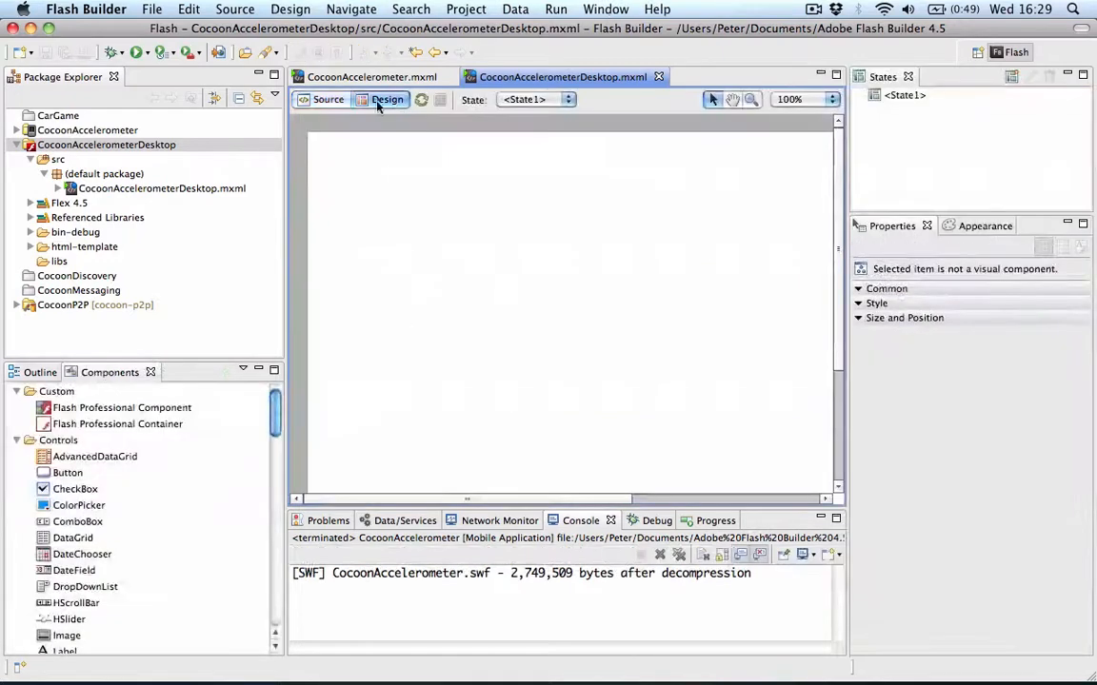
pyautogui.scroll(-3)
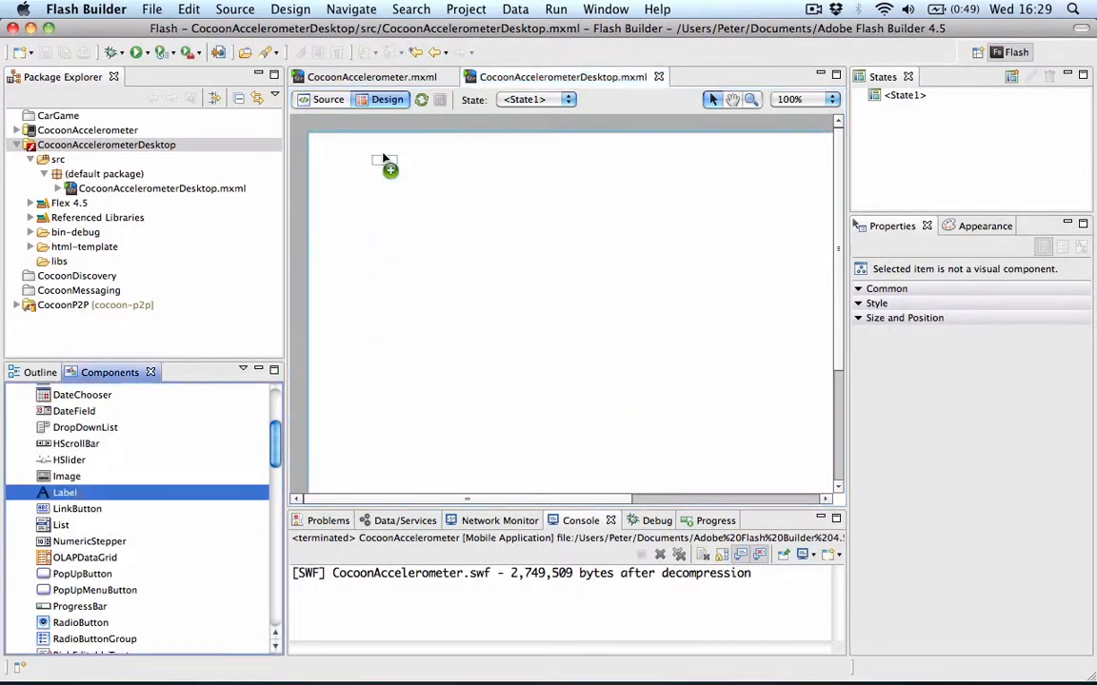
pyautogui.moveTo(65, 492); pyautogui.dragTo(396, 206)
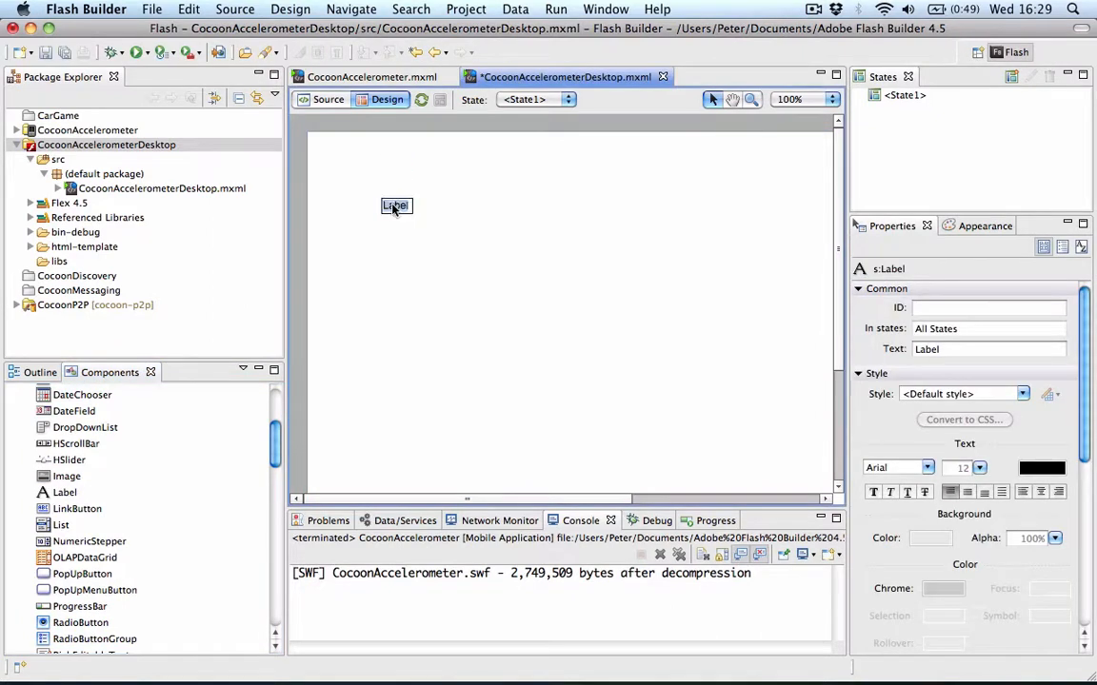
pyautogui.write('acceleration X')
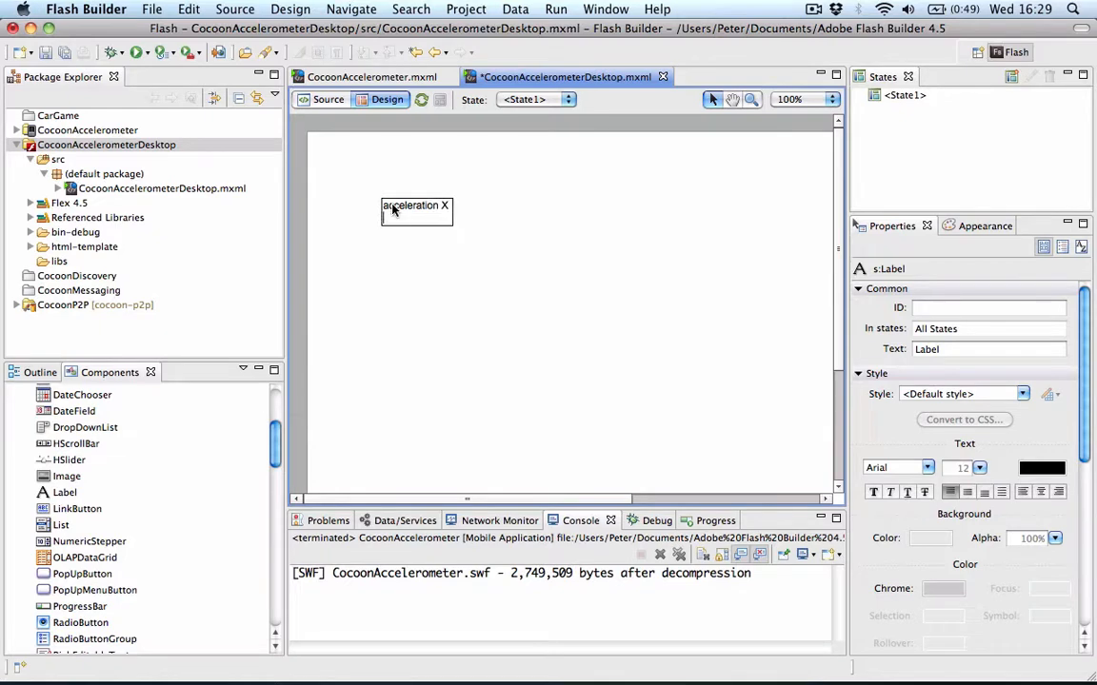
pyautogui.click(590, 333)
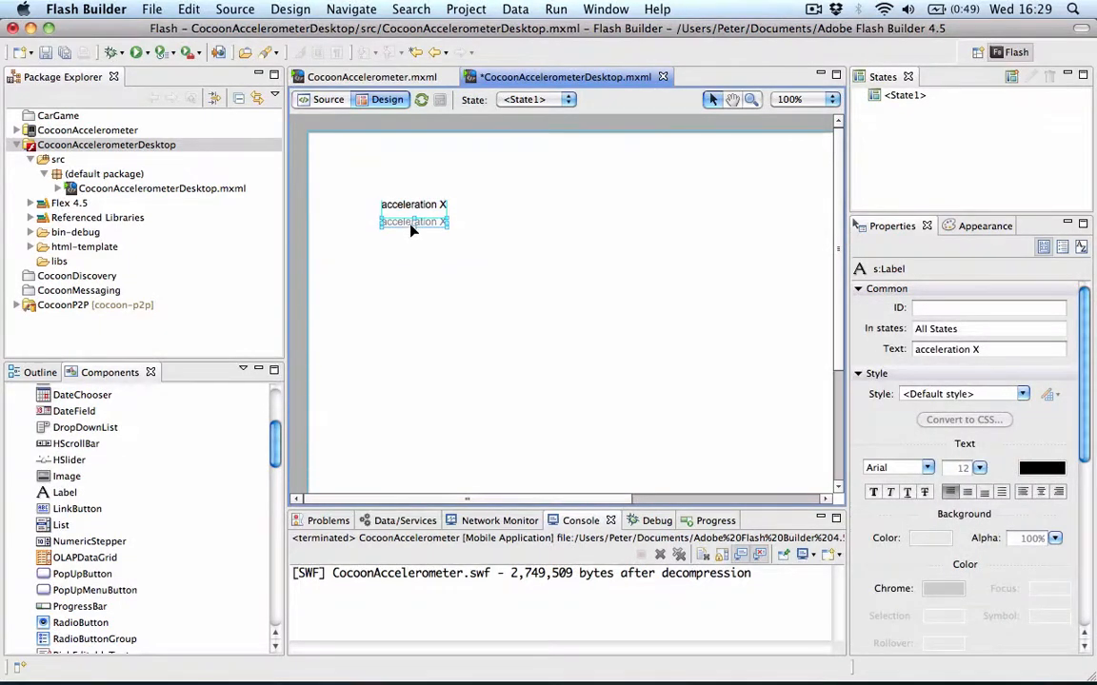
# Duplicate the label into rows for acceleration Y, acceleration Z, and 'client'.
pyautogui.moveTo(413, 221); pyautogui.dragTo(427, 237)
pyautogui.write('Y')
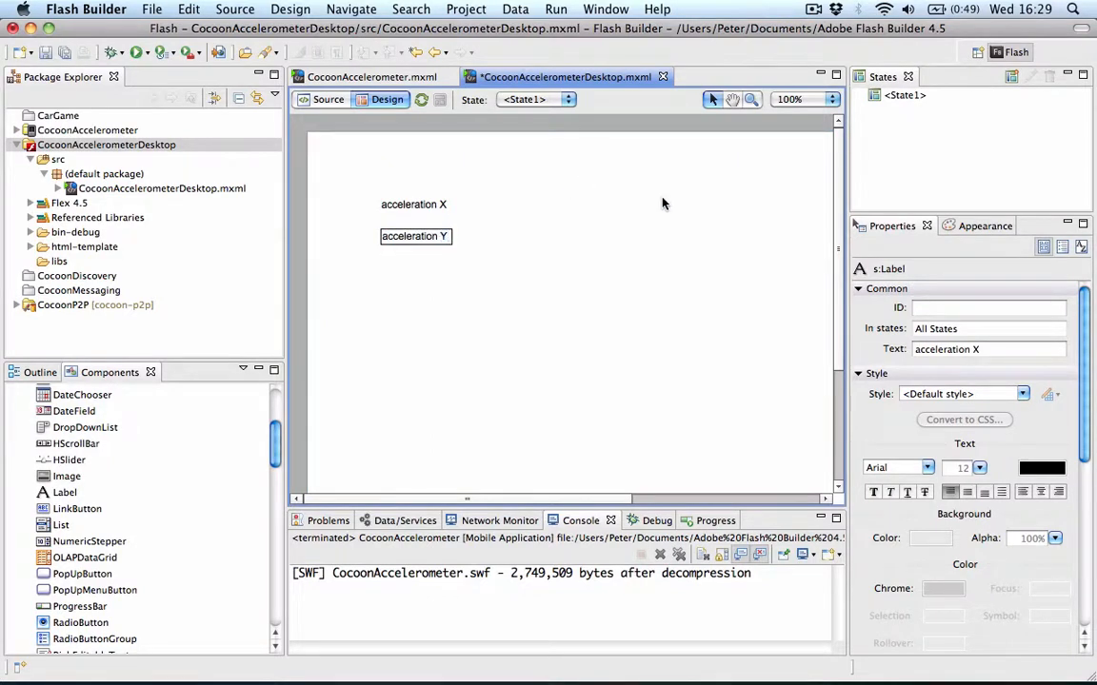
pyautogui.click(414, 236)
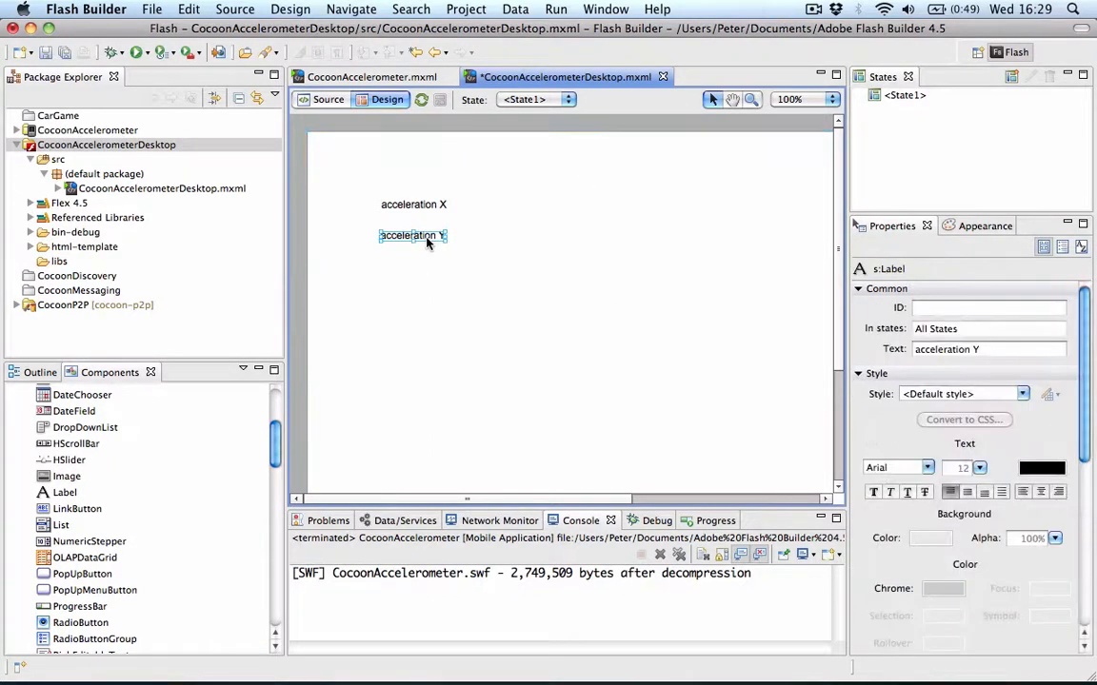
pyautogui.moveTo(413, 235); pyautogui.dragTo(413, 269)
pyautogui.write('acceleration Z')
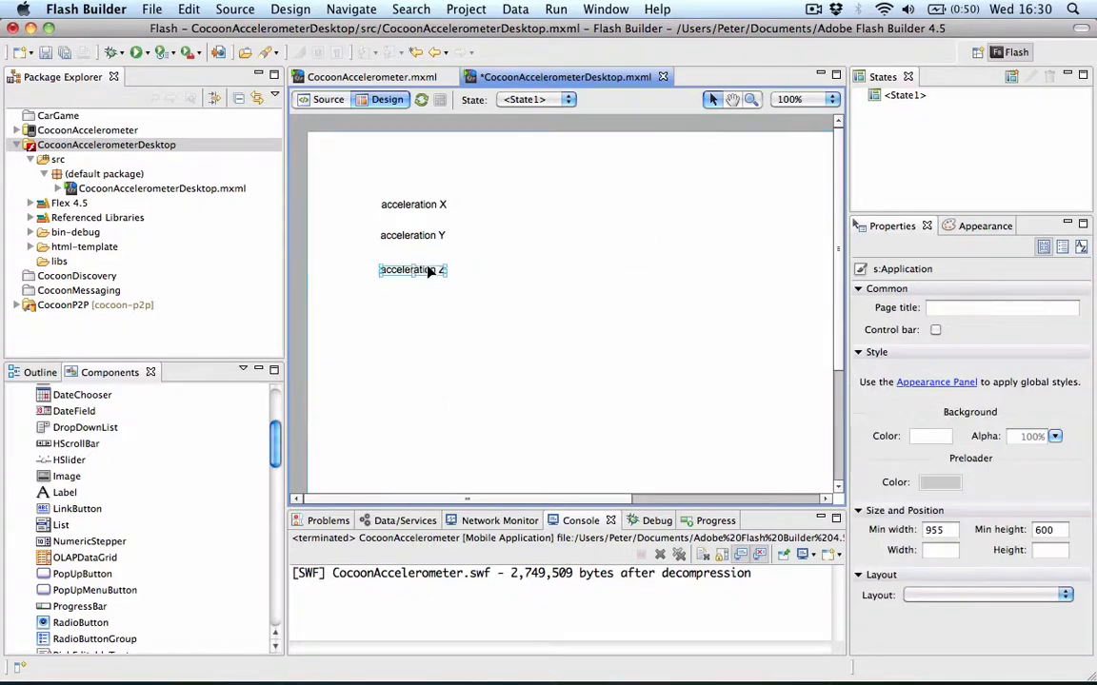
pyautogui.click(412, 269)
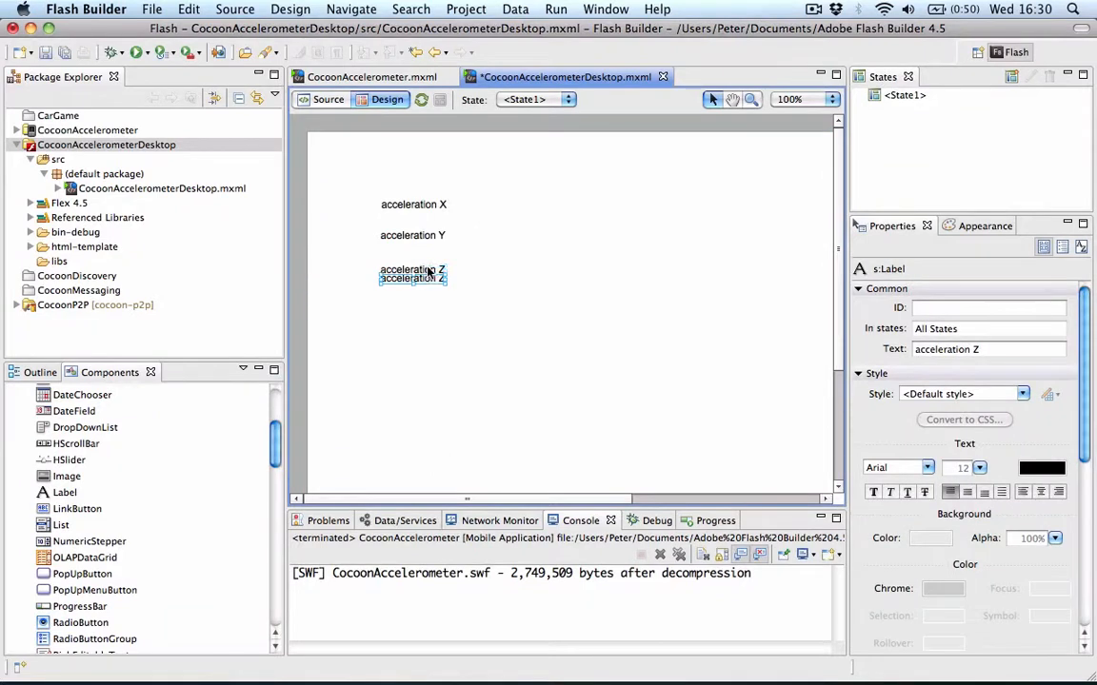
pyautogui.moveTo(412, 276); pyautogui.dragTo(413, 312)
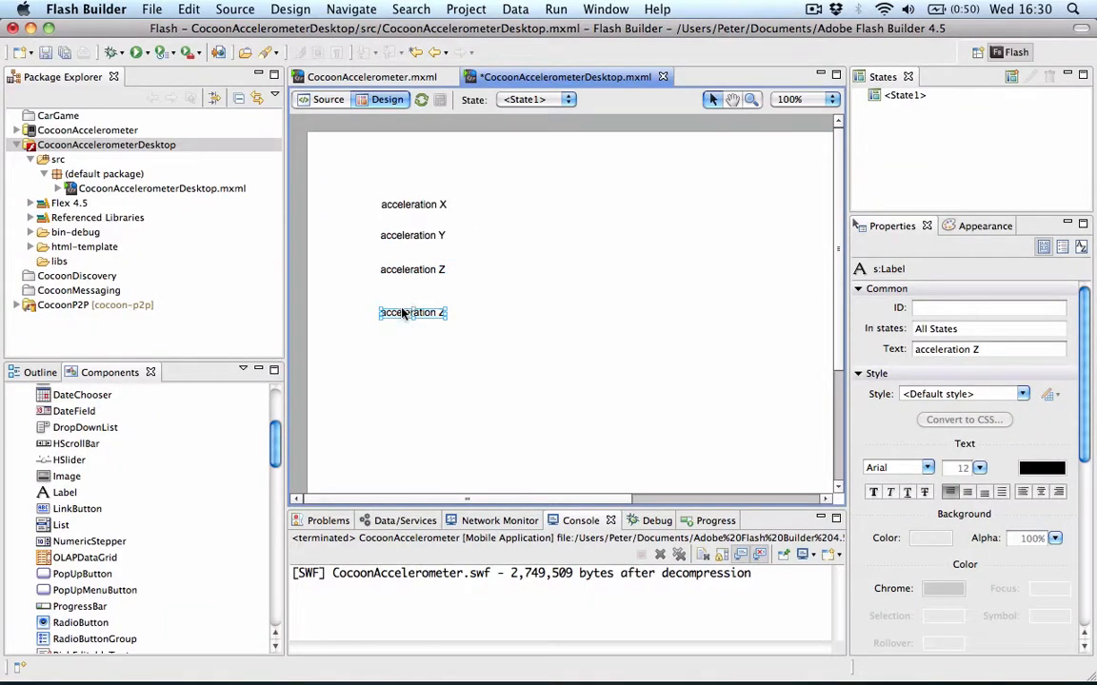
pyautogui.write('client')
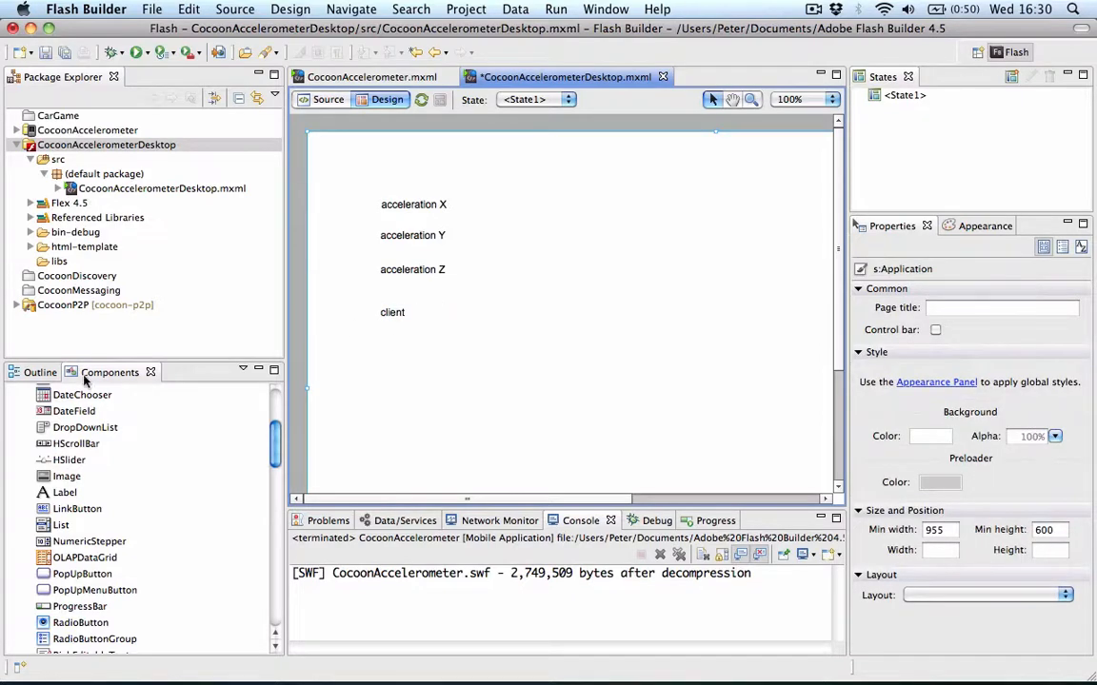
# Place a text input beside each of the four labels.
pyautogui.scroll(3)
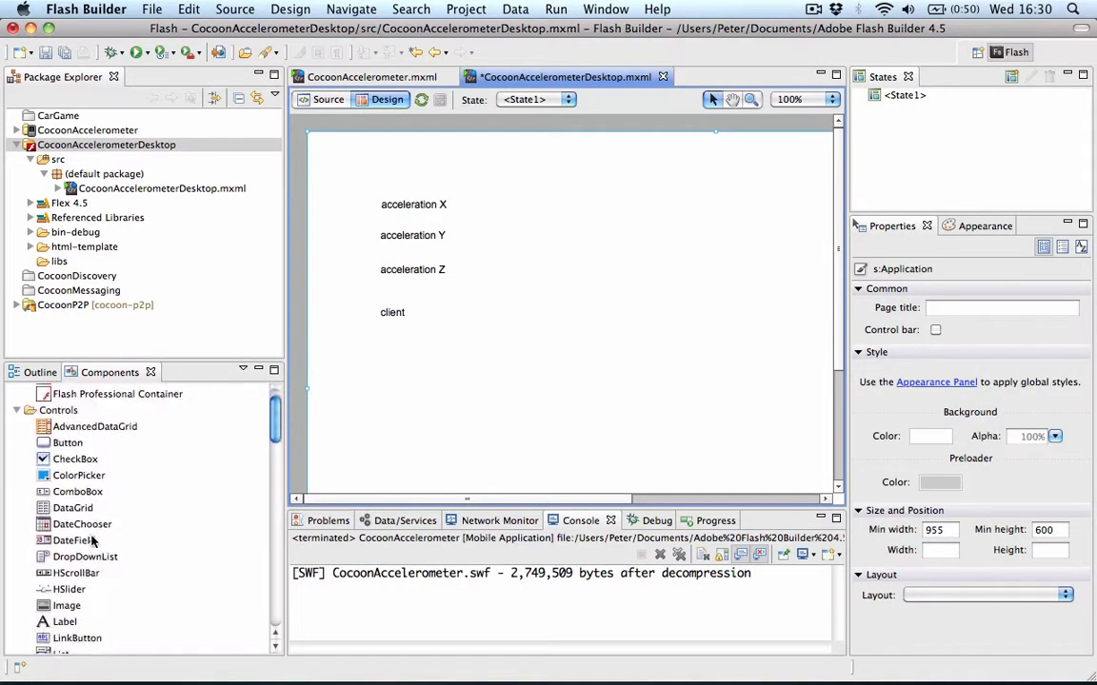
pyautogui.scroll(-3)
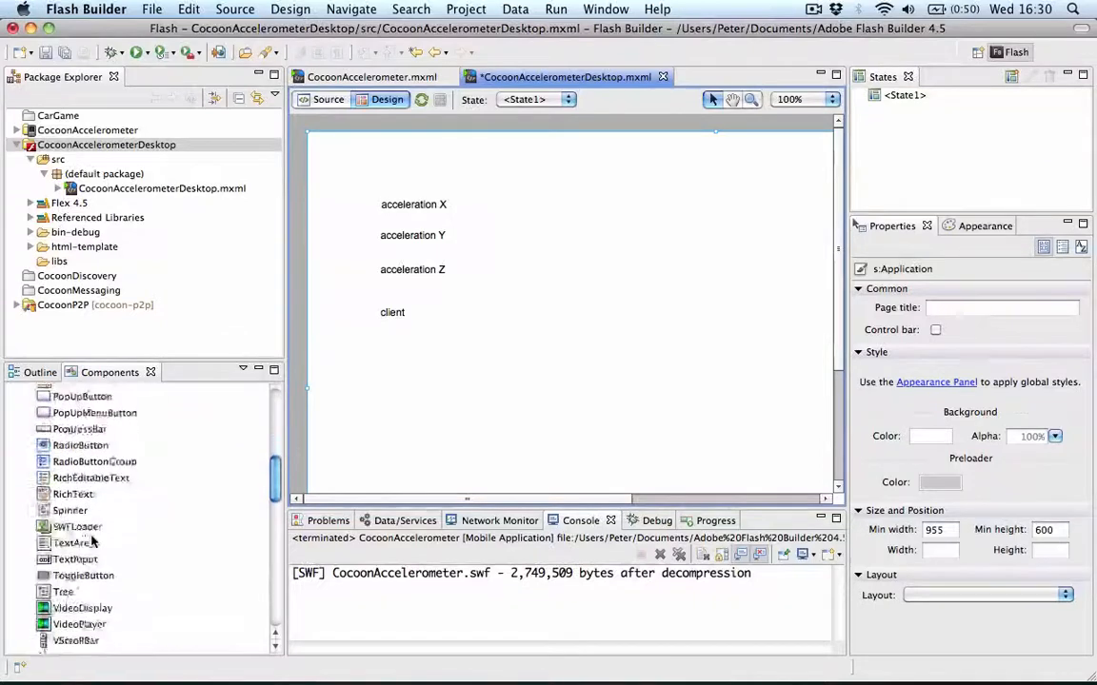
pyautogui.moveTo(75, 559); pyautogui.dragTo(486, 214)
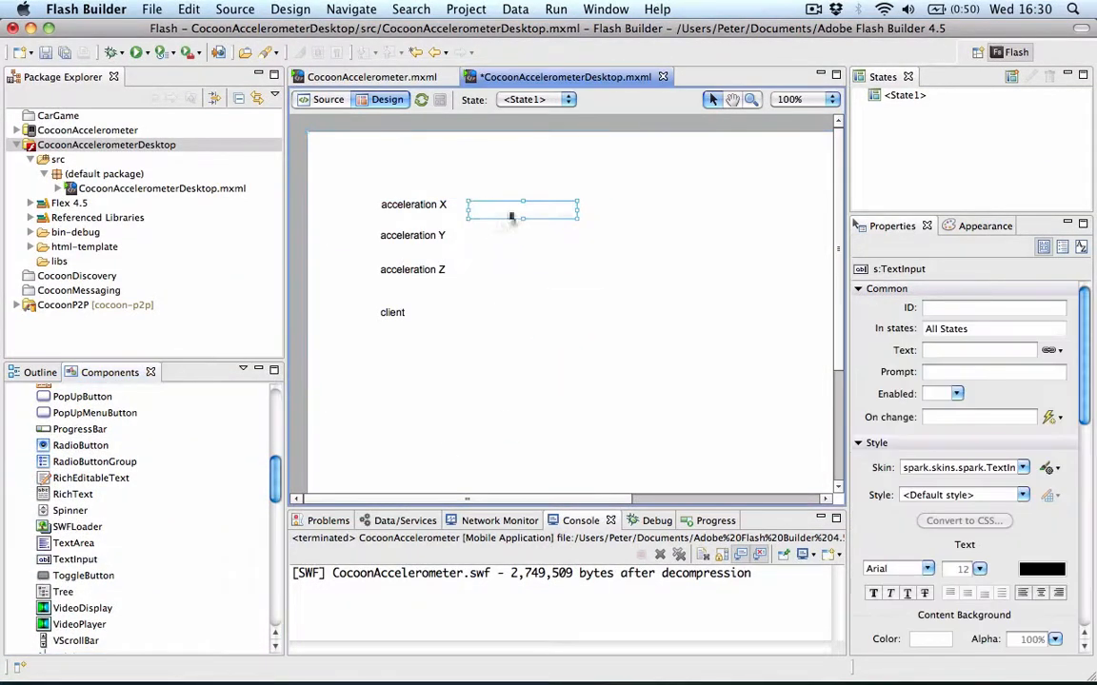
pyautogui.moveTo(522, 211); pyautogui.dragTo(522, 229)
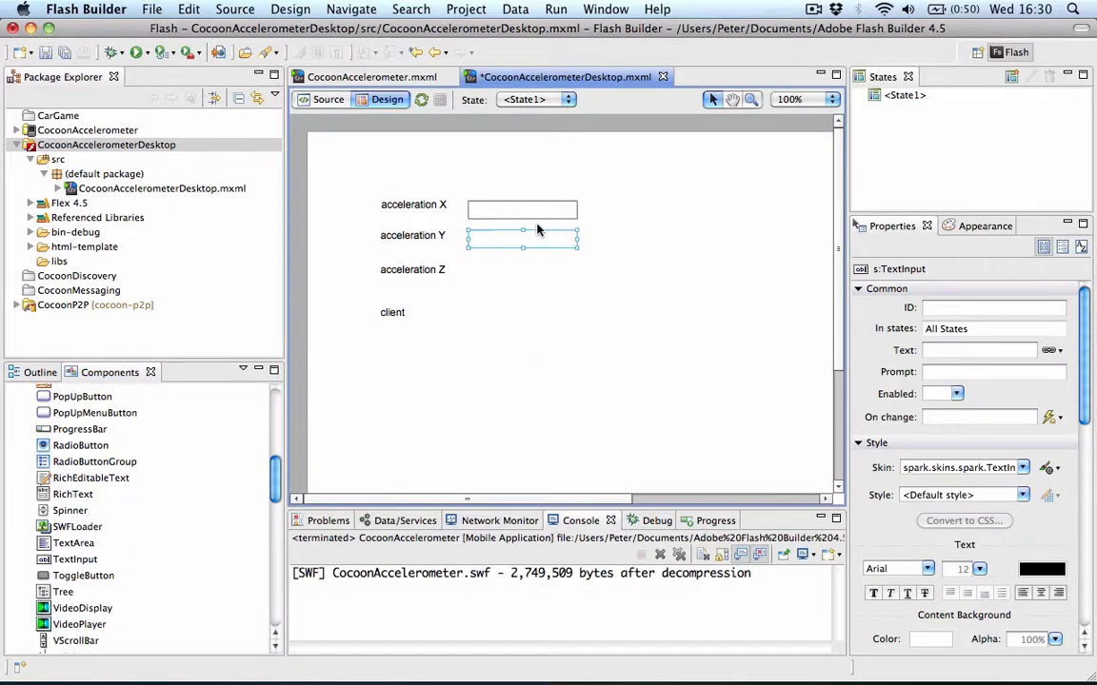
pyautogui.click(521, 204)
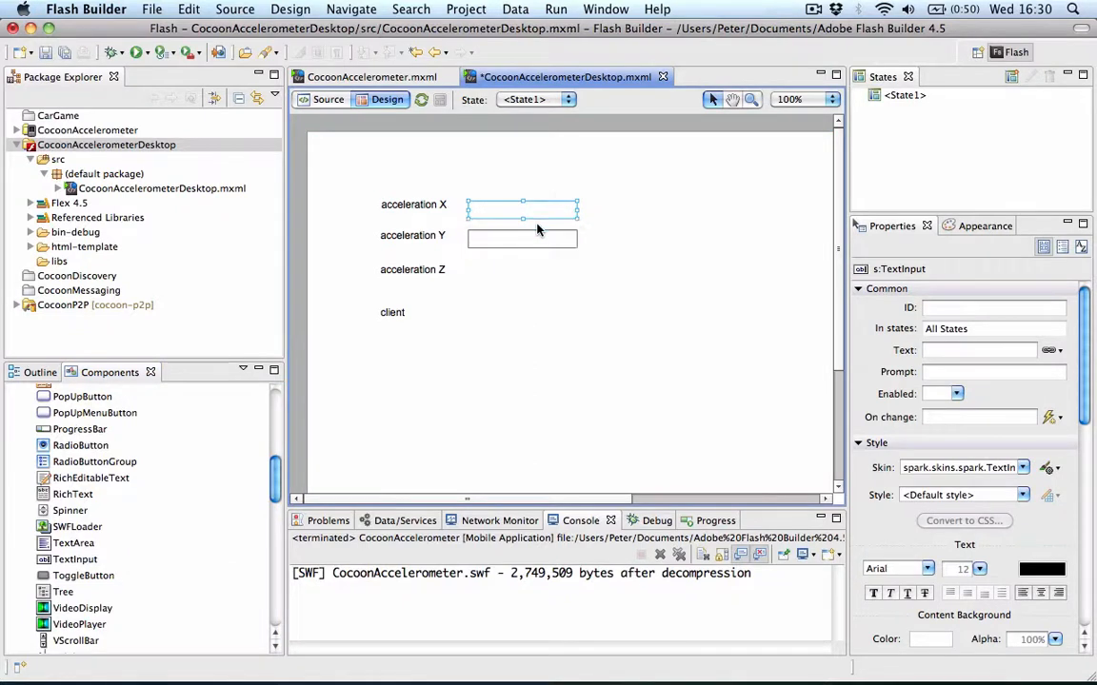
pyautogui.click(522, 276)
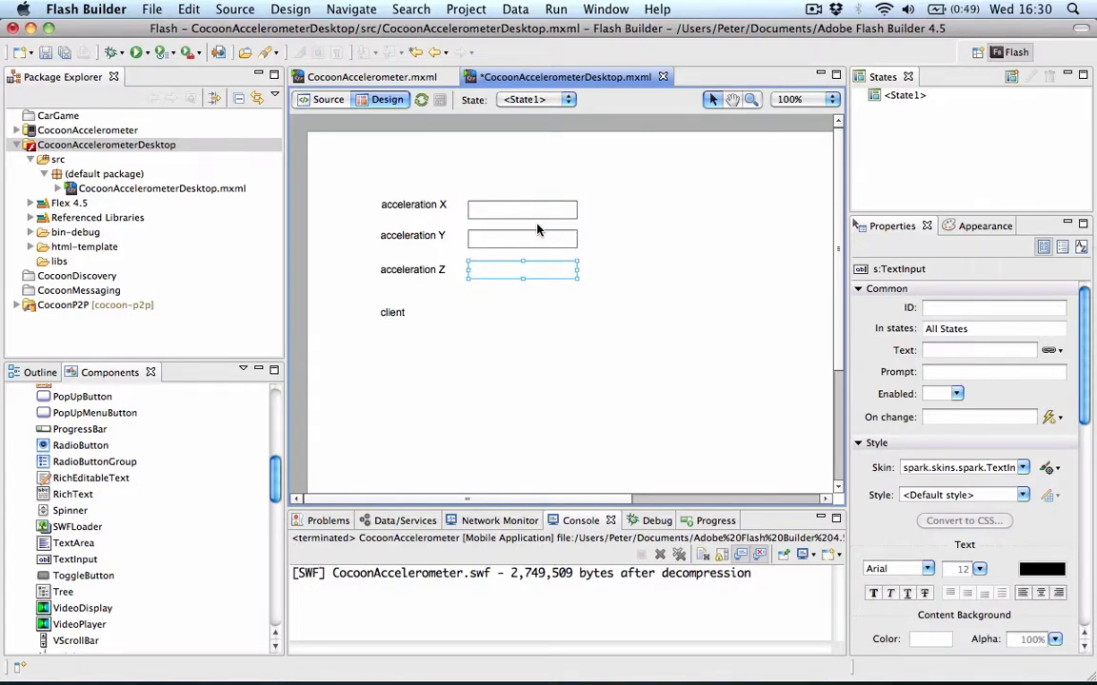
pyautogui.click(521, 210)
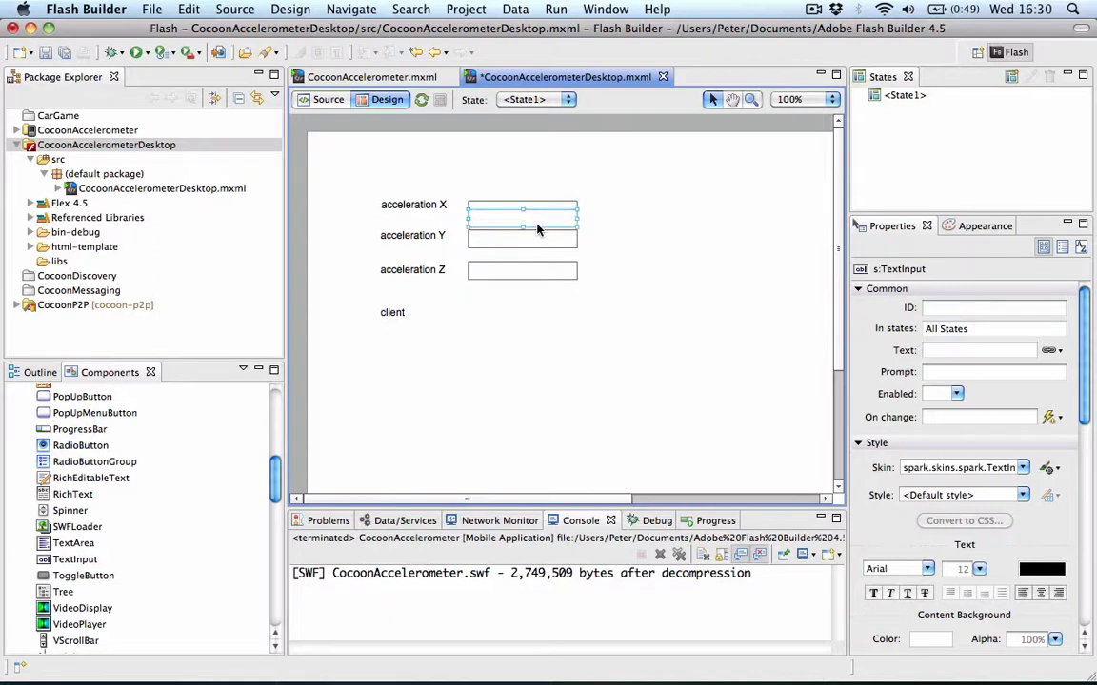
pyautogui.click(522, 312)
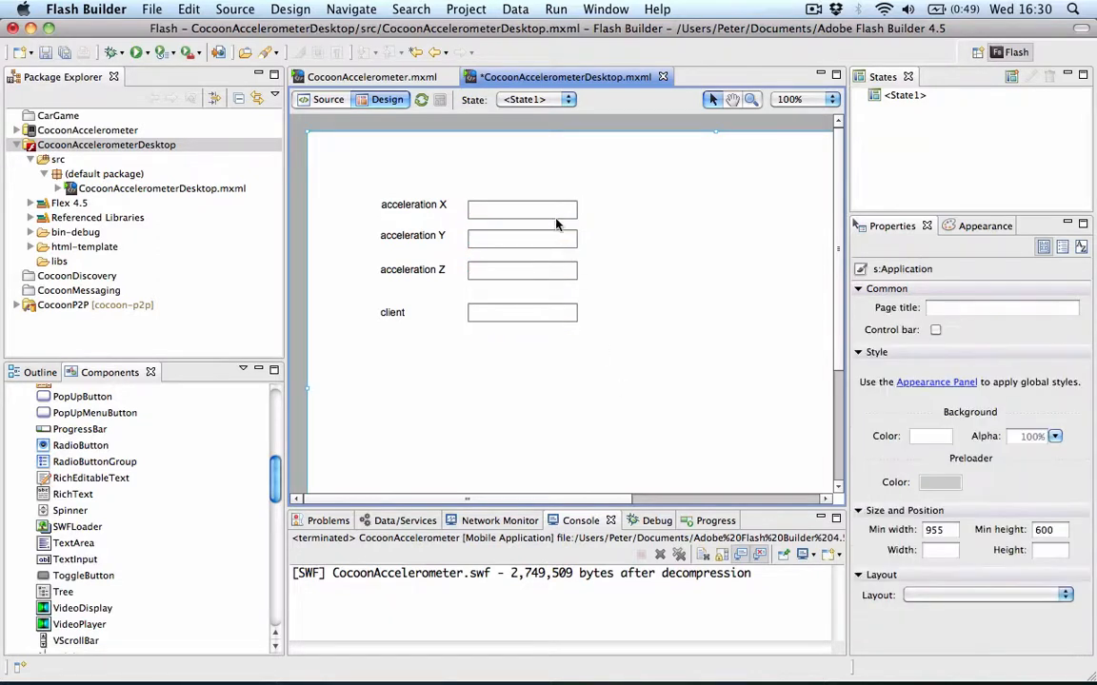
pyautogui.click(522, 209)
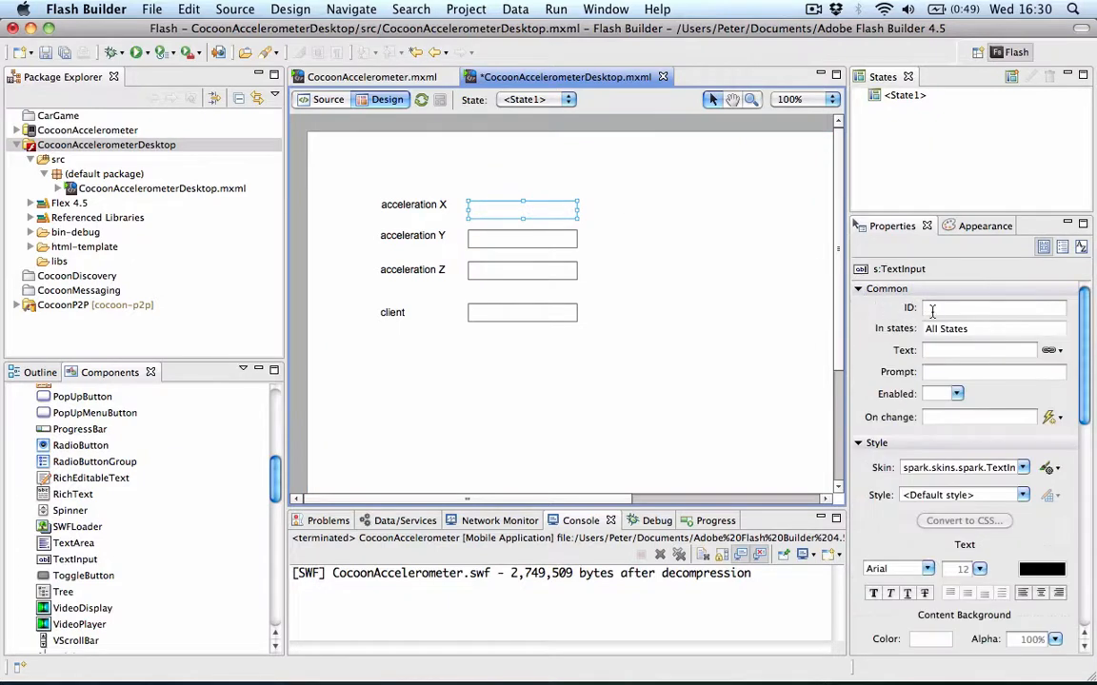
# Give the text inputs matching IDs such as accX and accY_s.
pyautogui.click(993, 307)
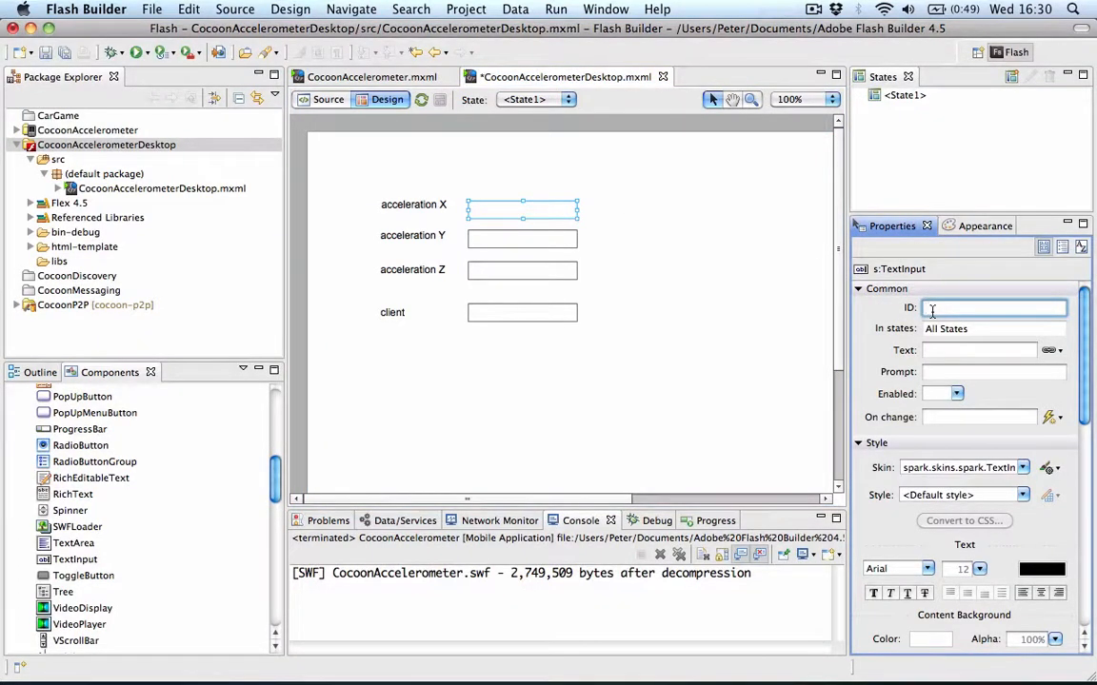
pyautogui.write('accX')
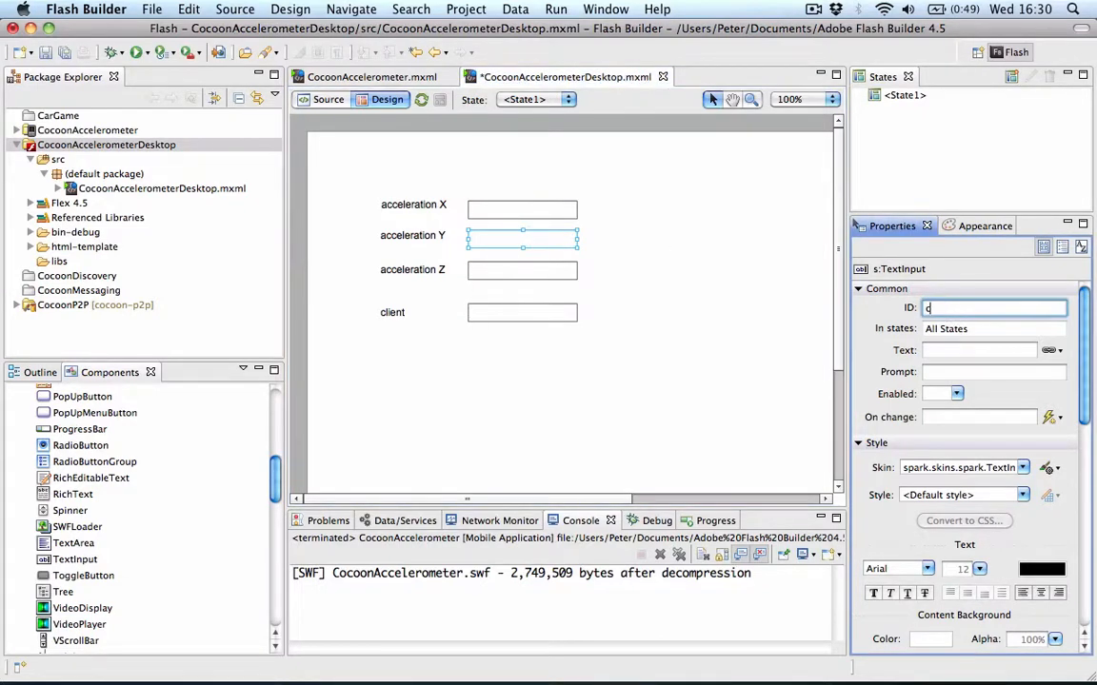
pyautogui.write('accY_s')
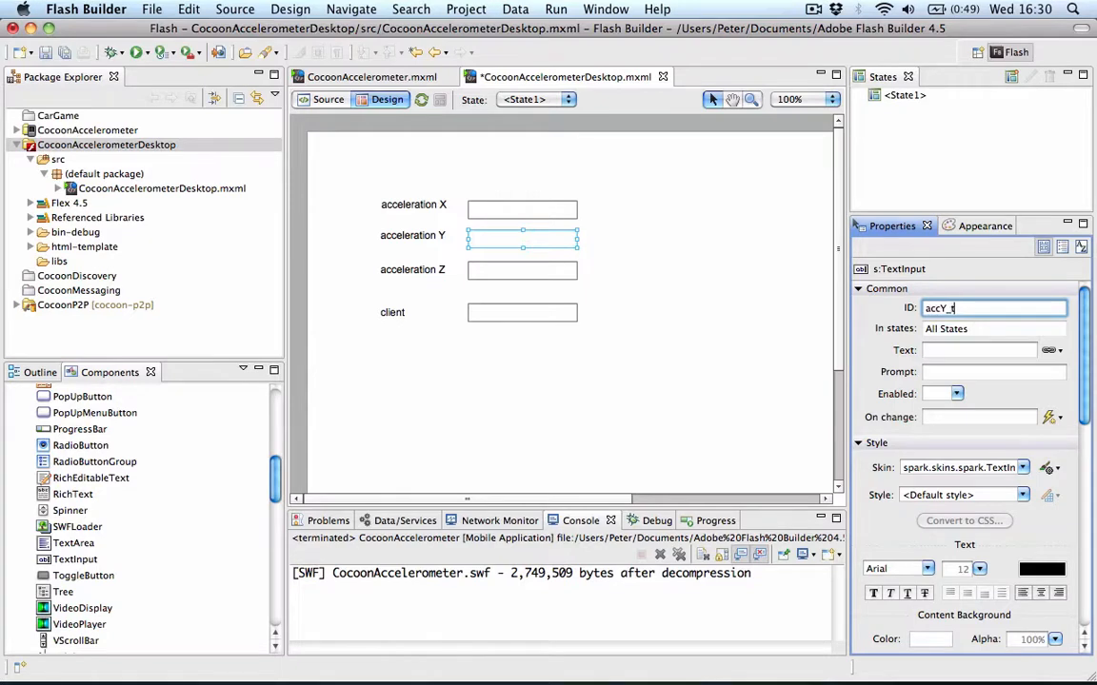
pyautogui.click(522, 270)
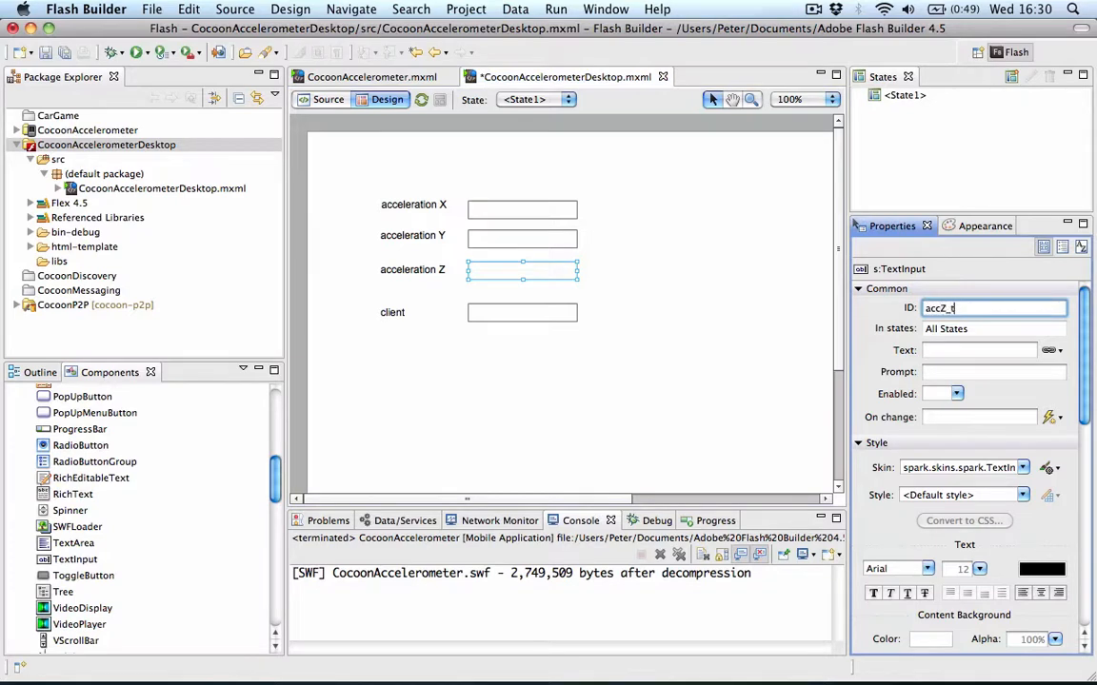
pyautogui.click(522, 313)
pyautogui.write('client_')
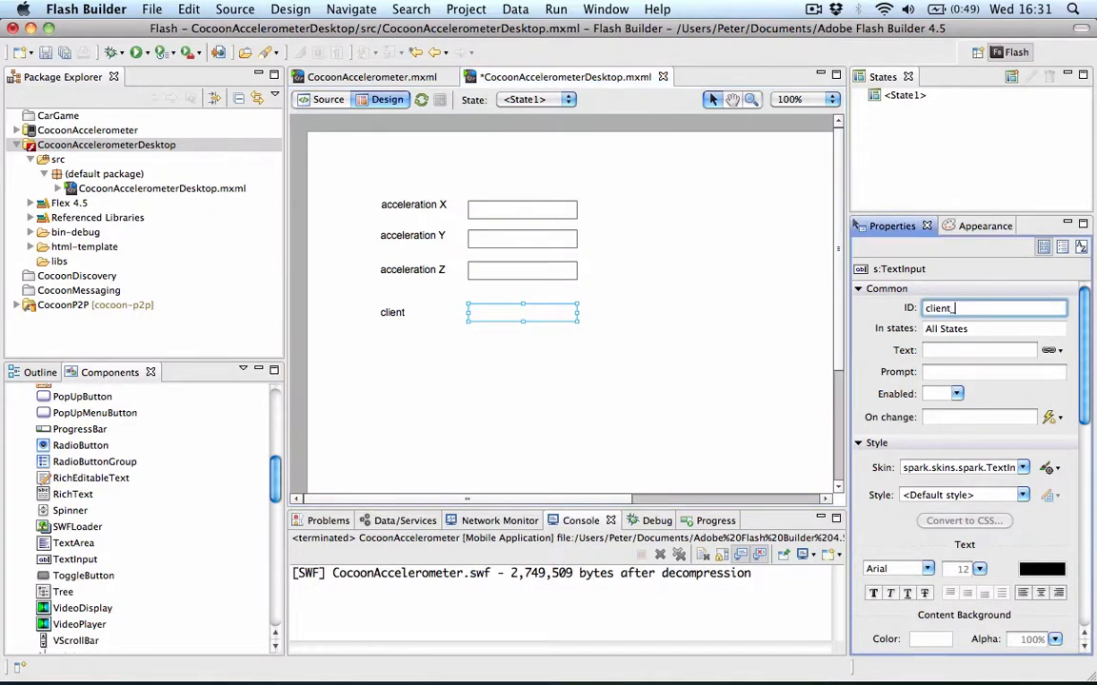
pyautogui.click(690, 269)
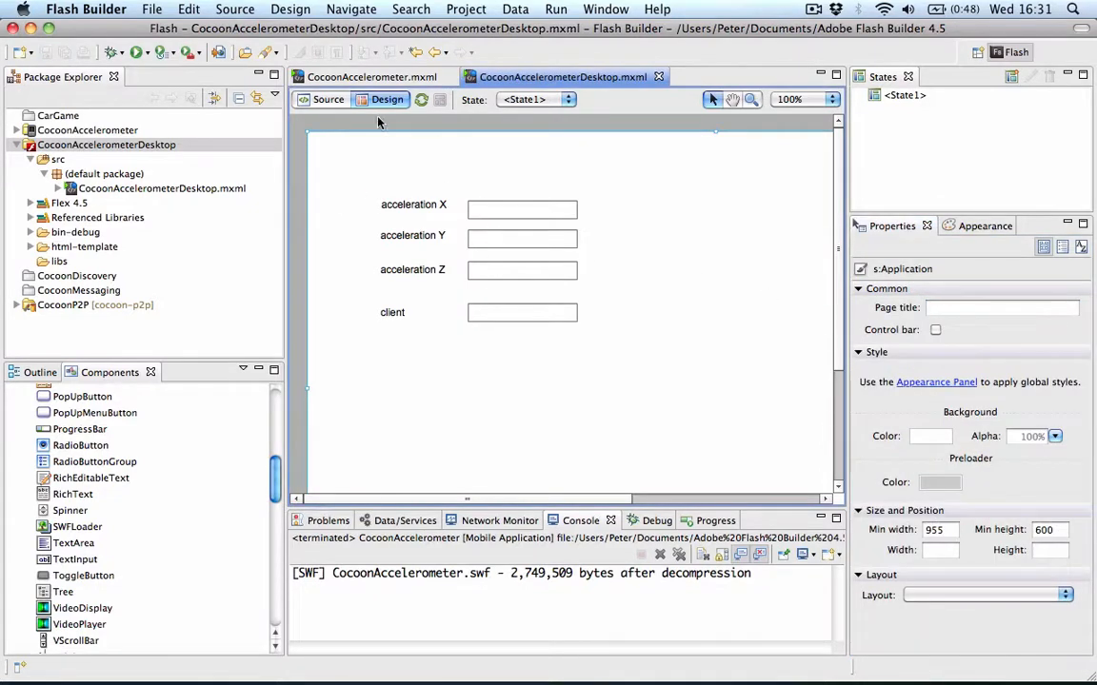
# Replace the placeholder comment with an X_txt.text assignment from event acceleration data.
pyautogui.click(328, 99)
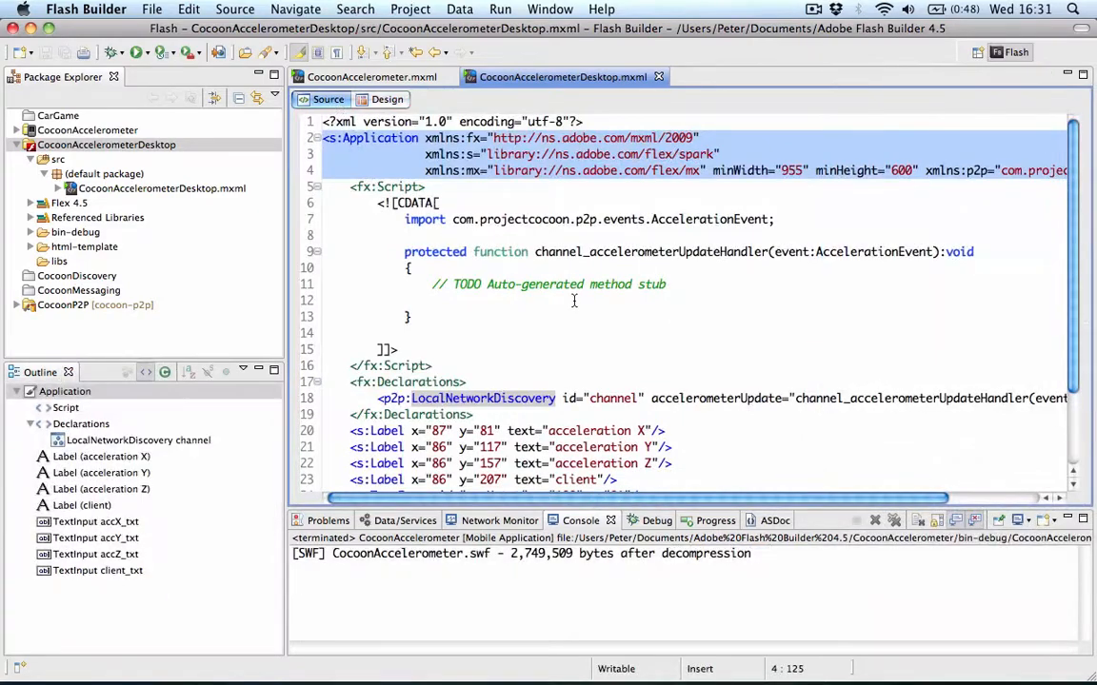
pyautogui.click(432, 300)
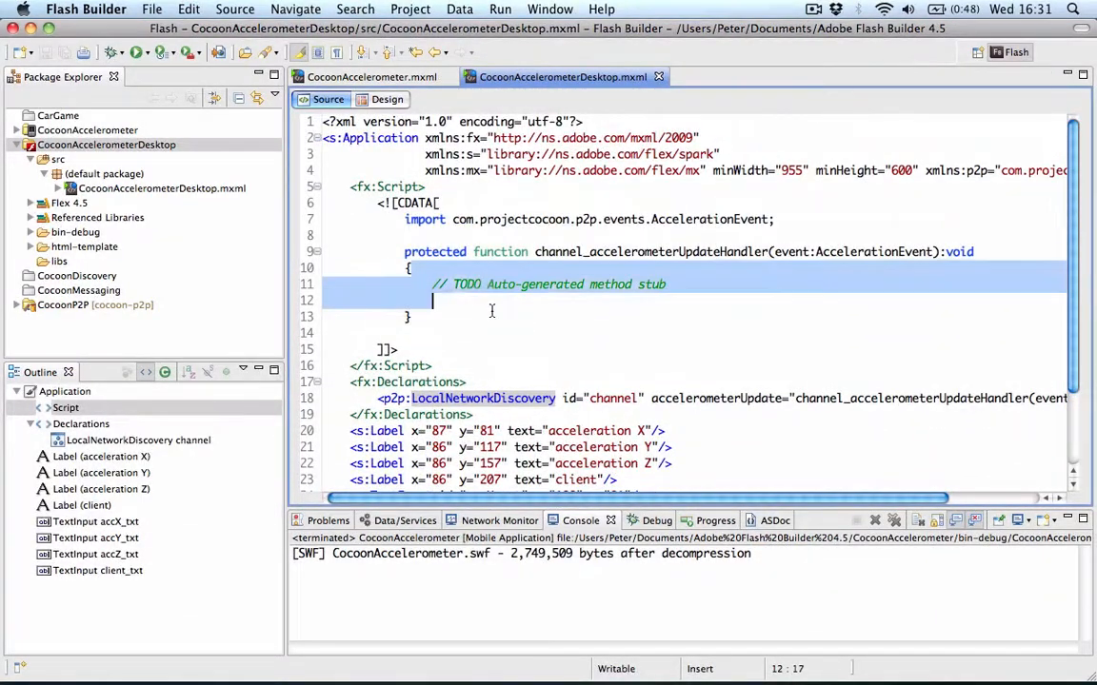
pyautogui.click(434, 284)
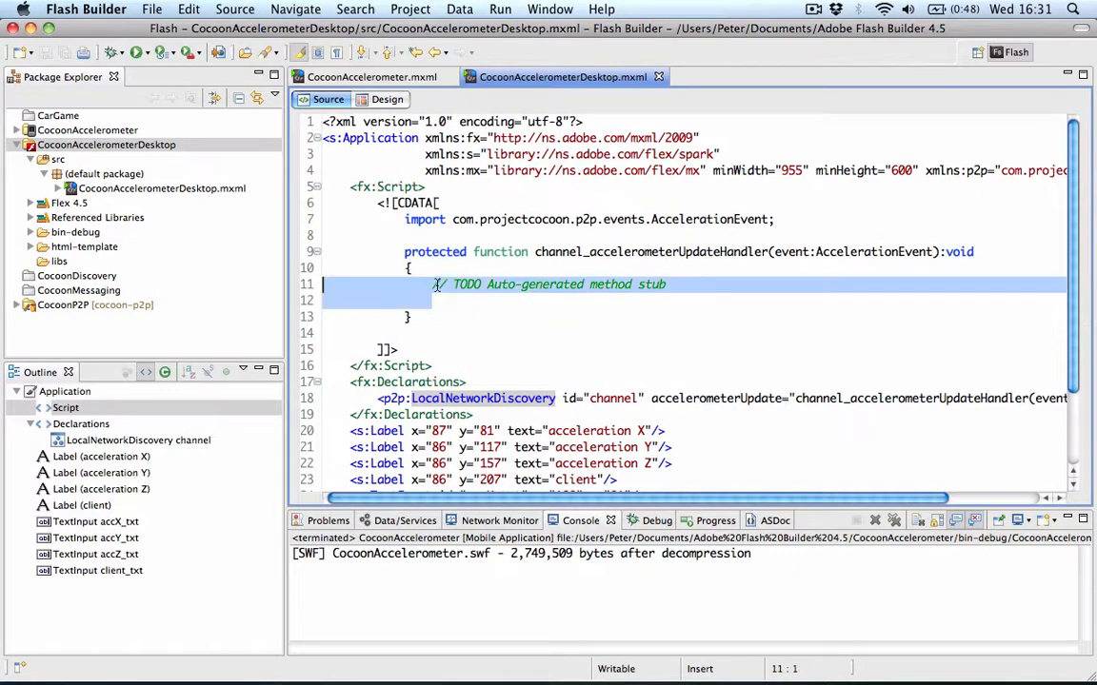
pyautogui.click(464, 301)
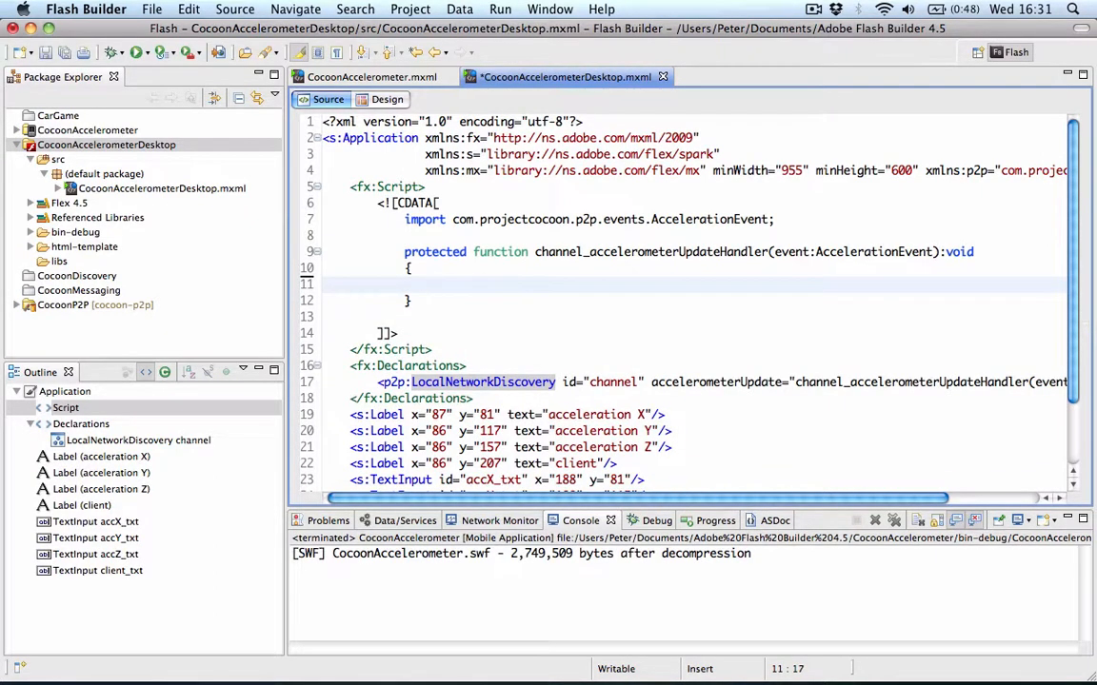
pyautogui.write('acc')
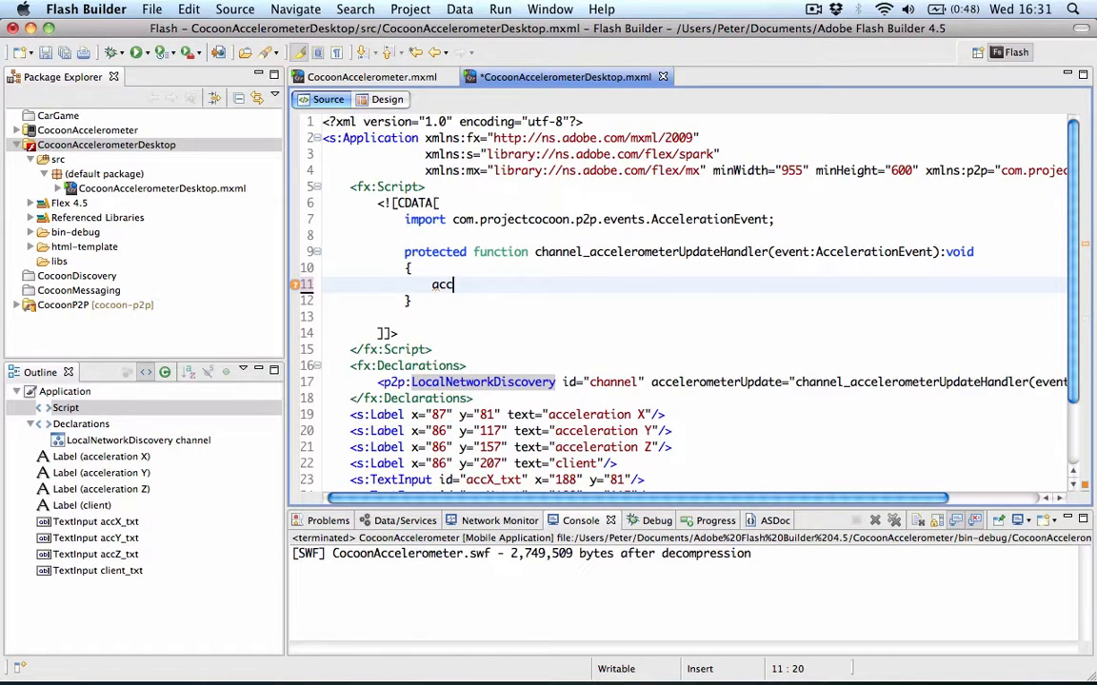
pyautogui.write('X_txt')
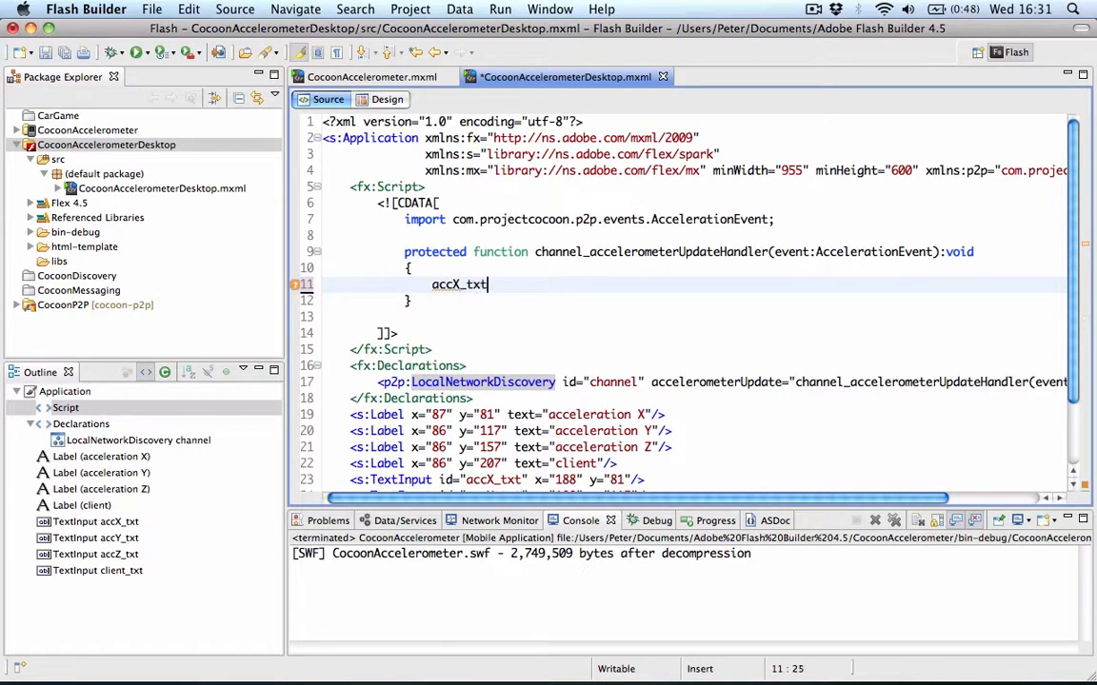
pyautogui.write('.text =')
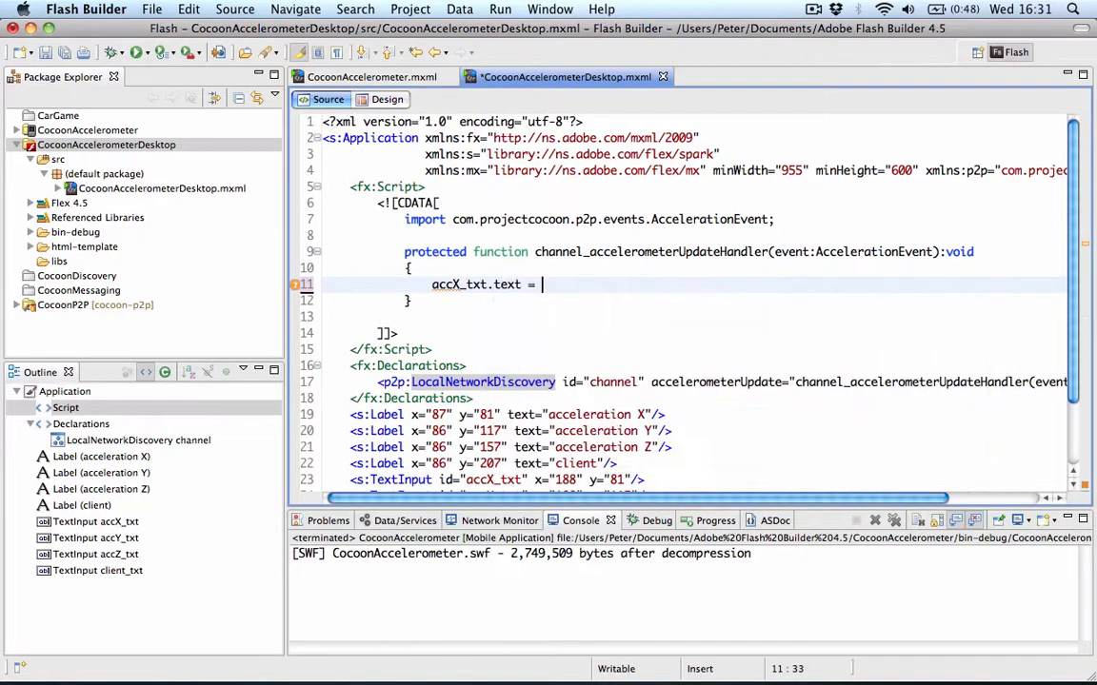
pyautogui.write('event.acceleration.accelerationX;')
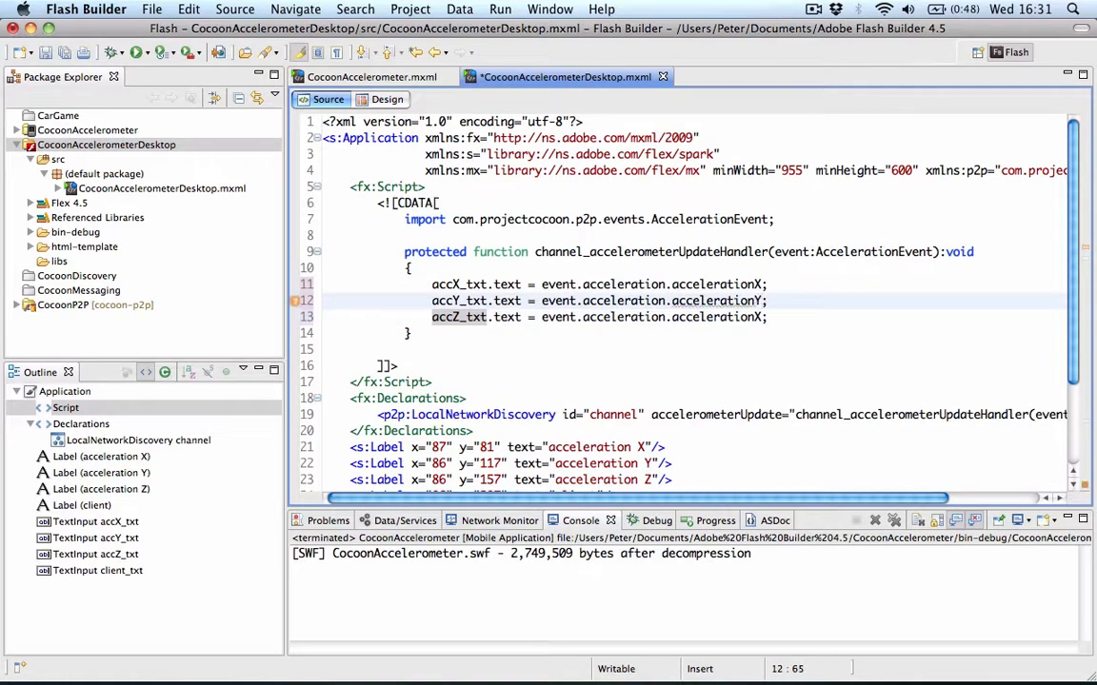
# Add client_txt.text = event.acceleration.client.peerID on a new line.
pyautogui.press('enter')
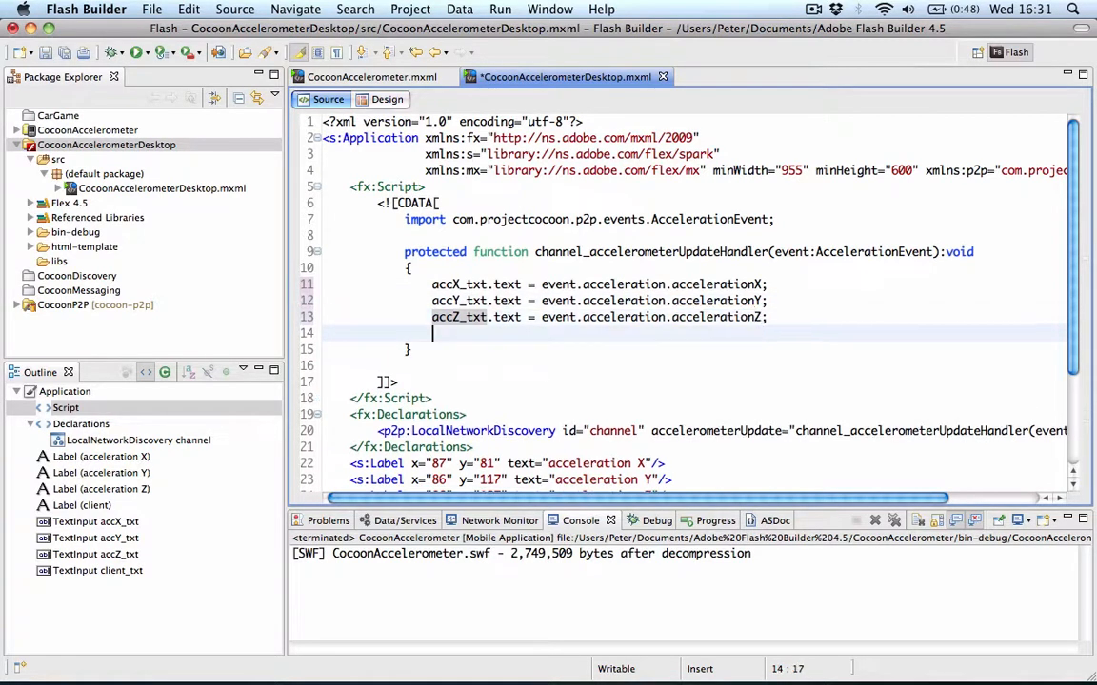
pyautogui.write('client')
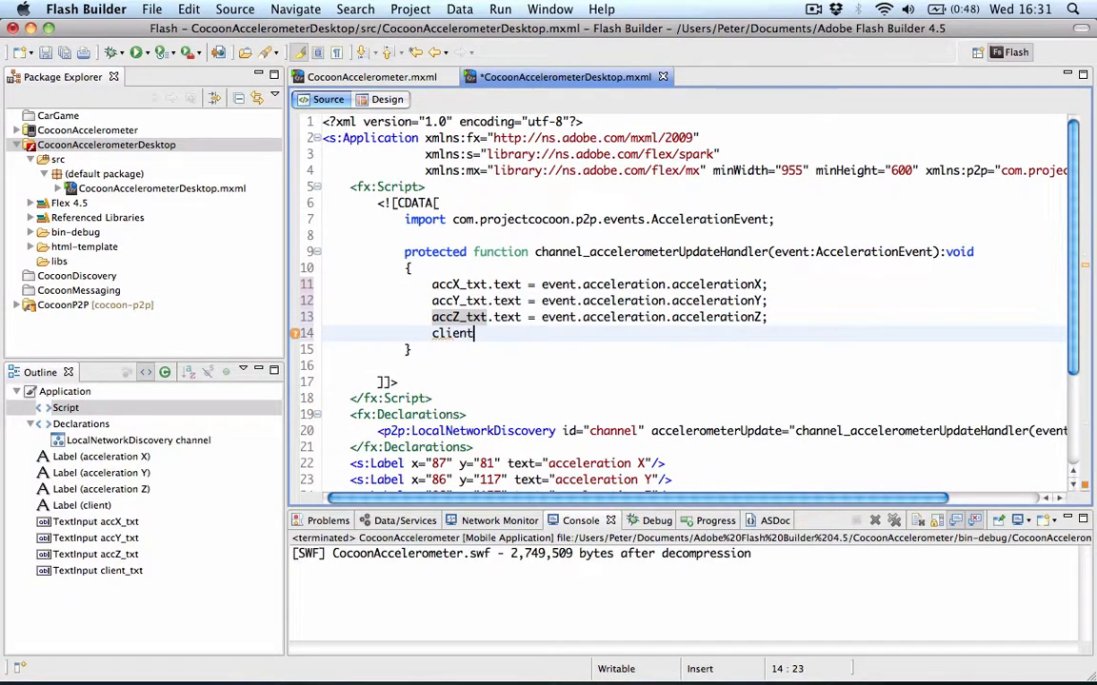
pyautogui.write('_txt.text = event')
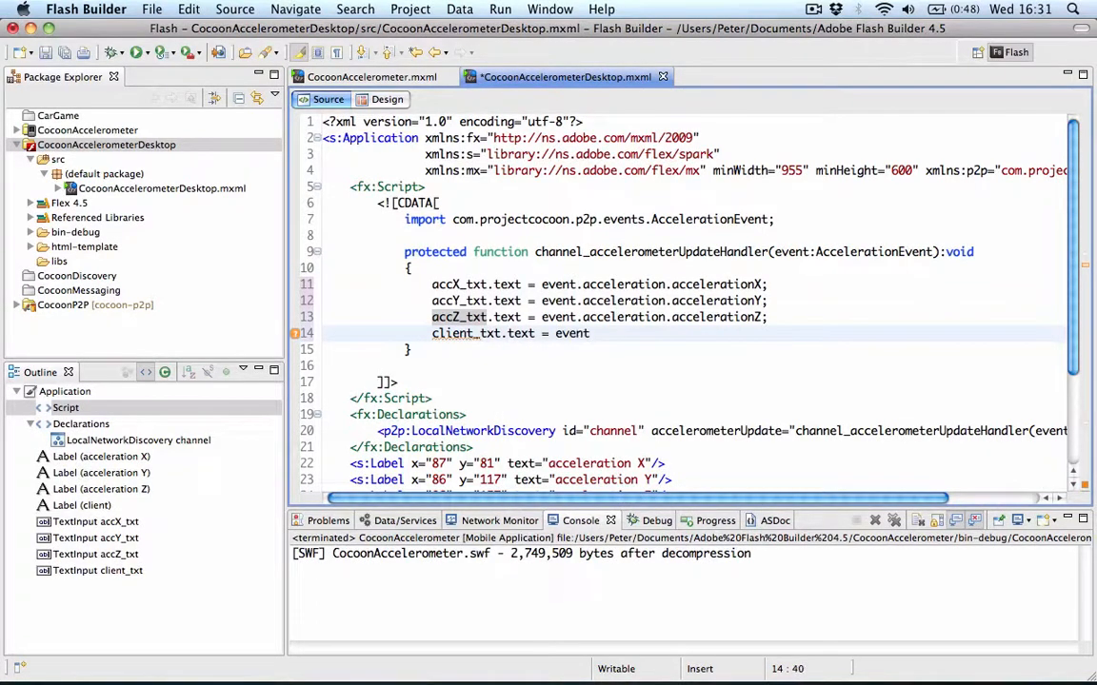
pyautogui.write('.acceleration.client')
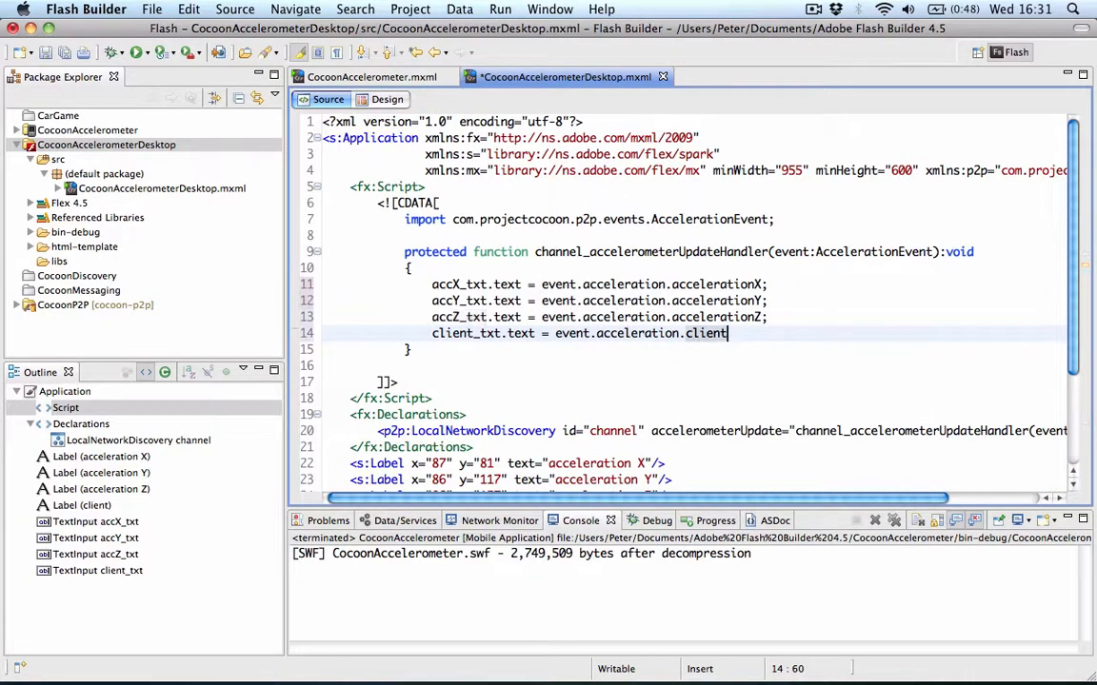
pyautogui.write('.peerID;')
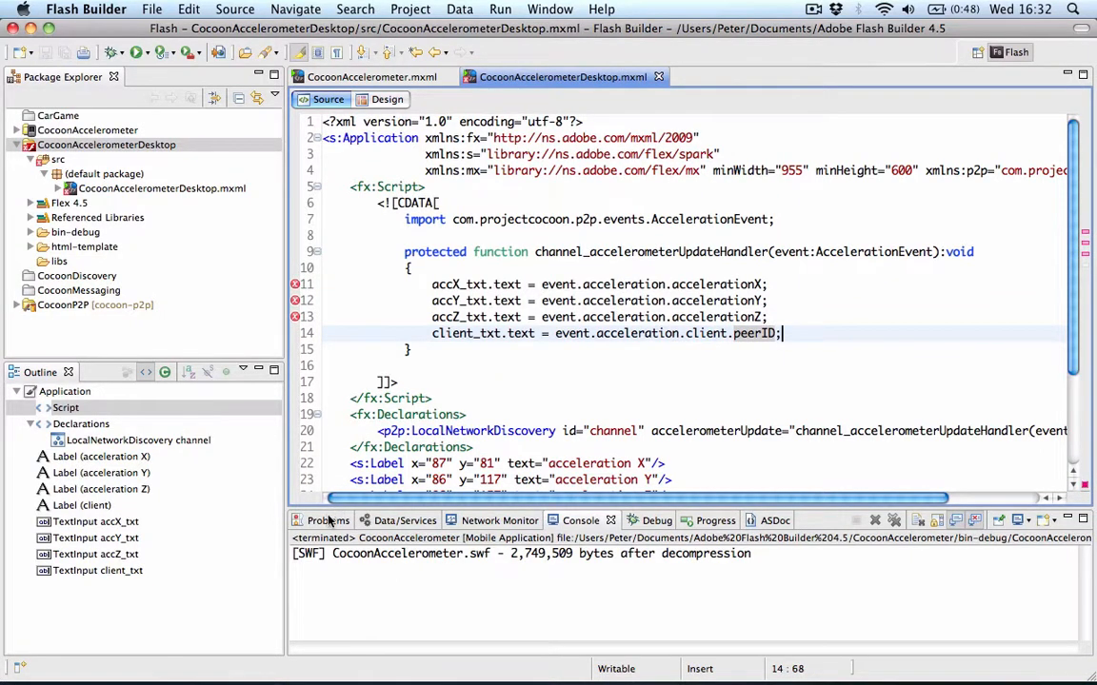
# Show the Problems view listing the Number-to-String coercion errors.
pyautogui.click(328, 520)
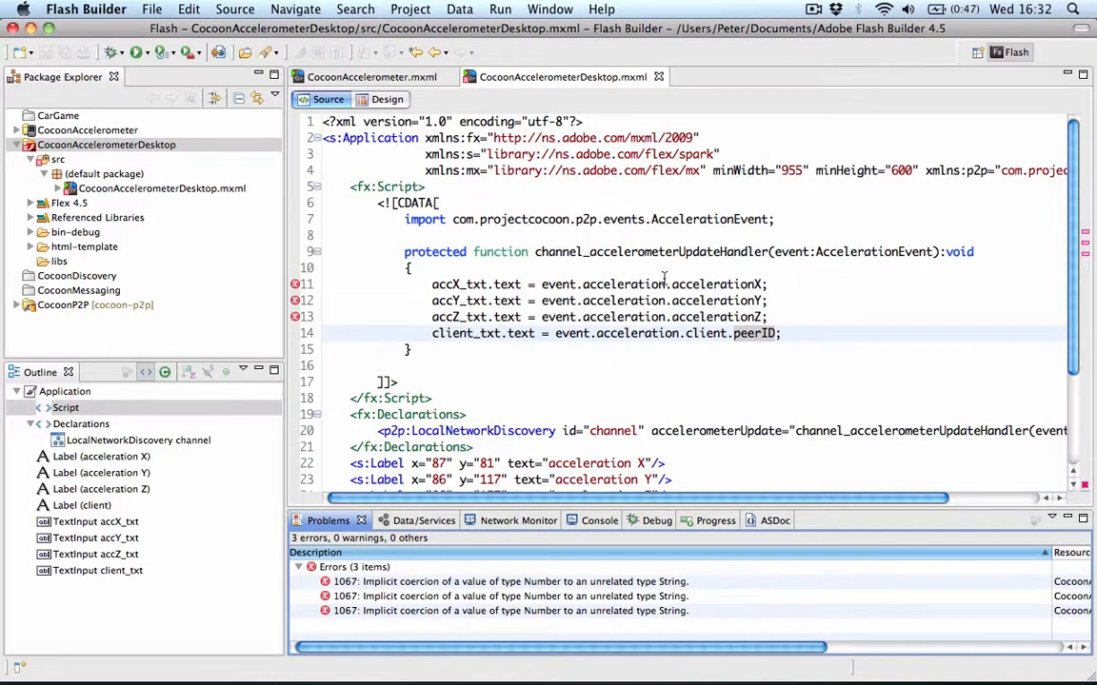
pyautogui.moveTo(747, 321)
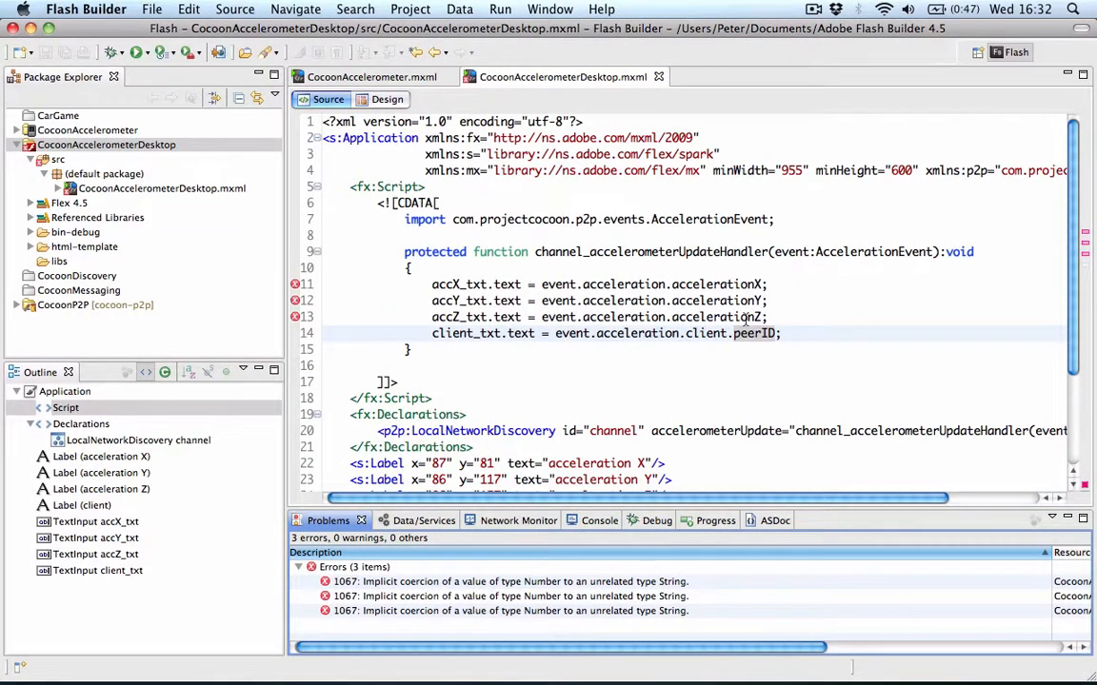
pyautogui.moveTo(496, 283)
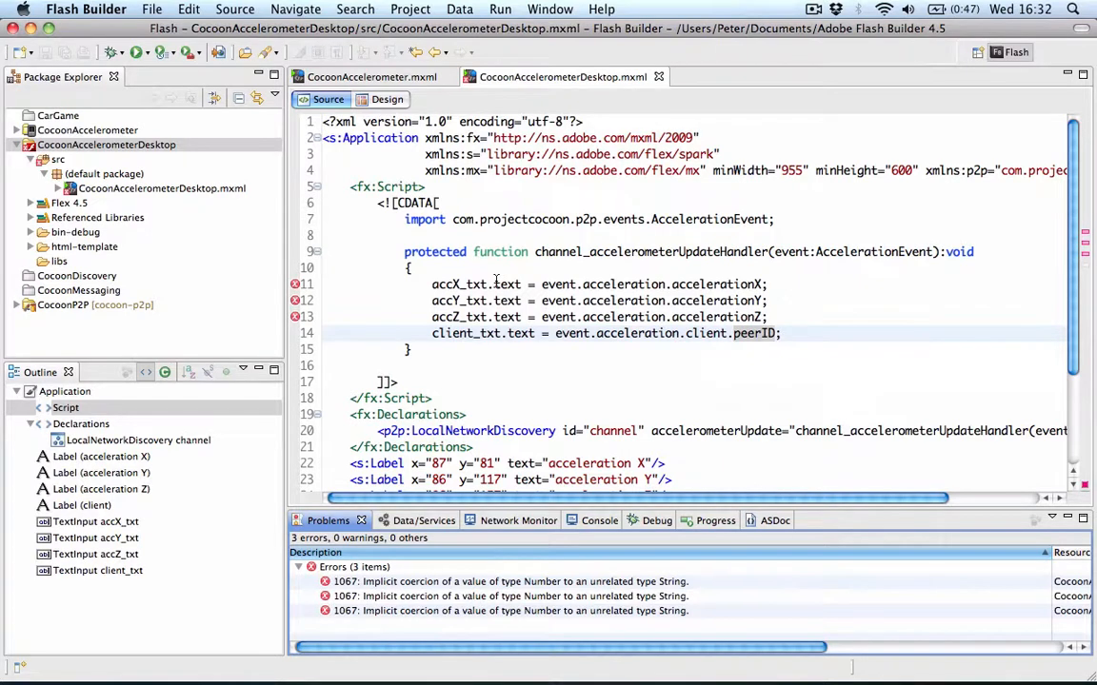
pyautogui.moveTo(558, 277)
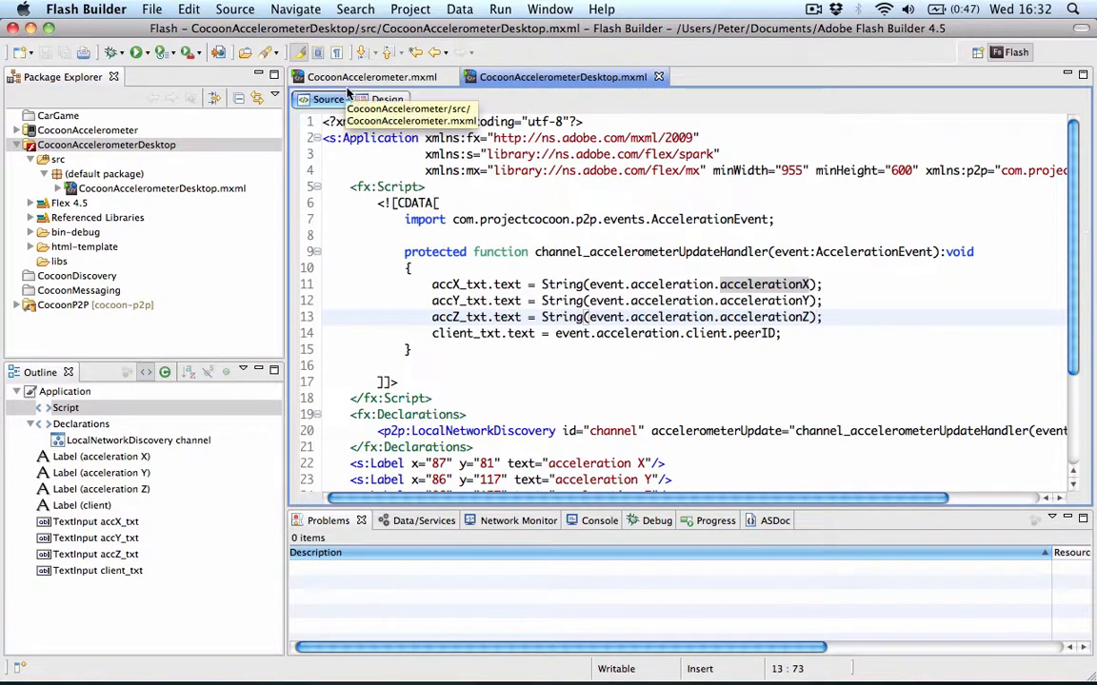
pyautogui.moveTo(138, 58)
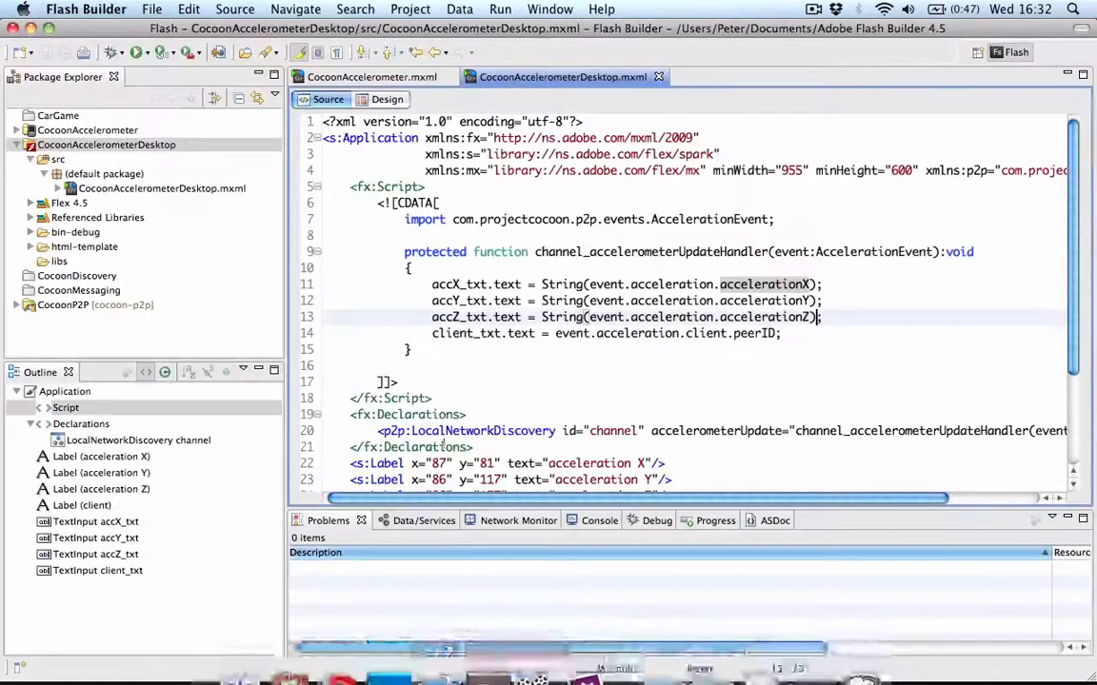
# Switch to CocoonAccelerometer.mxml and run it on the phone.
pyautogui.click(371, 76)
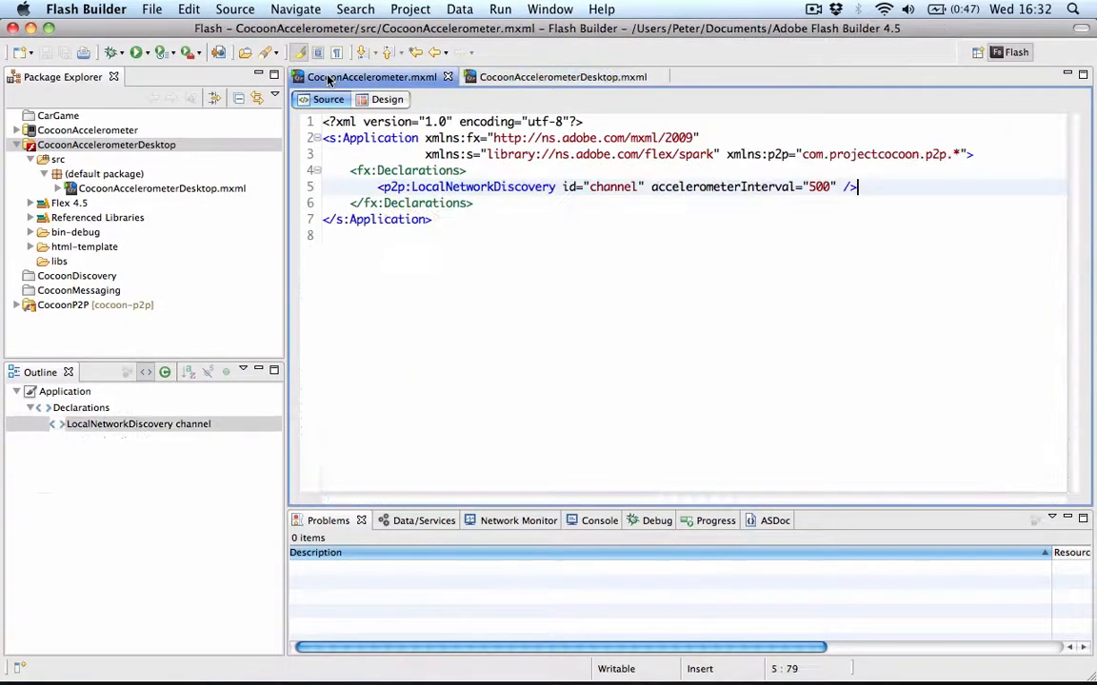
pyautogui.click(135, 53)
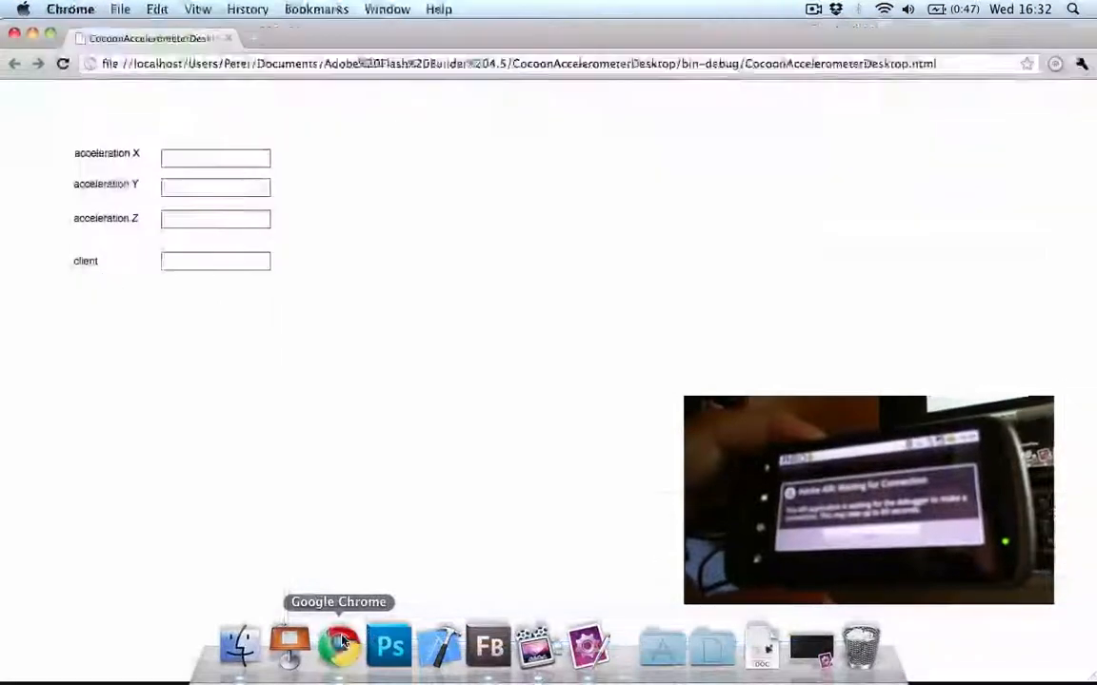
pyautogui.moveTo(543, 325)
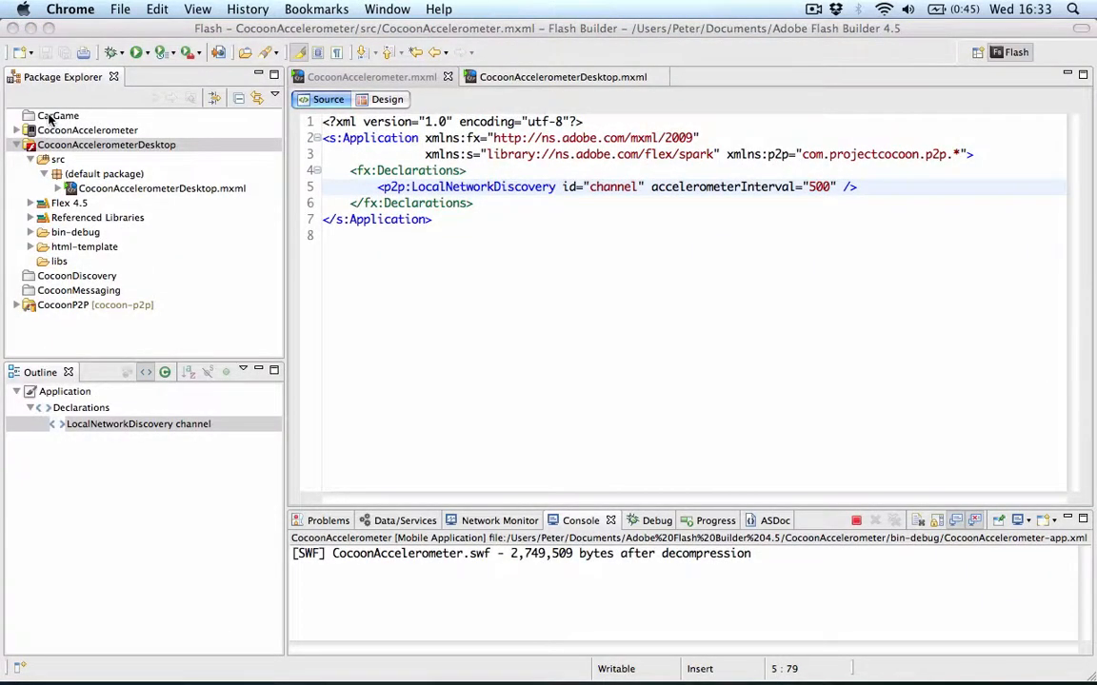
# Open CarGame.mxml from the CarGame project, run the Car Game, then close its window.
pyautogui.click(61, 115)
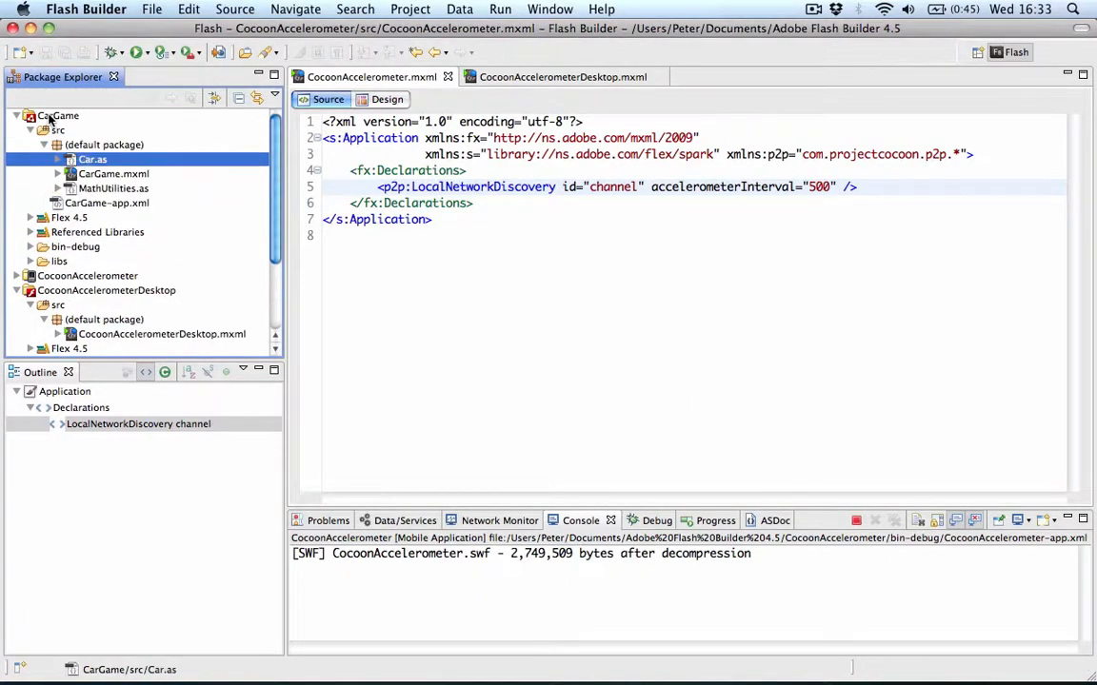
pyautogui.doubleClick(113, 173)
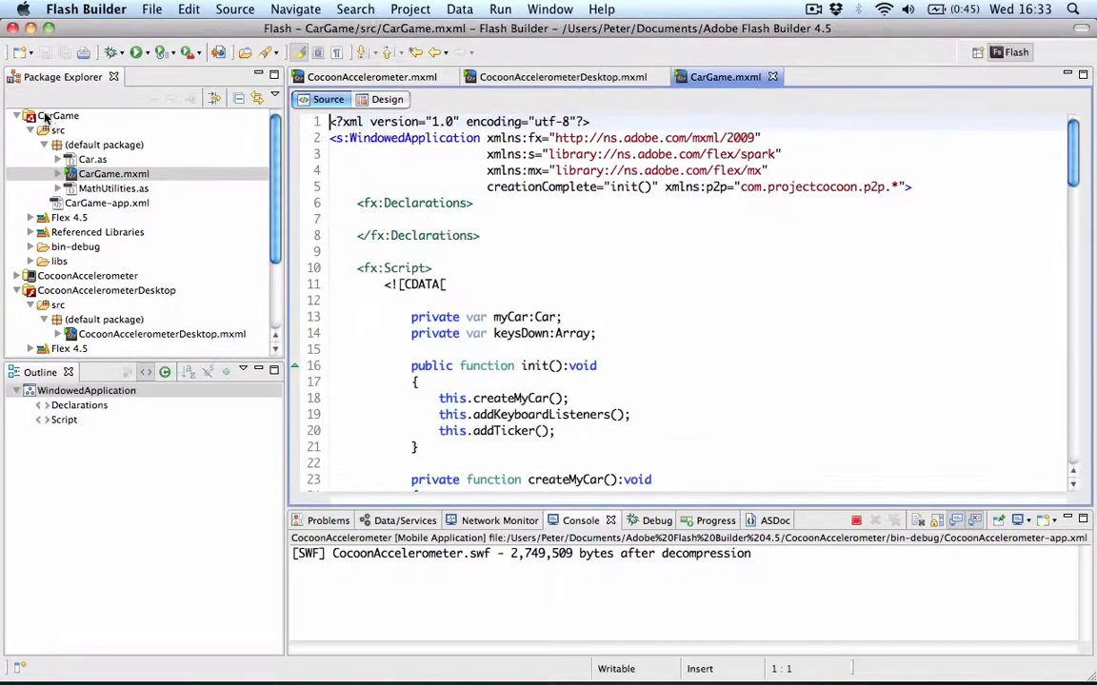
pyautogui.click(135, 53)
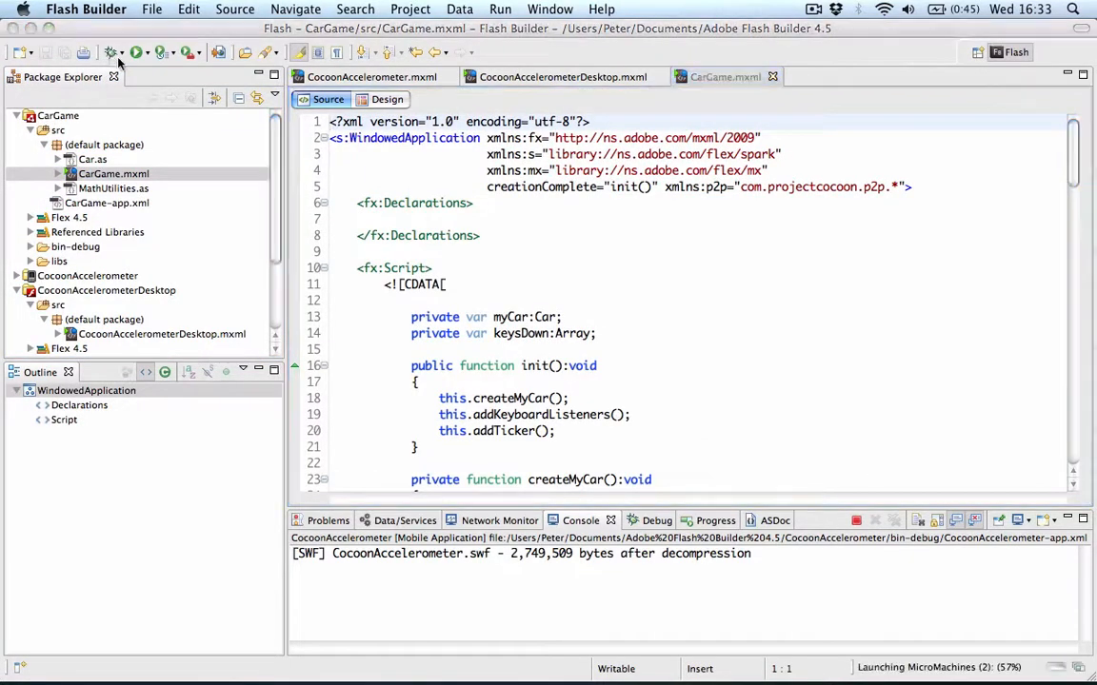
pyautogui.click(136, 52)
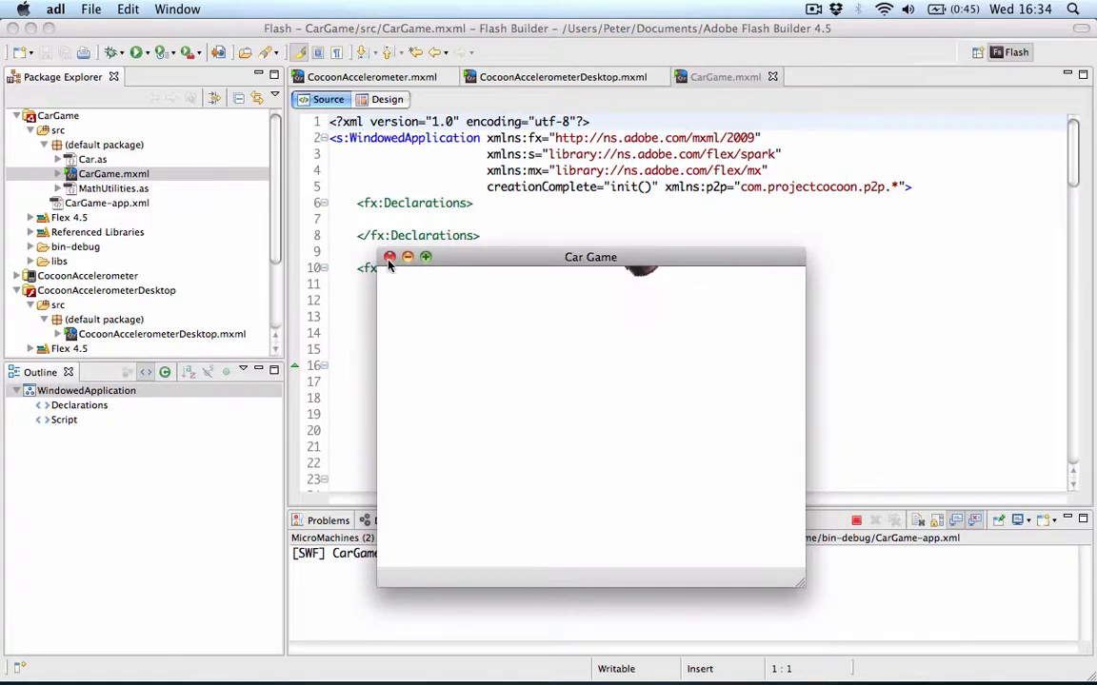
pyautogui.click(390, 257)
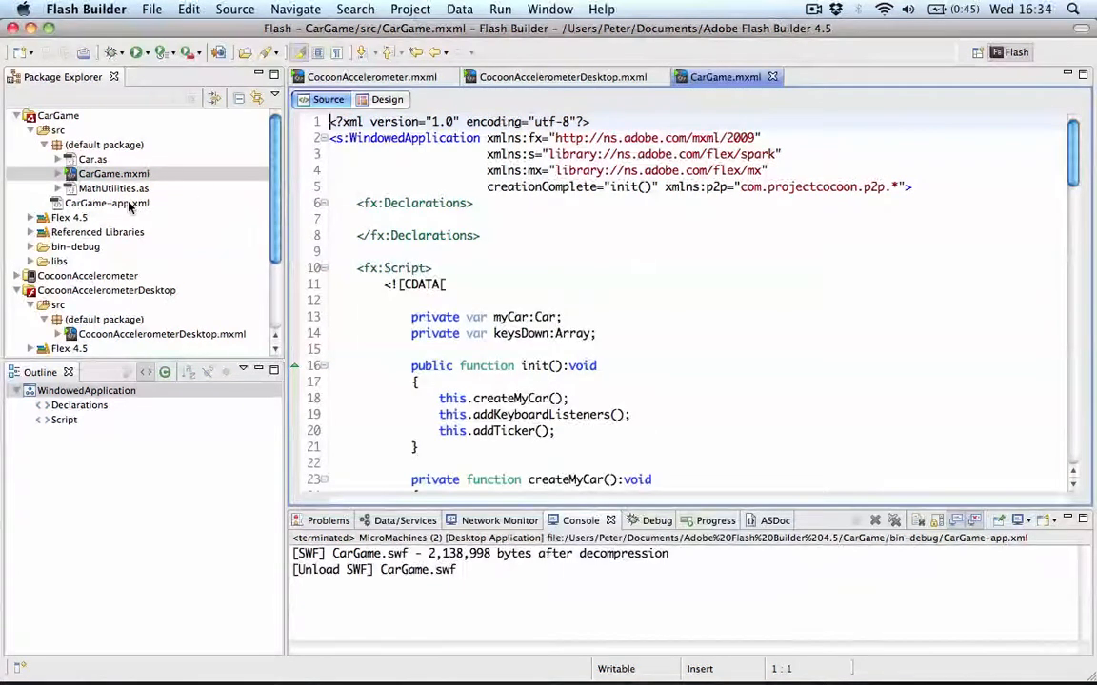
# Add accelerometerUpdate="" to the channel's LocalNetworkDiscovery tag in Declarations.
pyautogui.click(18, 291)
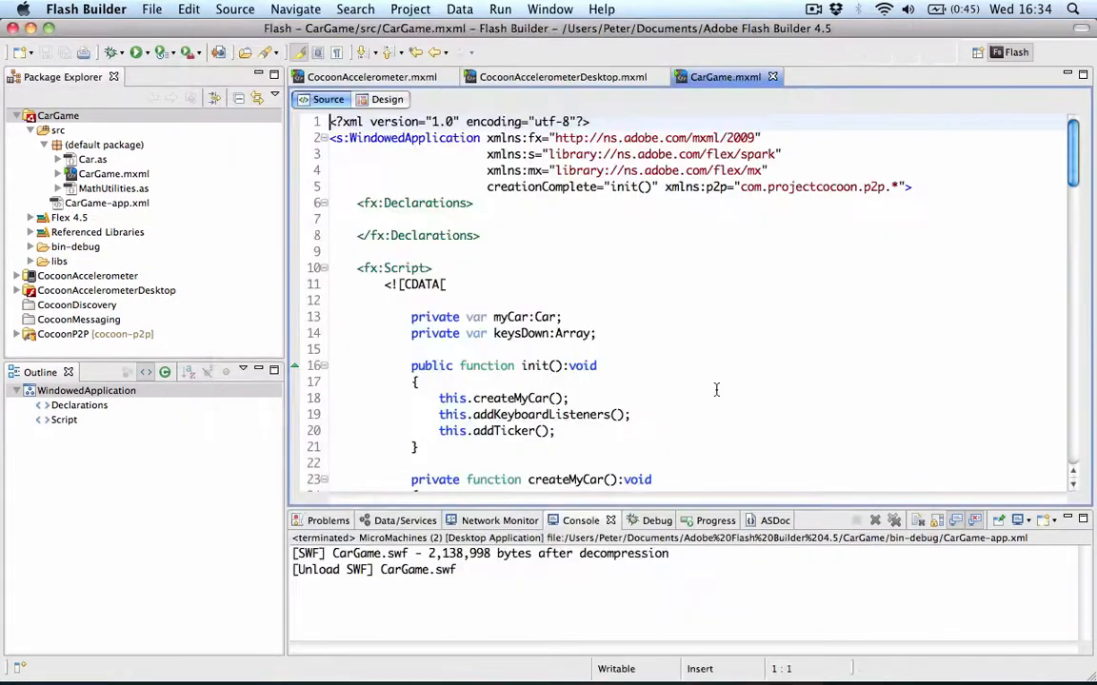
pyautogui.click(372, 219)
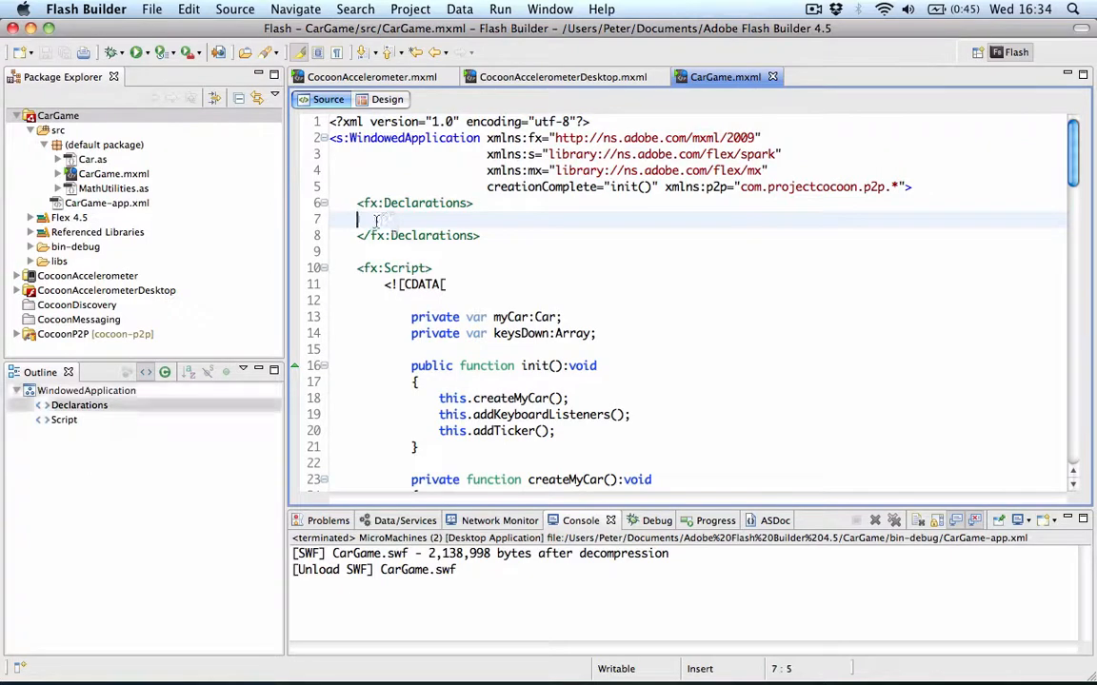
pyautogui.write('<')
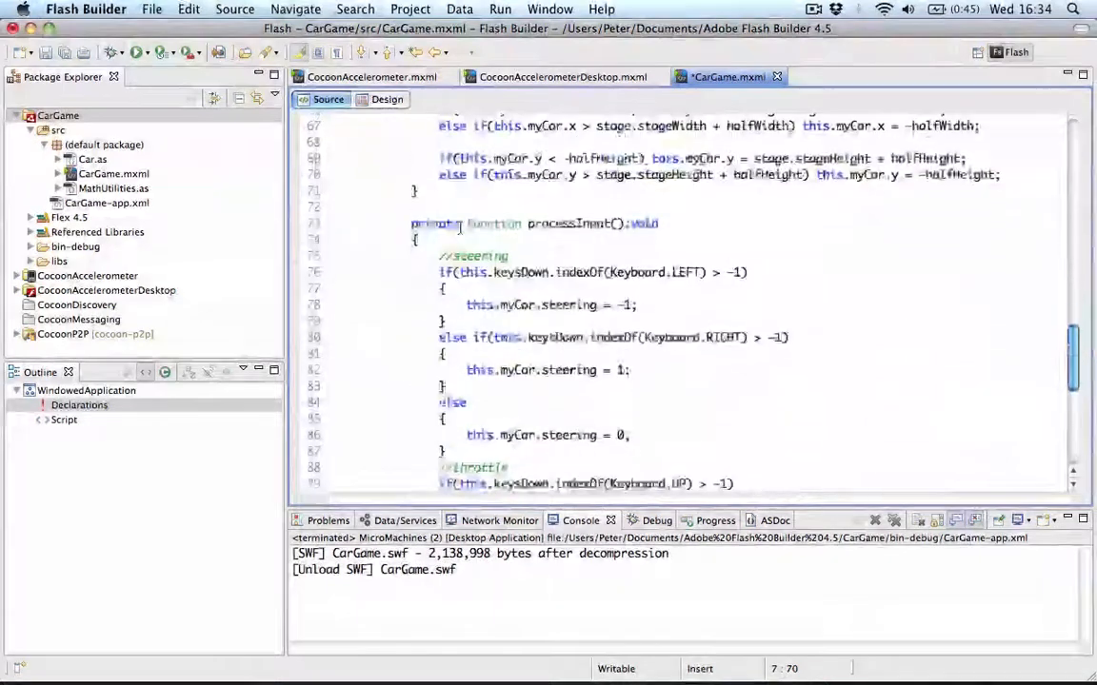
pyautogui.scroll(-3)
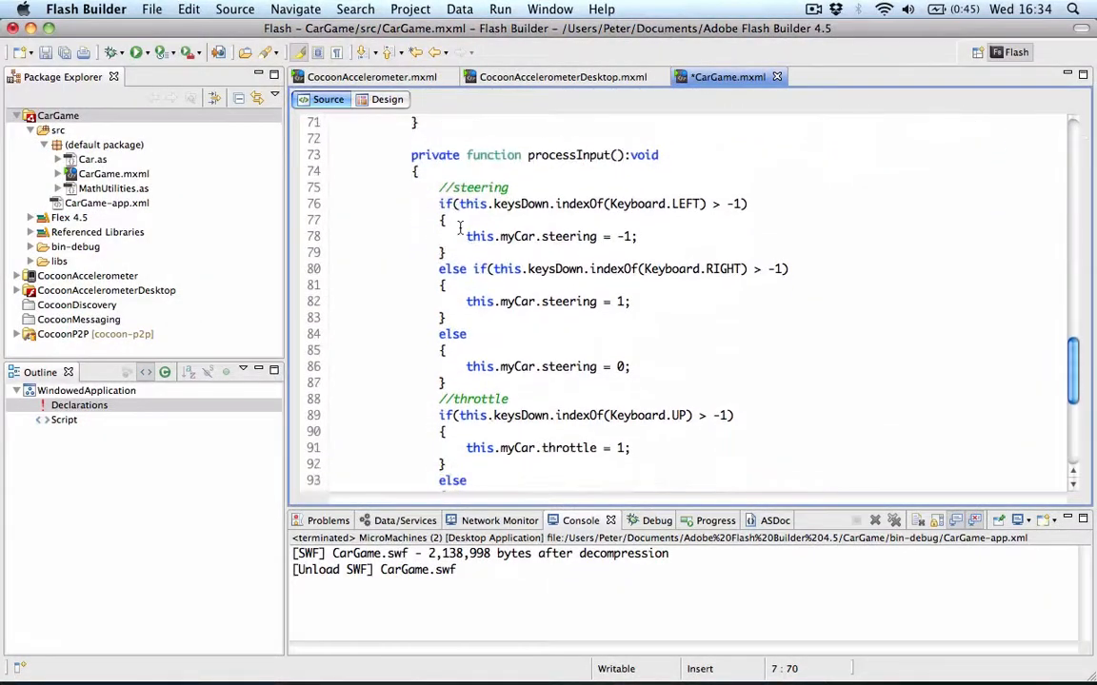
pyautogui.scroll(3)
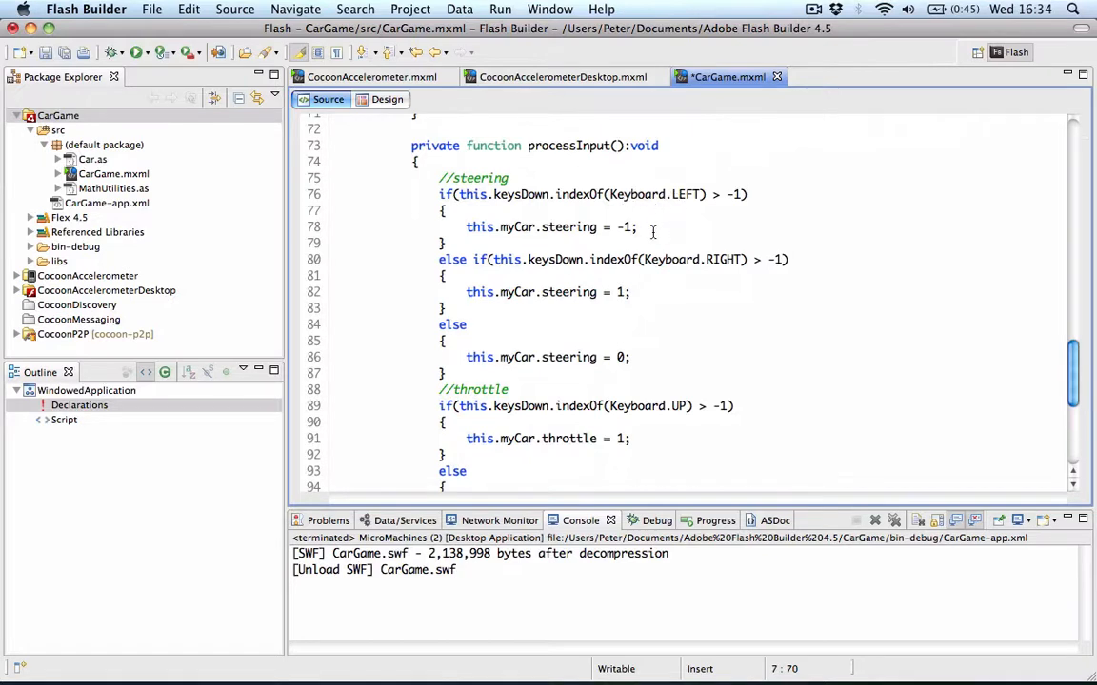
pyautogui.scroll(-3)
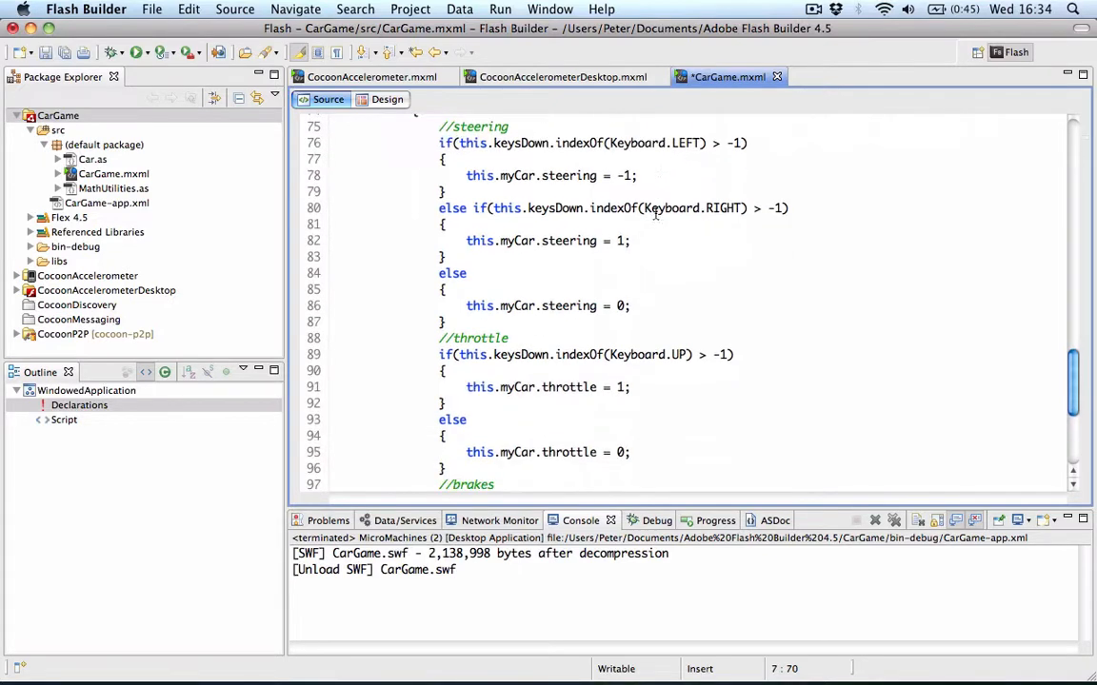
pyautogui.scroll(-3)
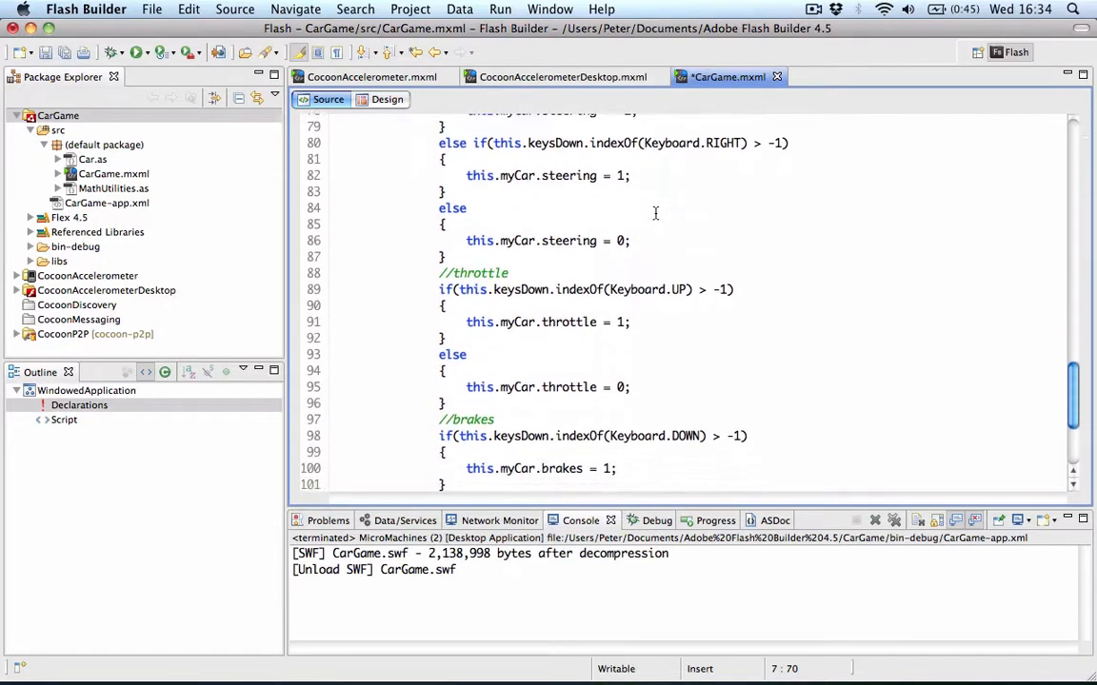
pyautogui.scroll(-3)
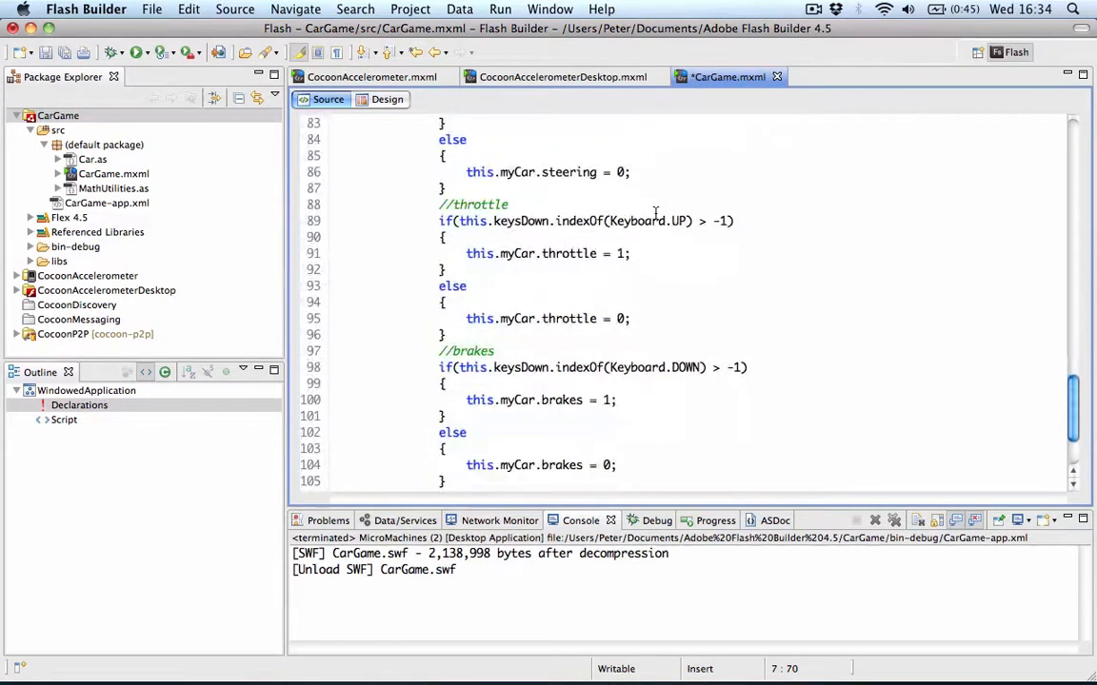
pyautogui.scroll(3)
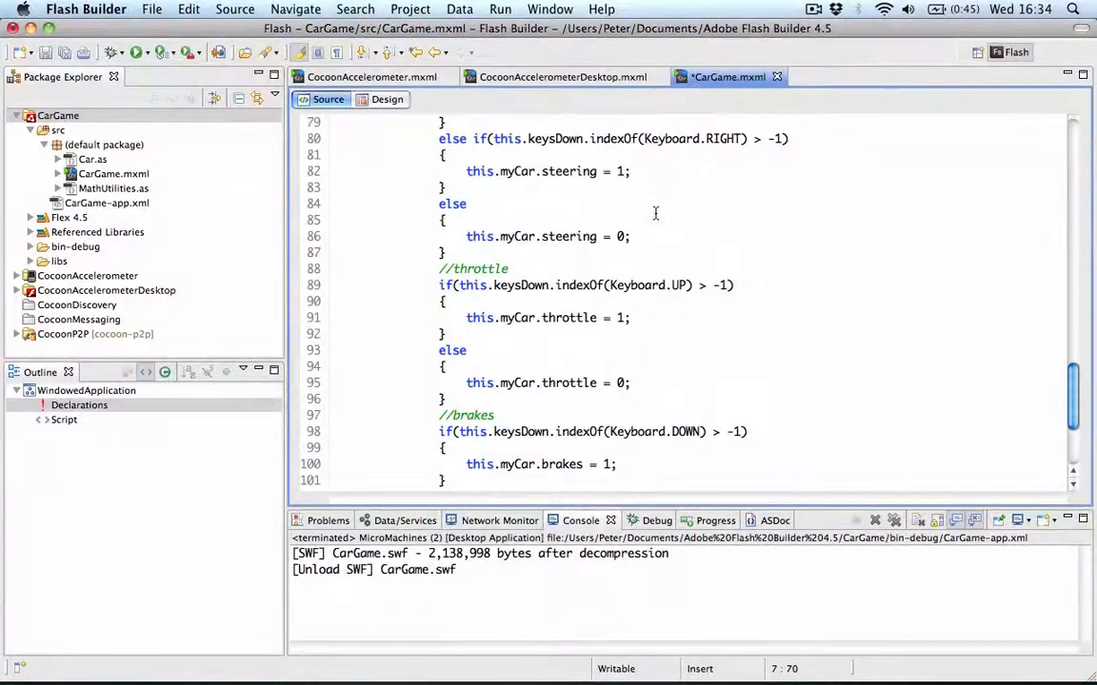
pyautogui.scroll(-3)
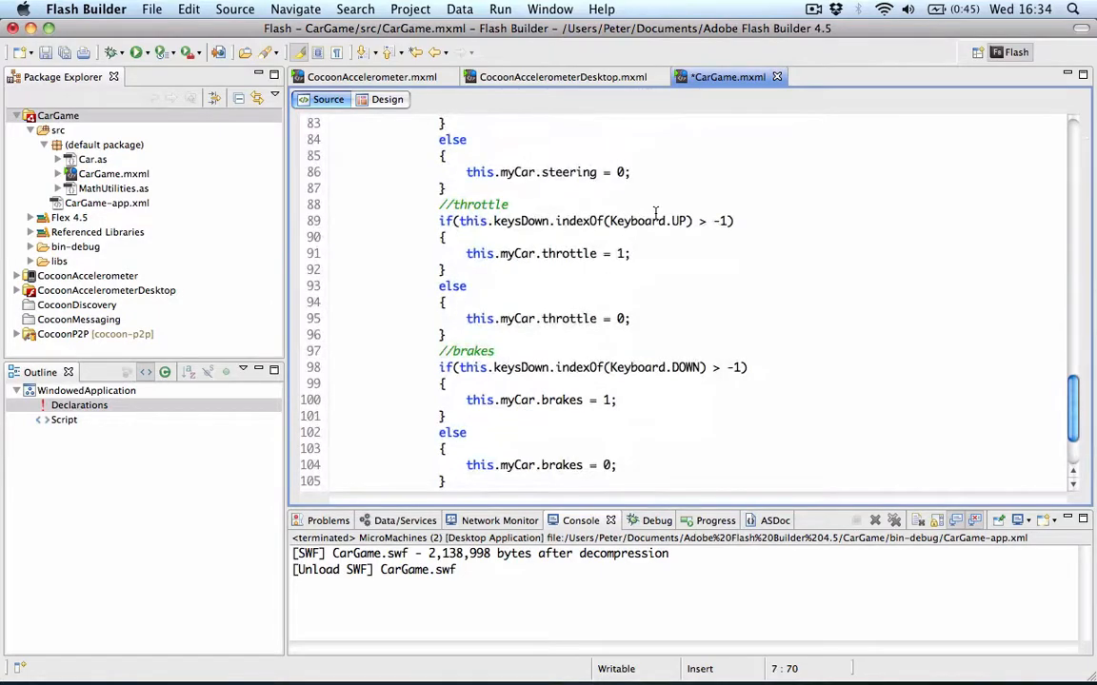
pyautogui.scroll(-3)
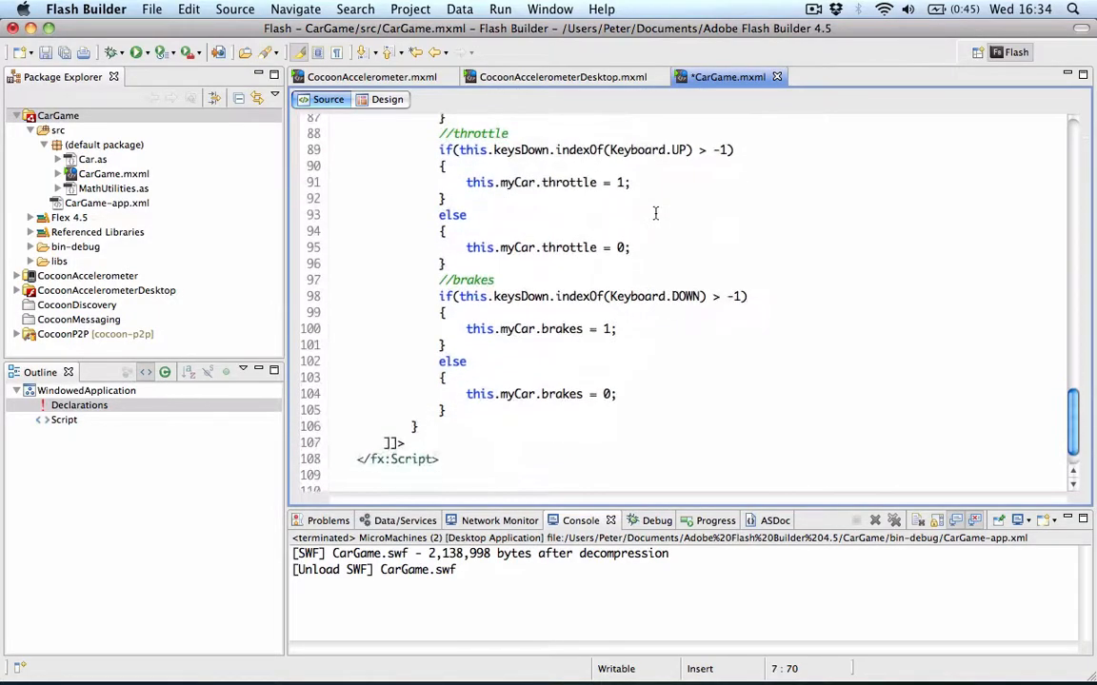
pyautogui.scroll(3)
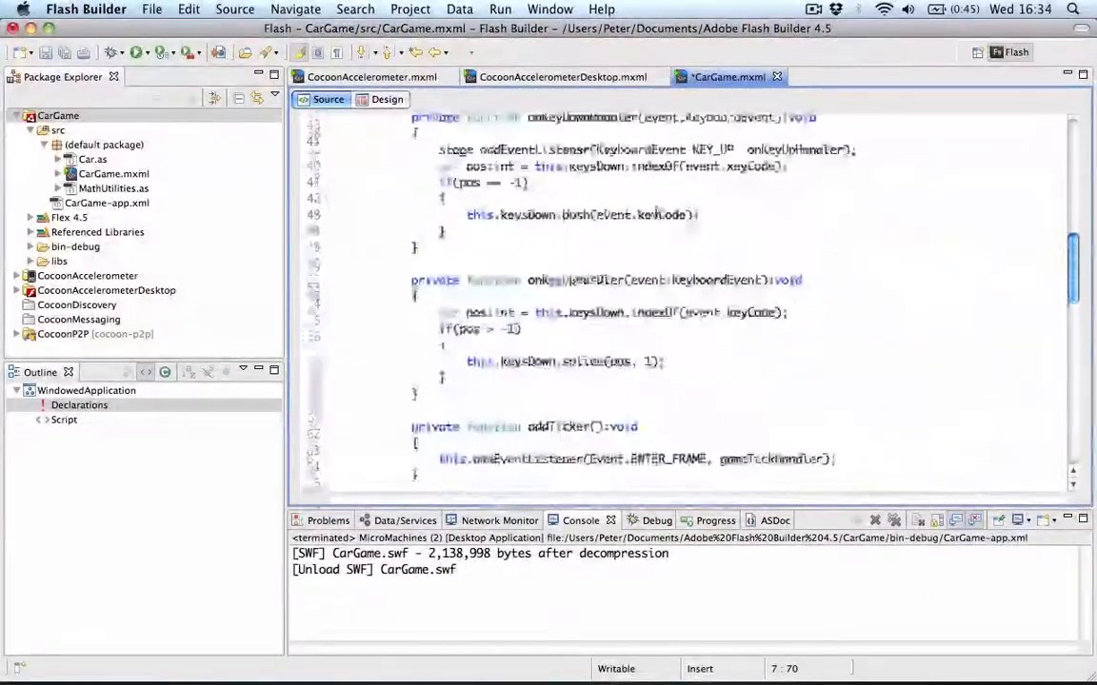
pyautogui.scroll(-3)
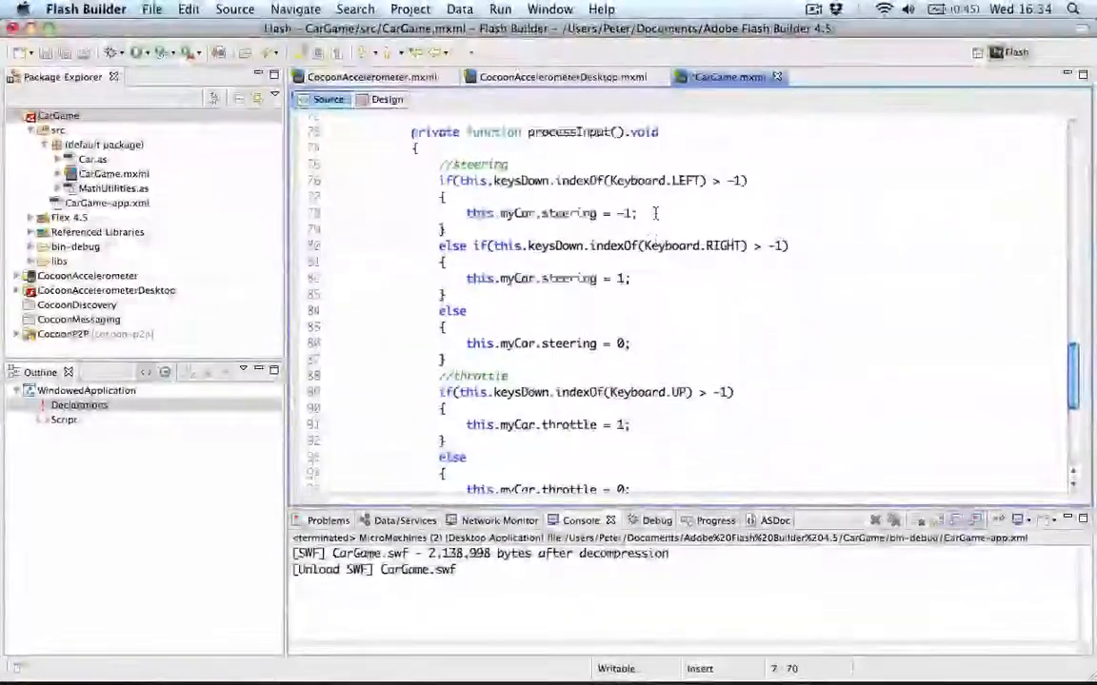
pyautogui.scroll(3)
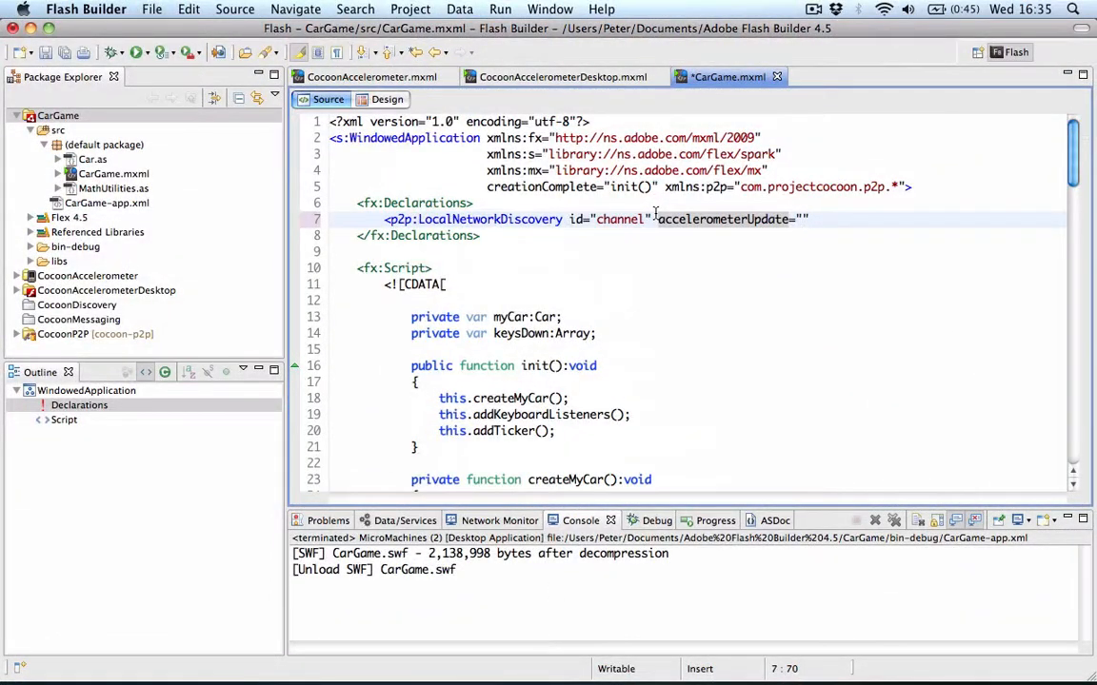
# Set the channel's accelerometerUpdate to processInput(event).
pyautogui.write('pro')
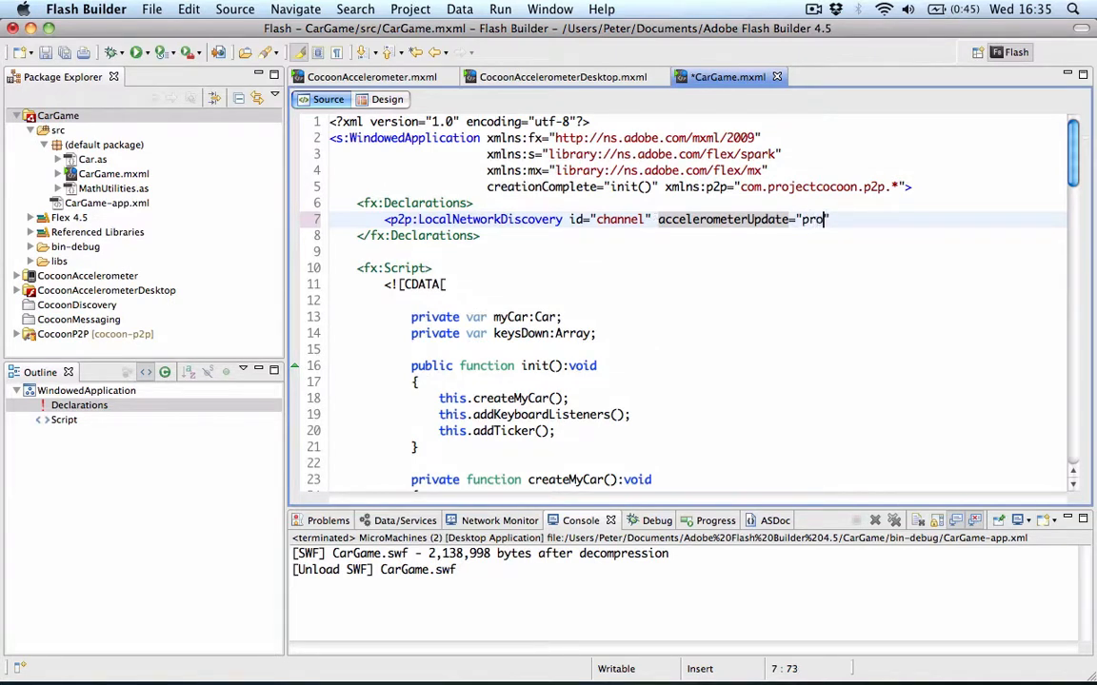
pyautogui.write('cessInput')
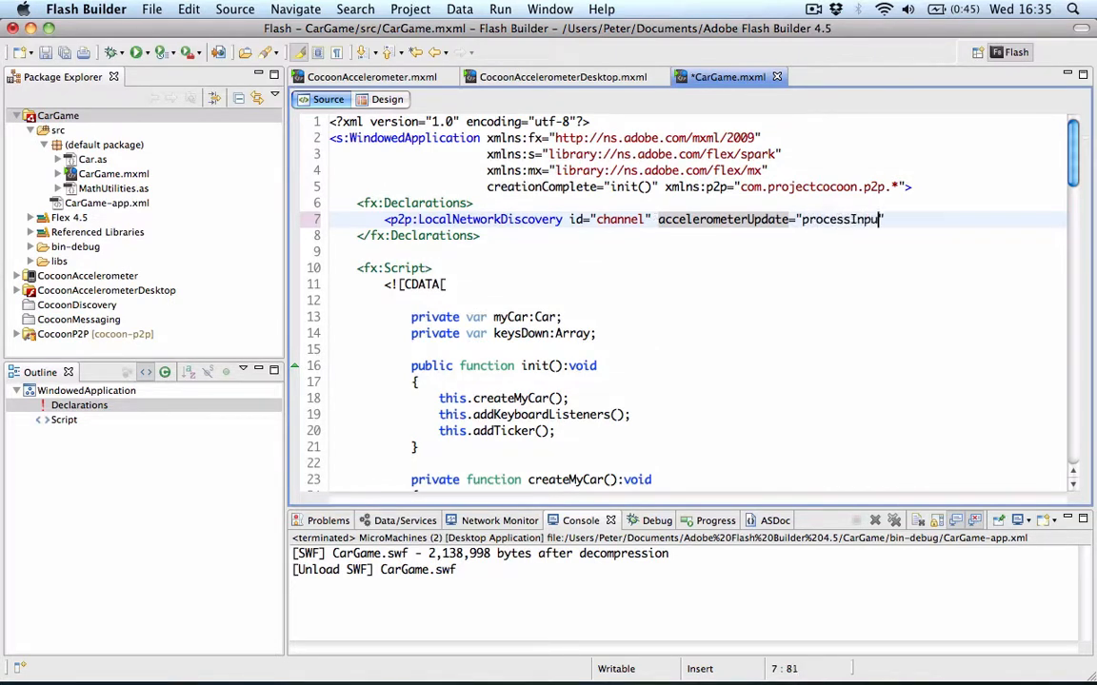
pyautogui.write('t(event)')
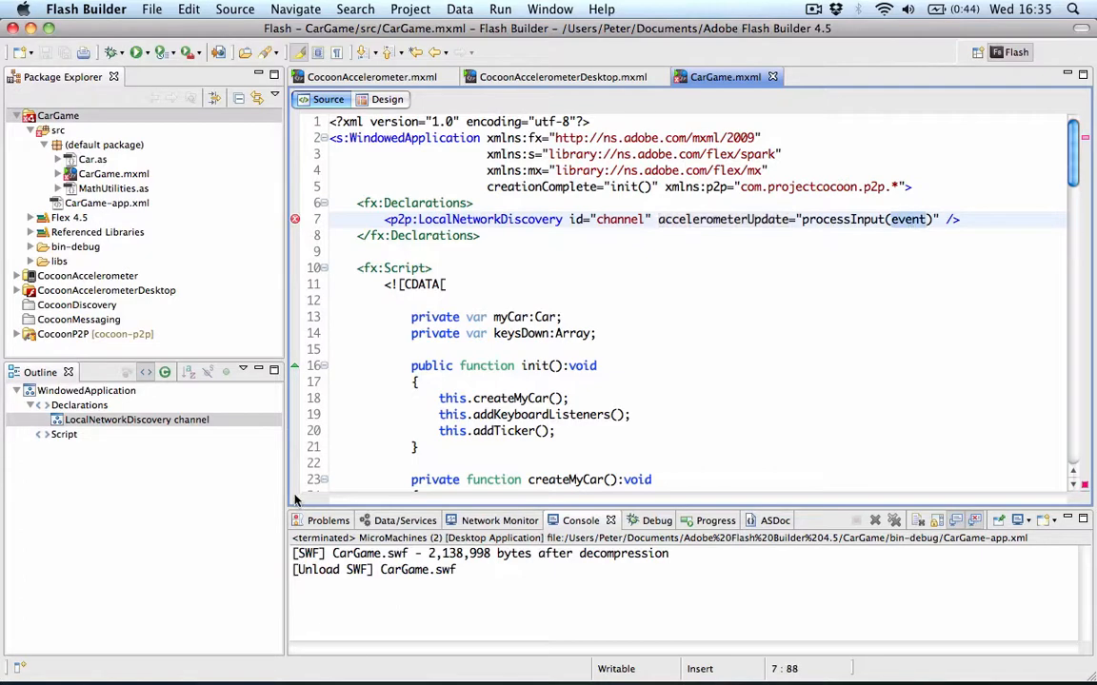
# Find the processInput incorrect-argument-count error in the Problems list.
pyautogui.click(327, 520)
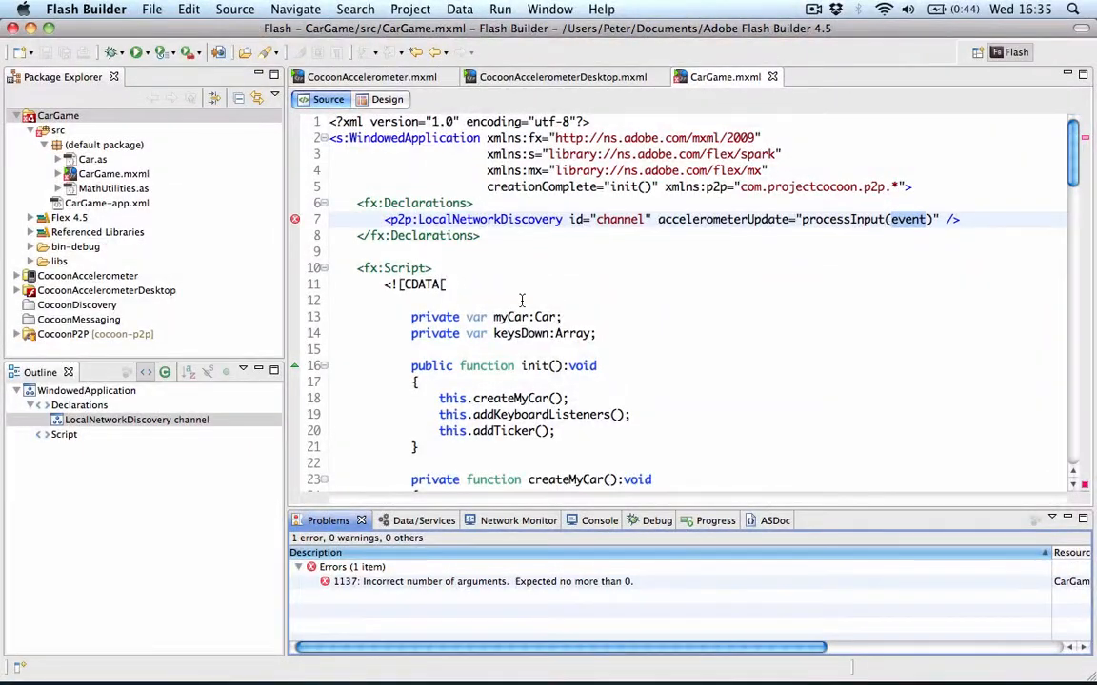
pyautogui.scroll(-3)
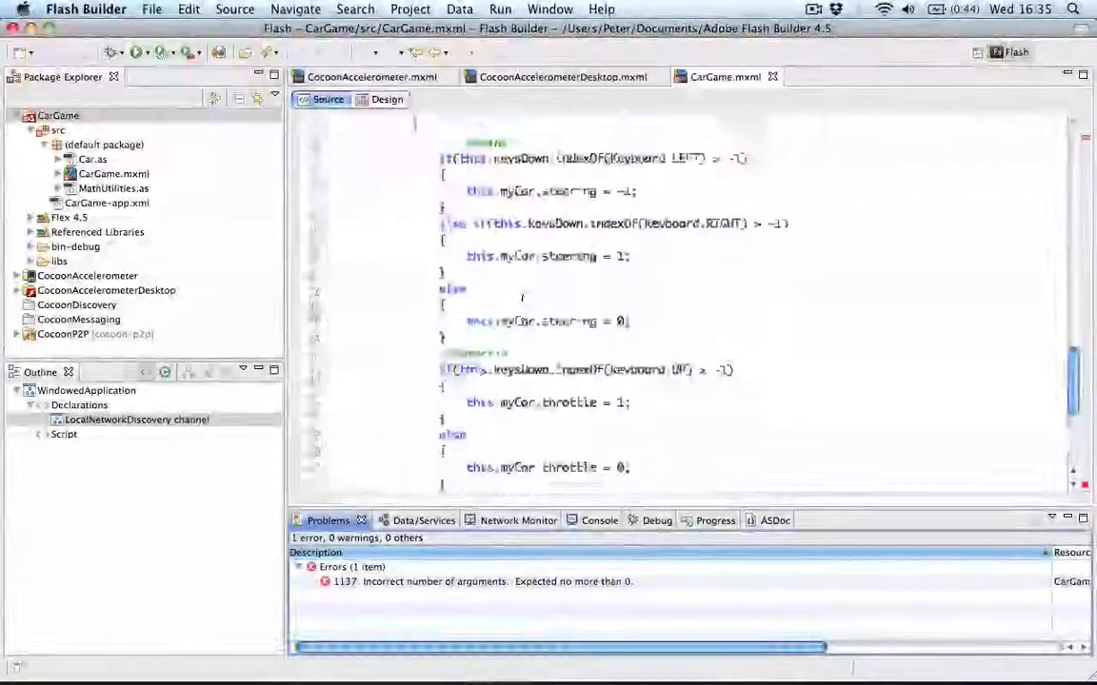
pyautogui.scroll(3)
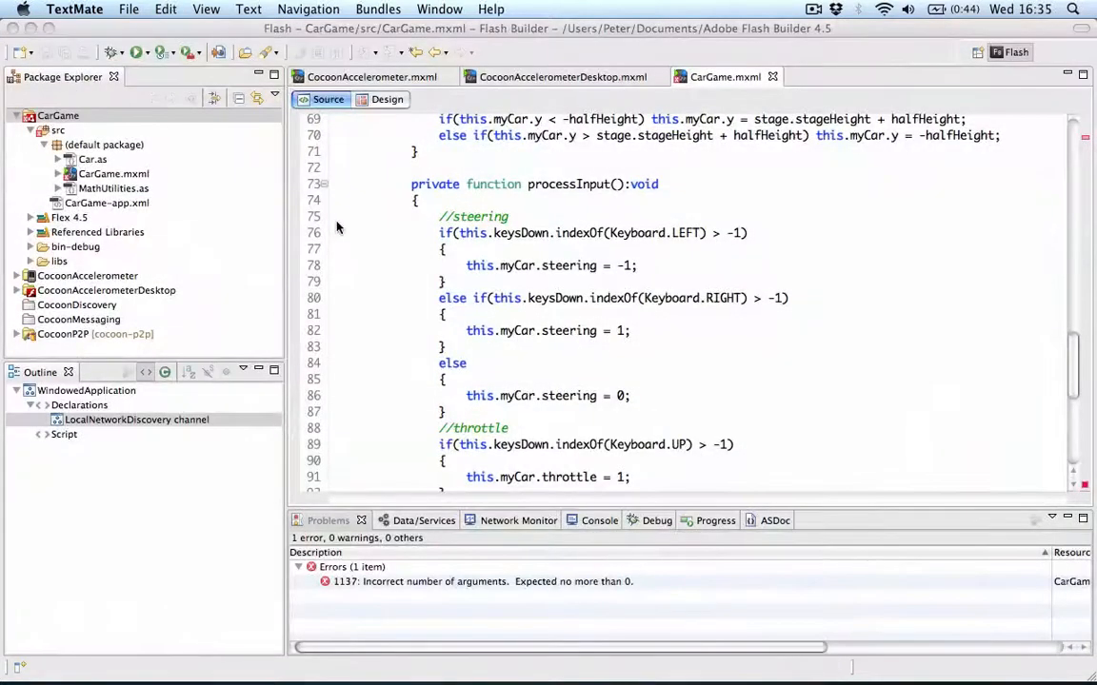
# Replace the keyboard steering code with a processInput taking an AccelerationEvent.
pyautogui.click(361, 392)
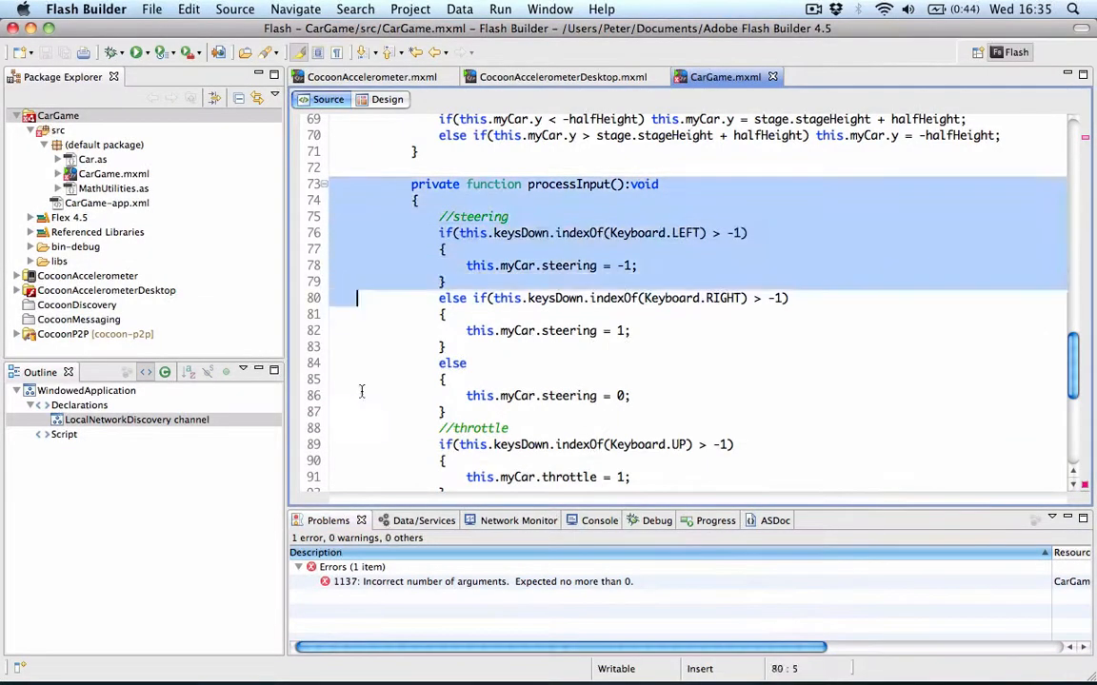
pyautogui.scroll(-3)
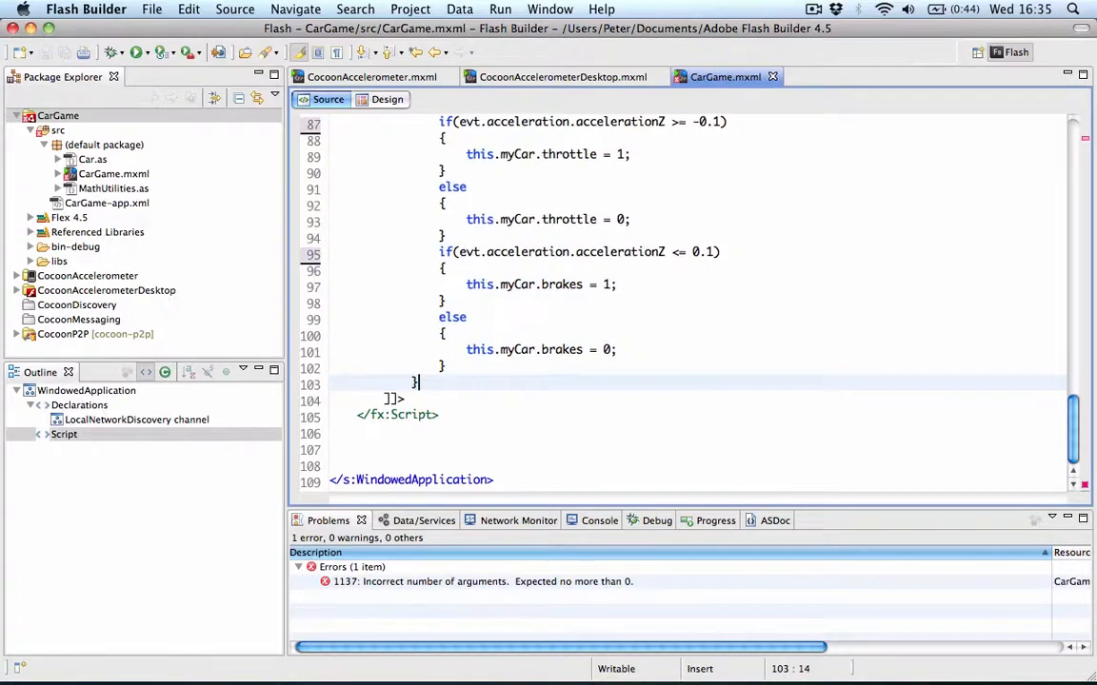
pyautogui.scroll(3)
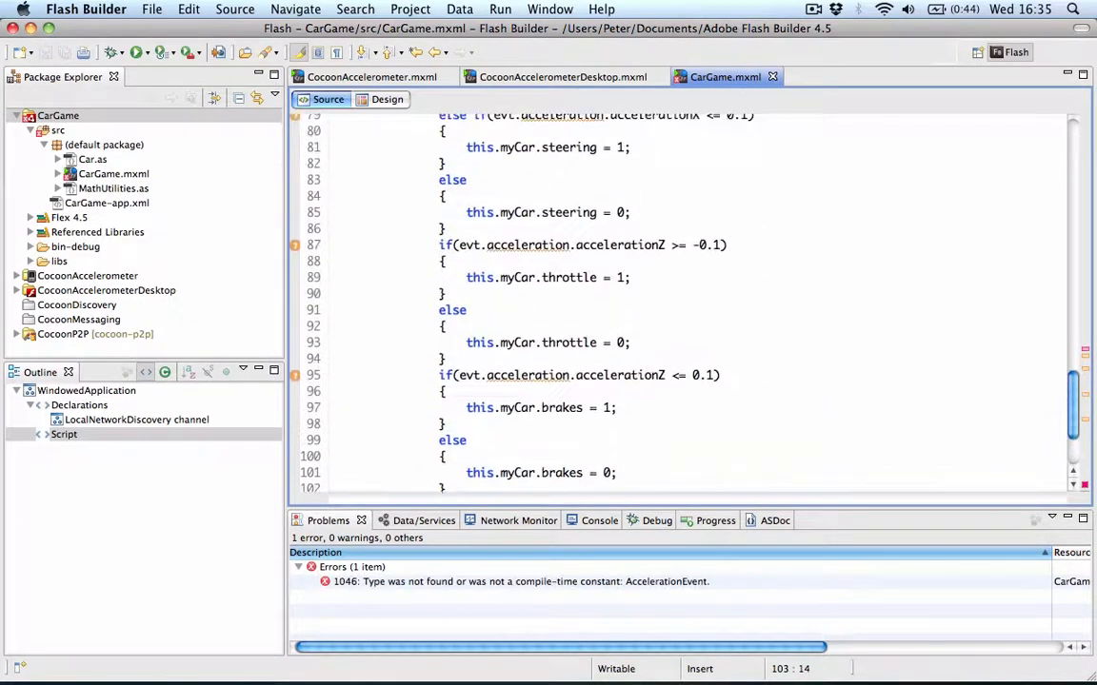
pyautogui.scroll(3)
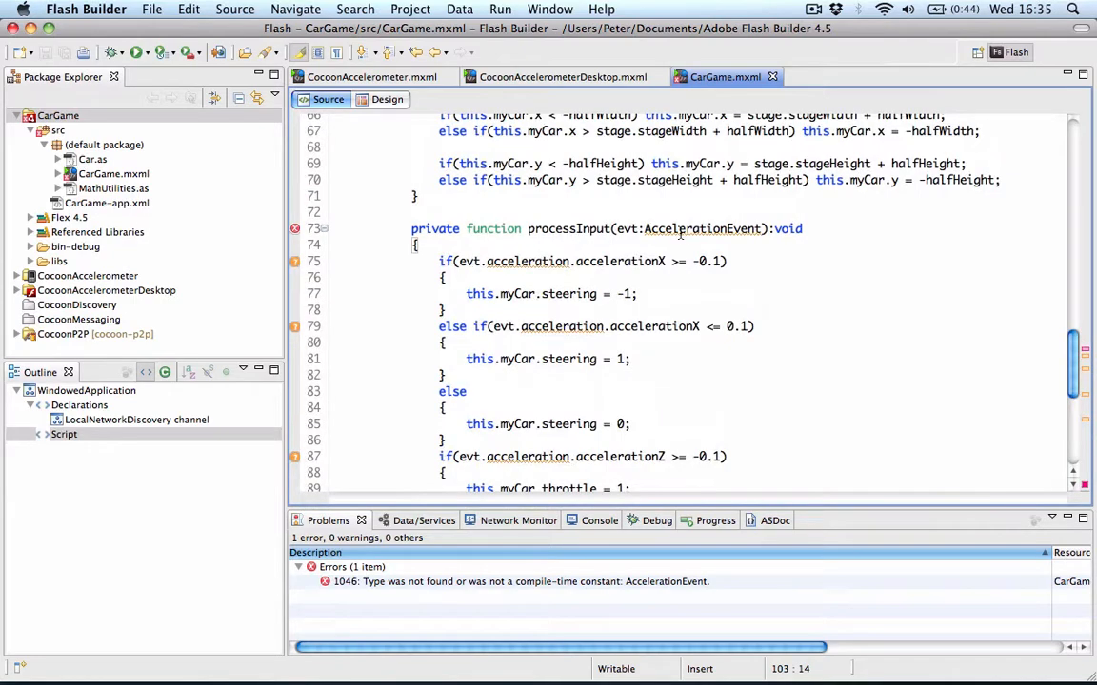
pyautogui.write('A')
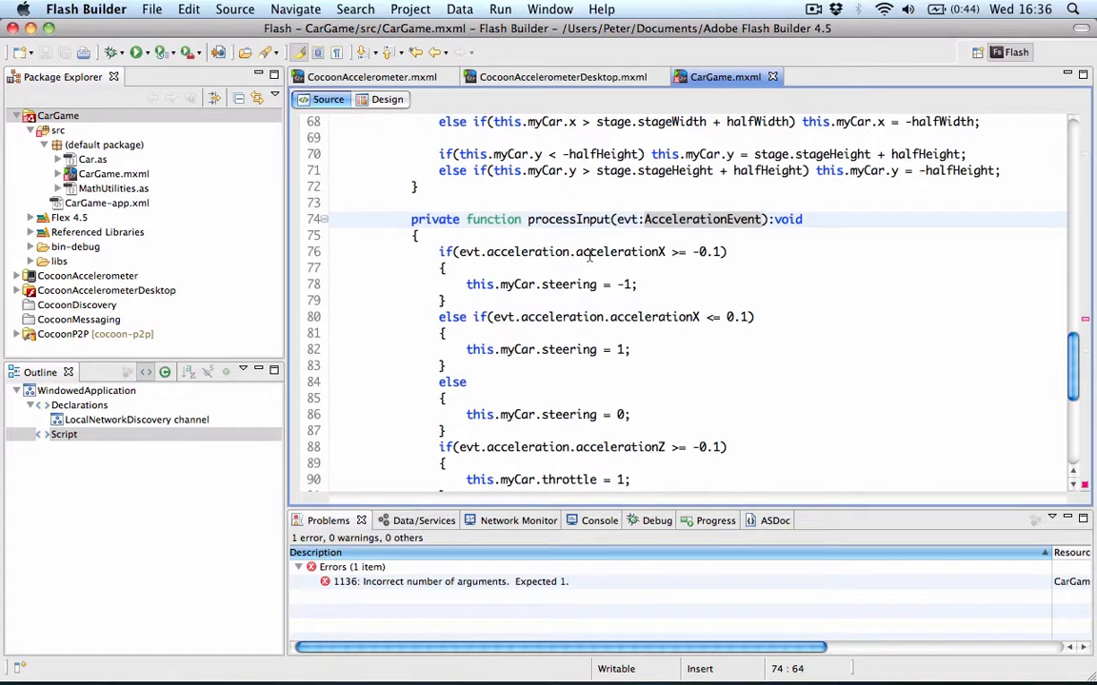
pyautogui.moveTo(643, 252)
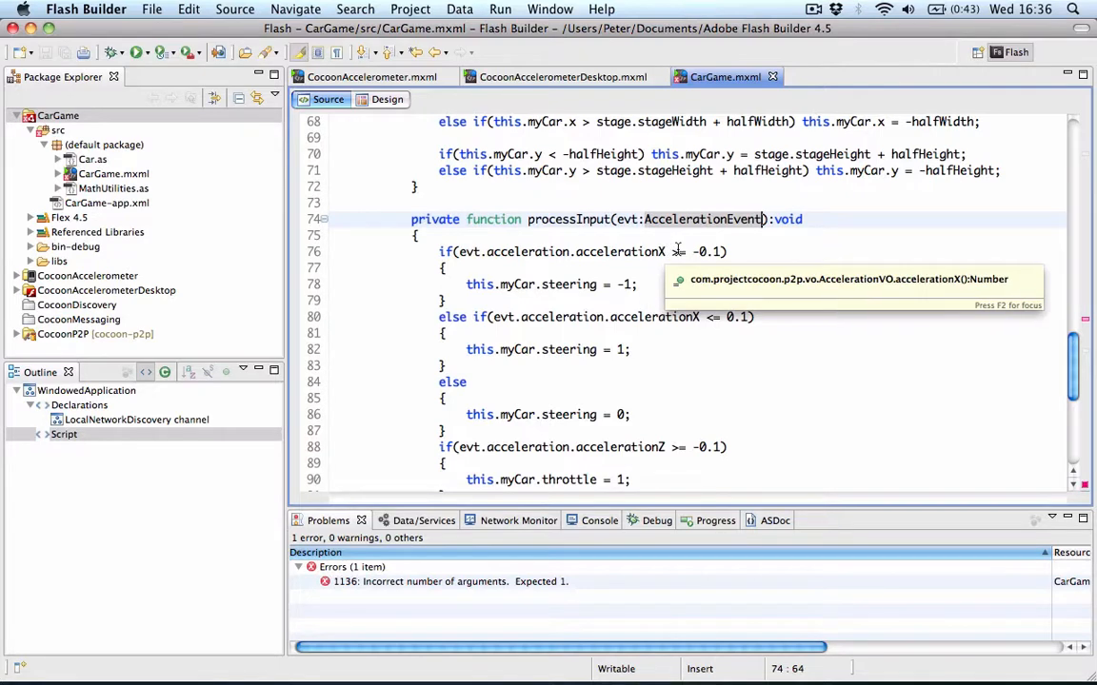
# Check the processInput braces and steering, throttle and brakes blocks from accelerationX and Z.
pyautogui.click(681, 252)
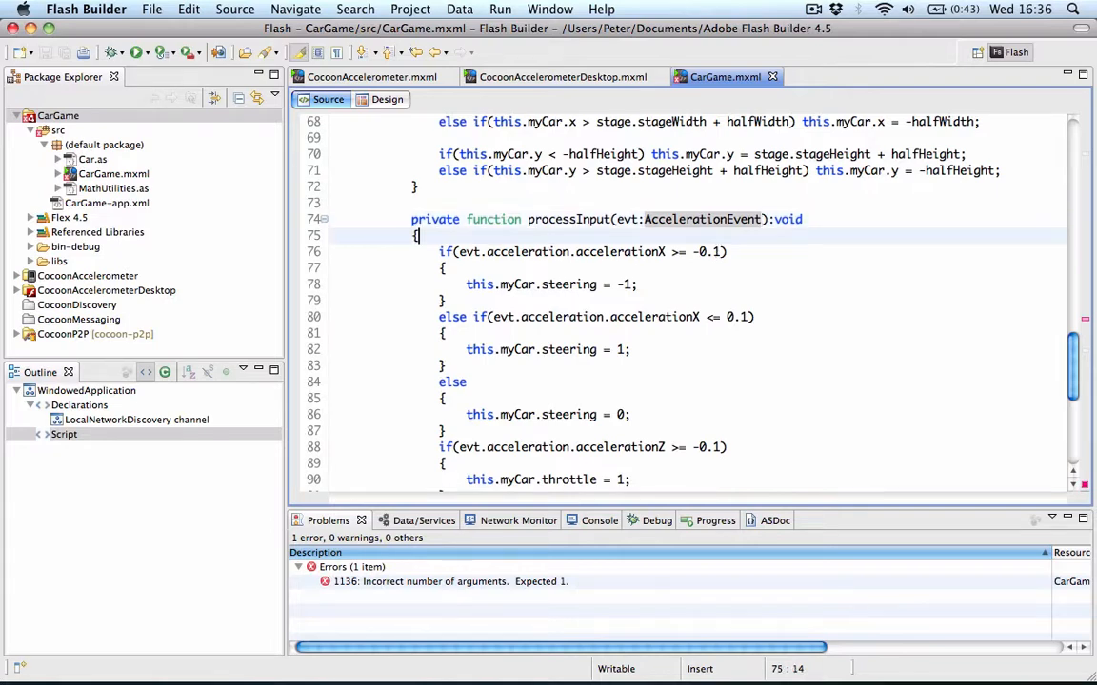
pyautogui.click(447, 267)
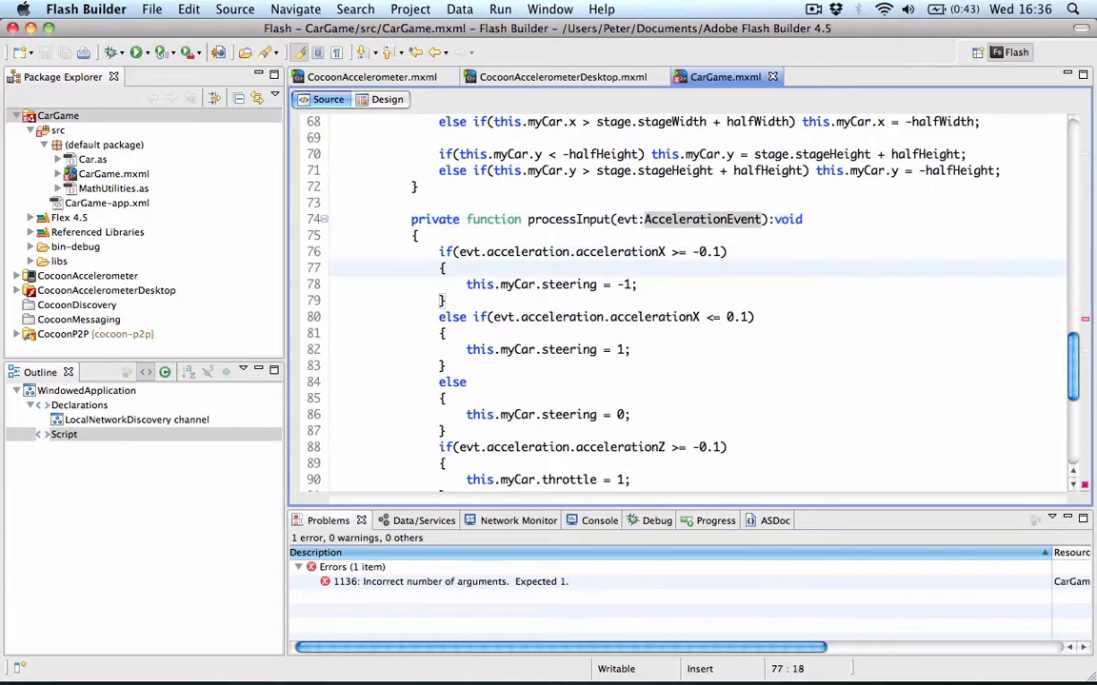
pyautogui.click(752, 317)
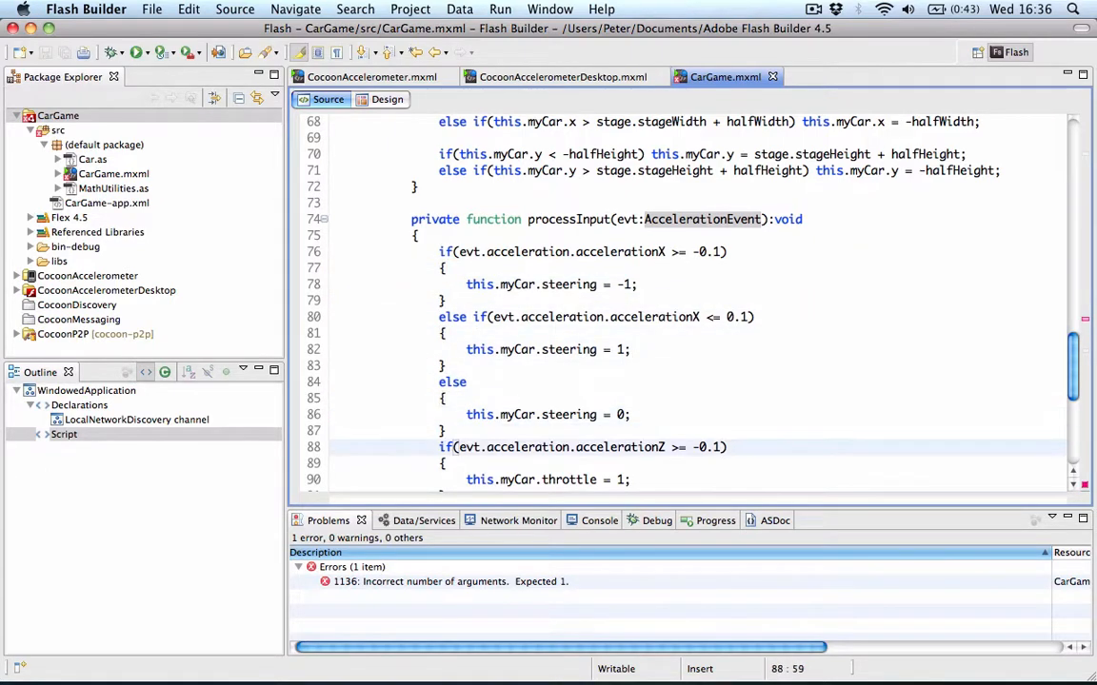
pyautogui.scroll(-3)
pyautogui.write('{')
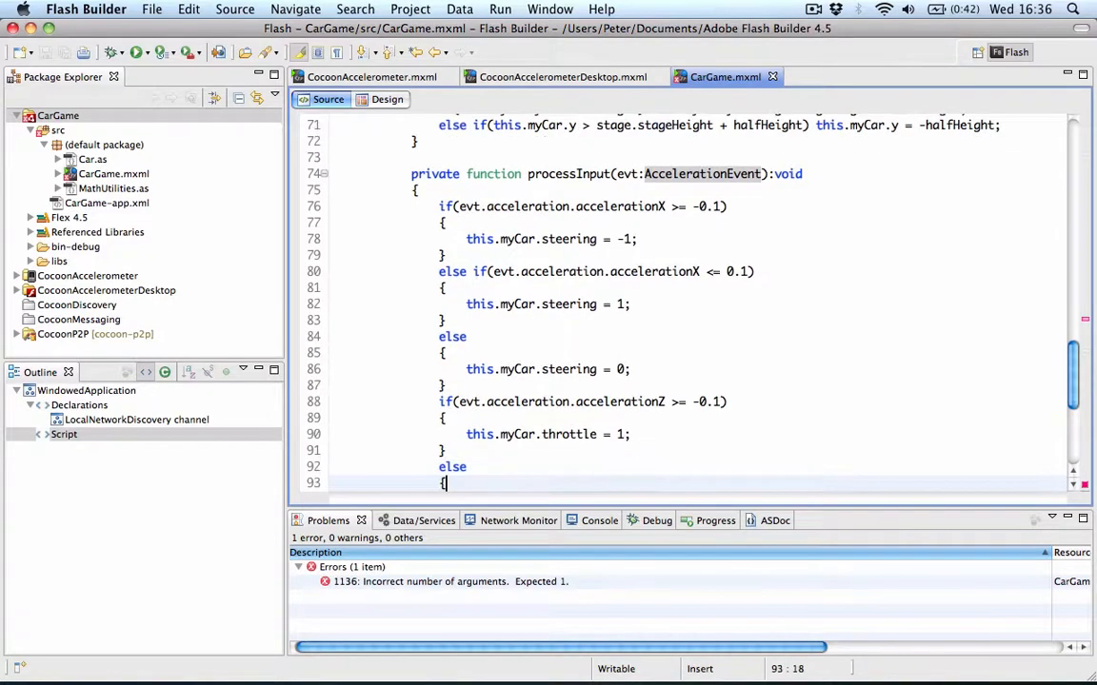
pyautogui.scroll(-3)
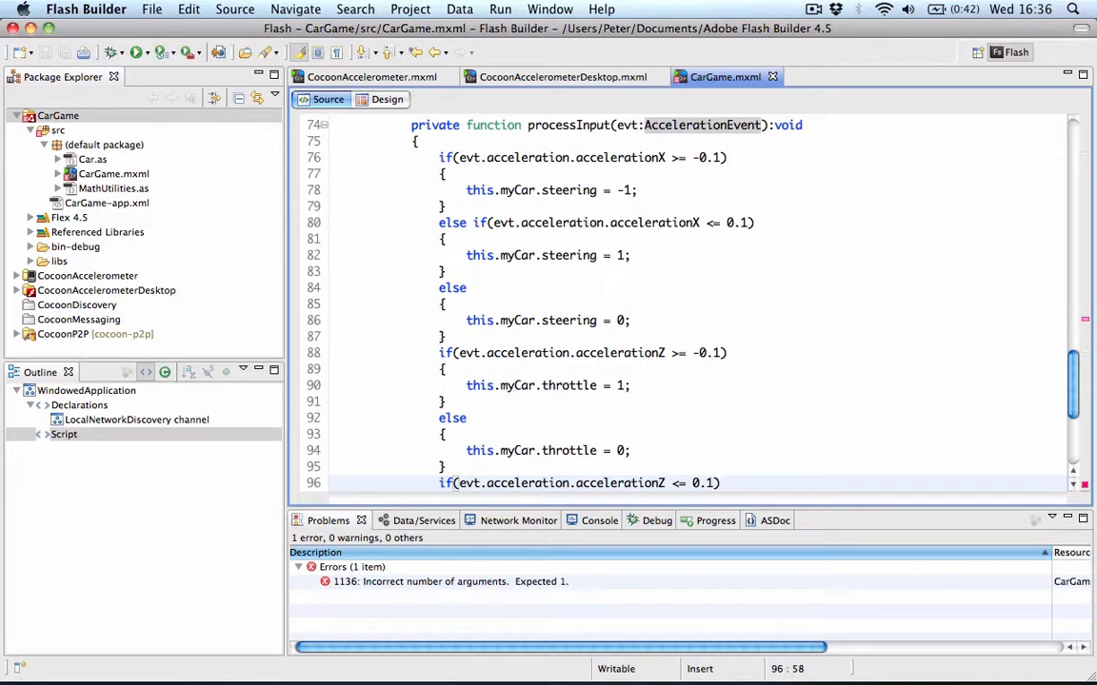
pyautogui.scroll(-3)
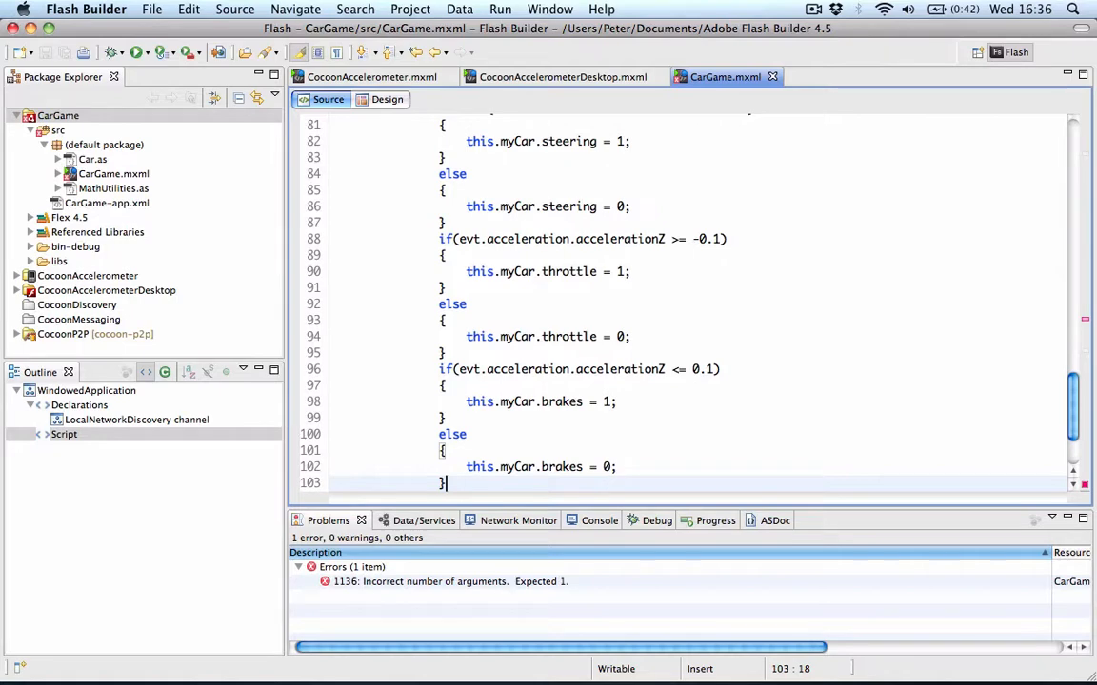
pyautogui.moveTo(705, 285)
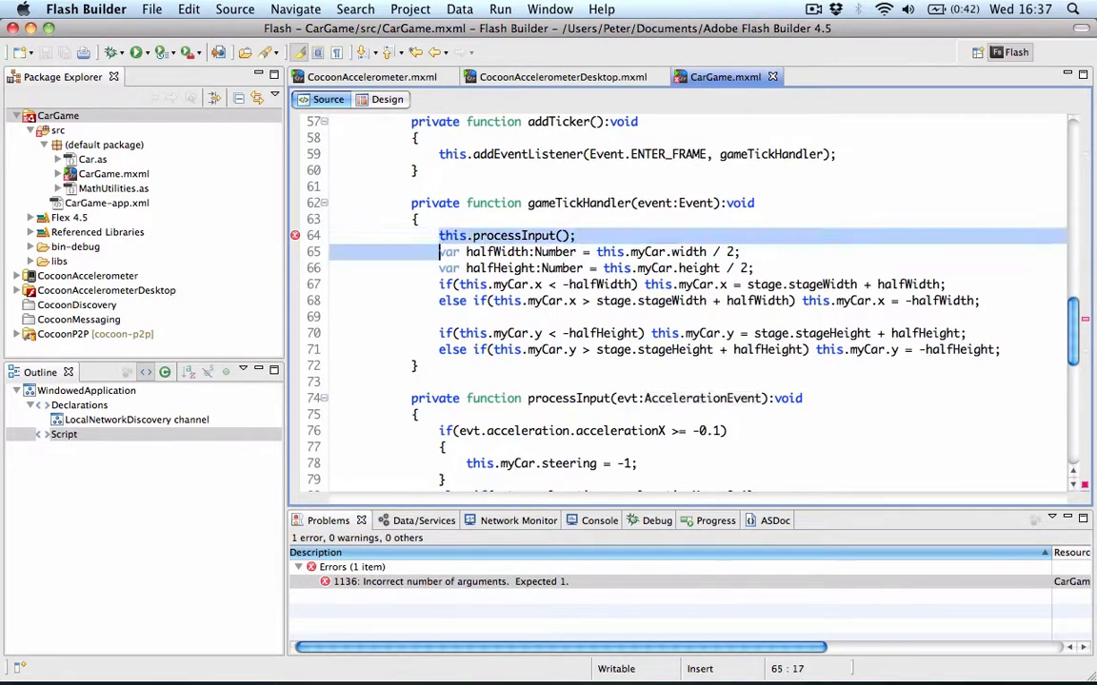
# Select the this.processInput(); line in gameTickHandler for deletion.
pyautogui.click(507, 235)
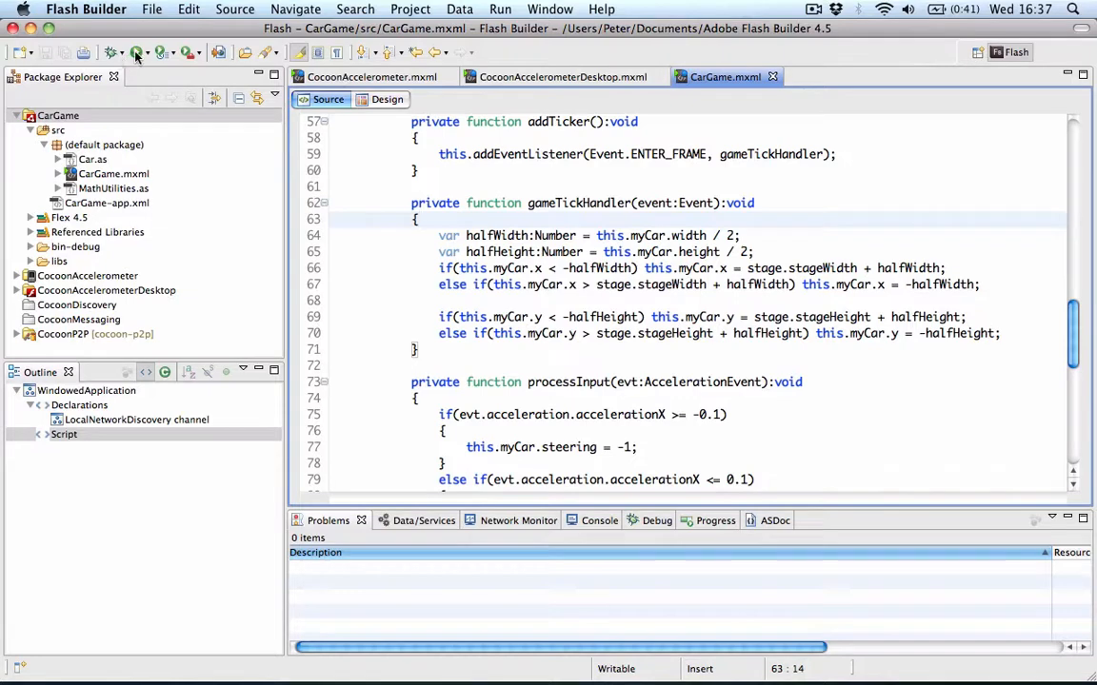
# Run the CarGame desktop app so the car appears on the blank field.
pyautogui.click(136, 52)
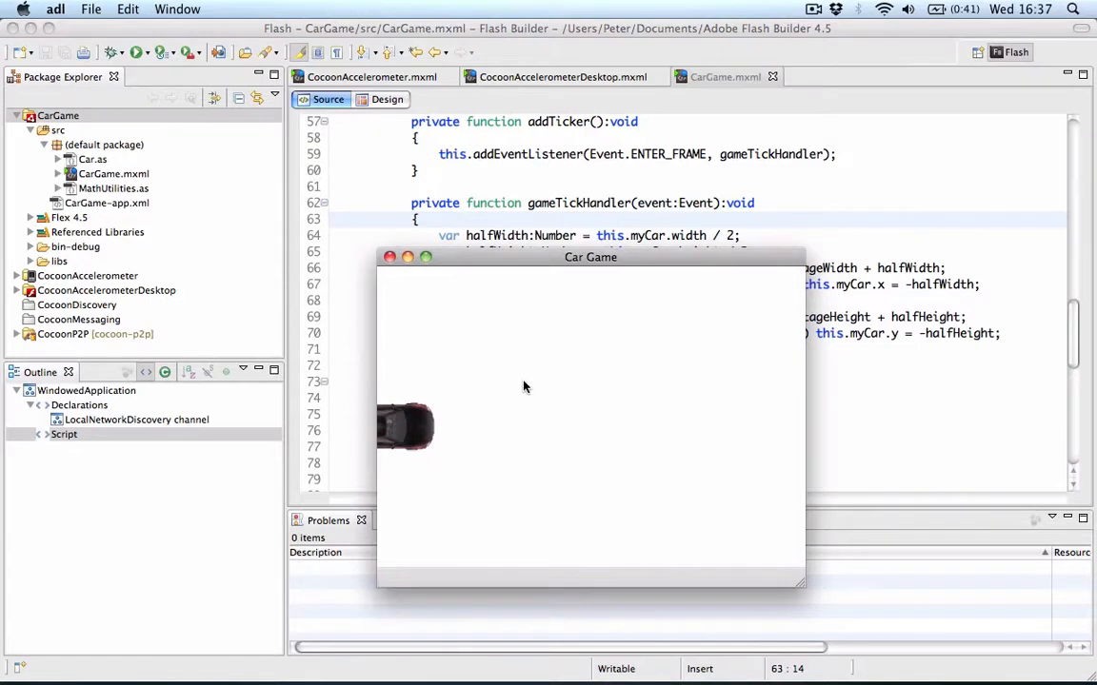
pyautogui.moveTo(321, 85)
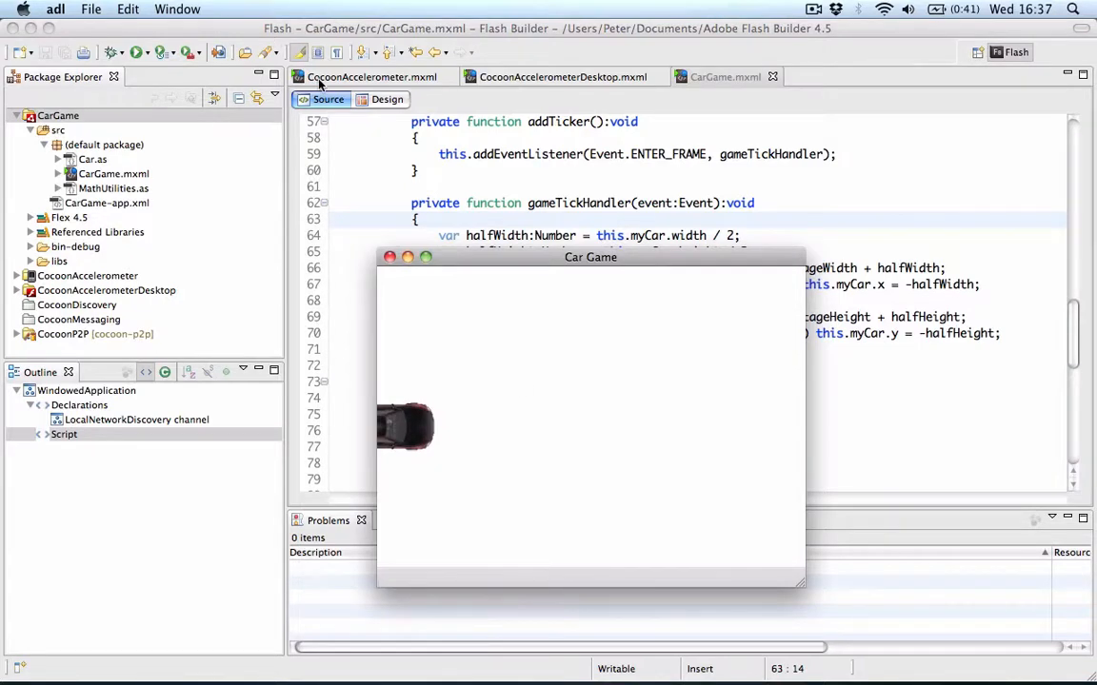
# Run CocoonAccelerometer.mxml on the phone and maximize the Car Game window.
pyautogui.click(372, 77)
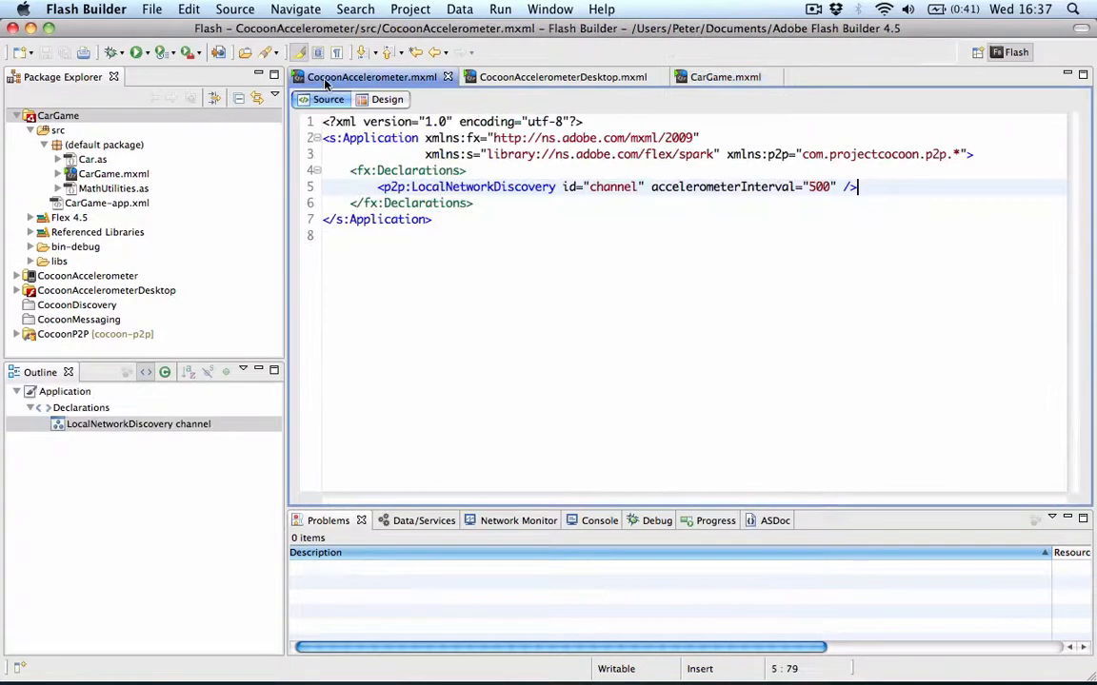
pyautogui.click(135, 52)
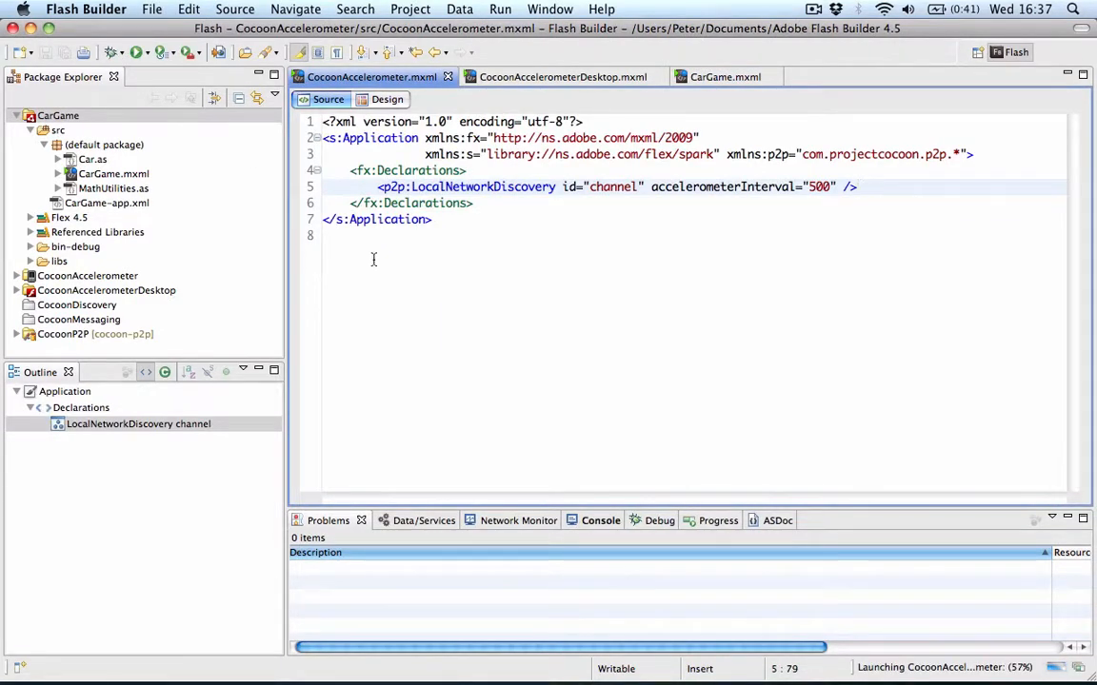
pyautogui.moveTo(685, 667)
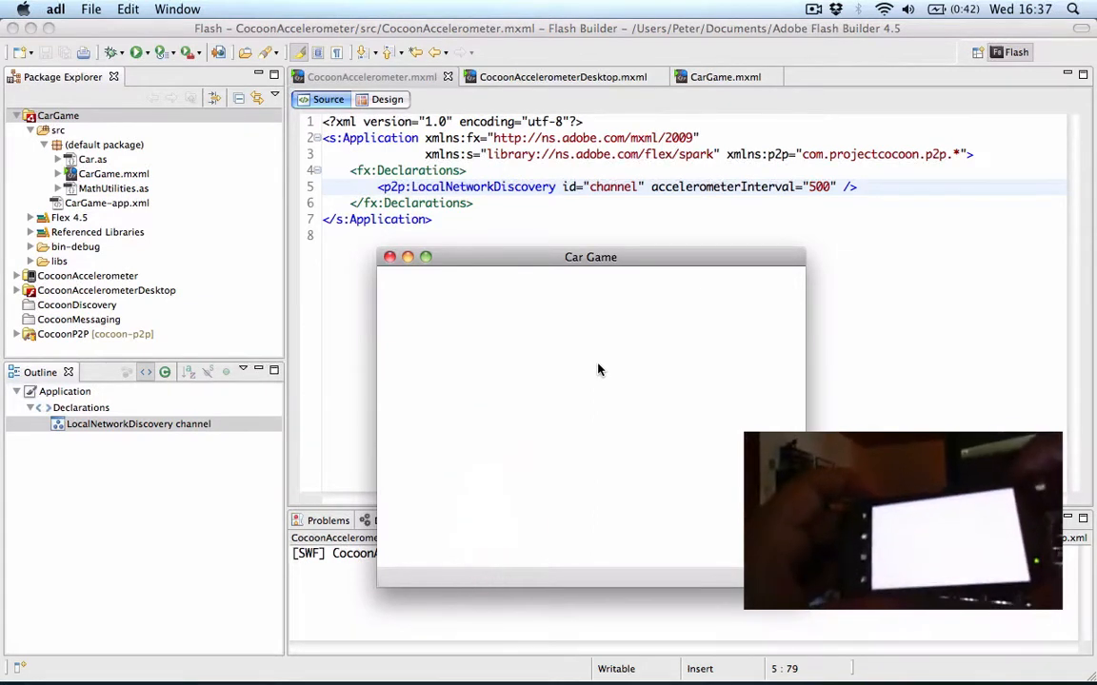
pyautogui.click(425, 257)
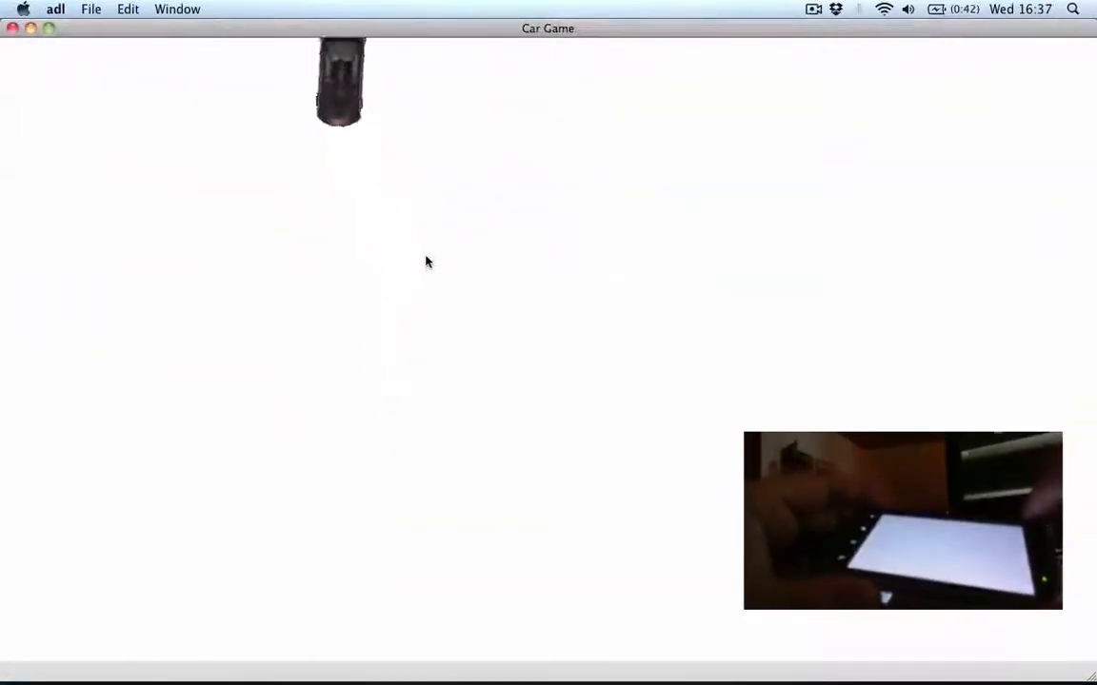